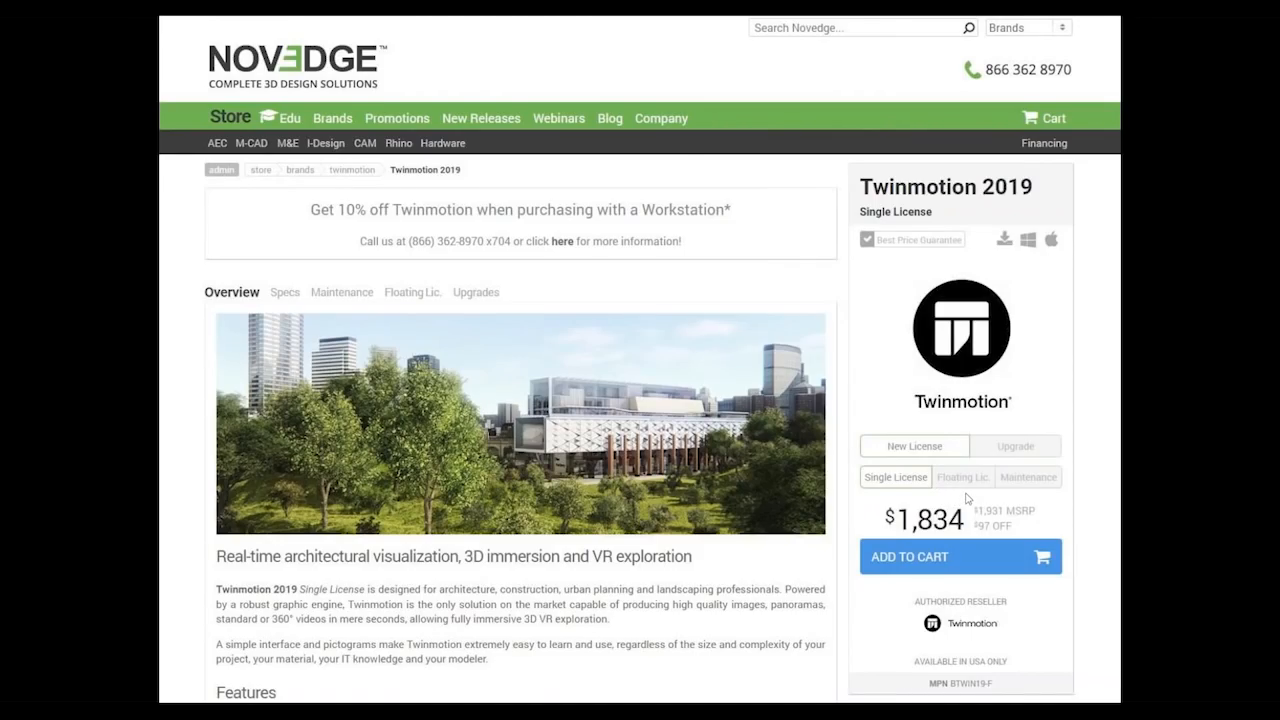
mouse_move(936, 486)
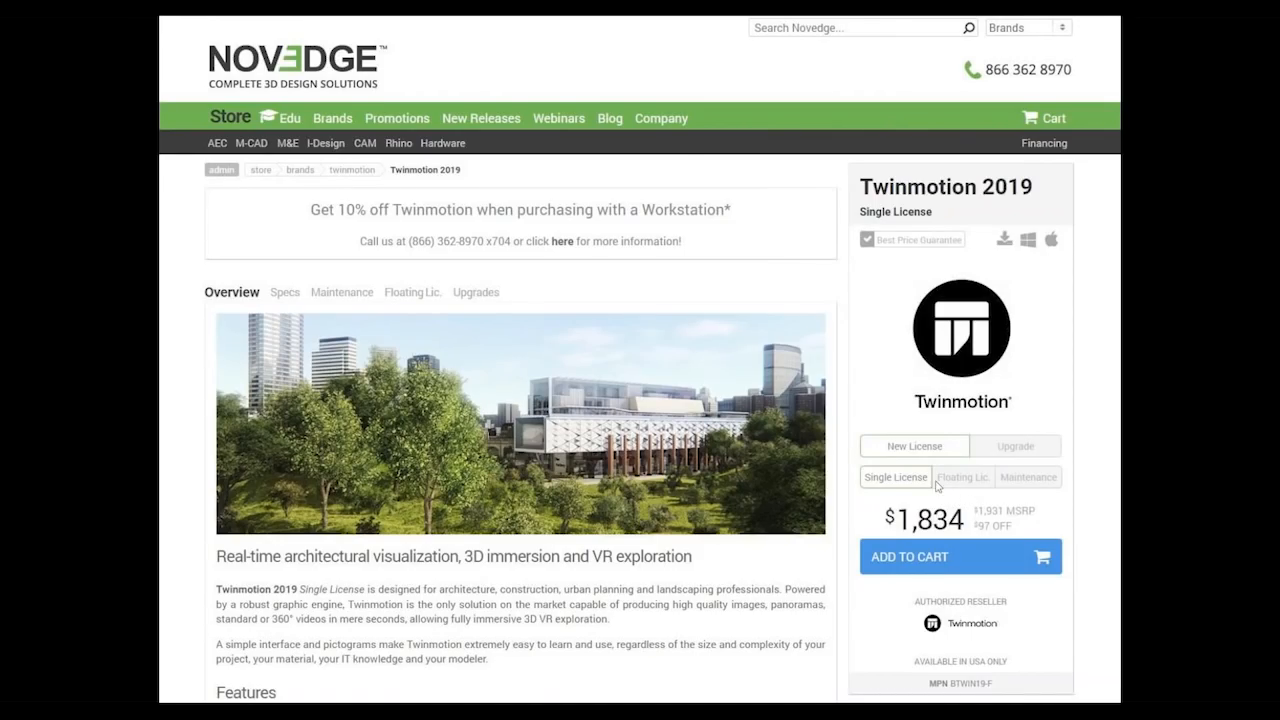
mouse_move(532, 410)
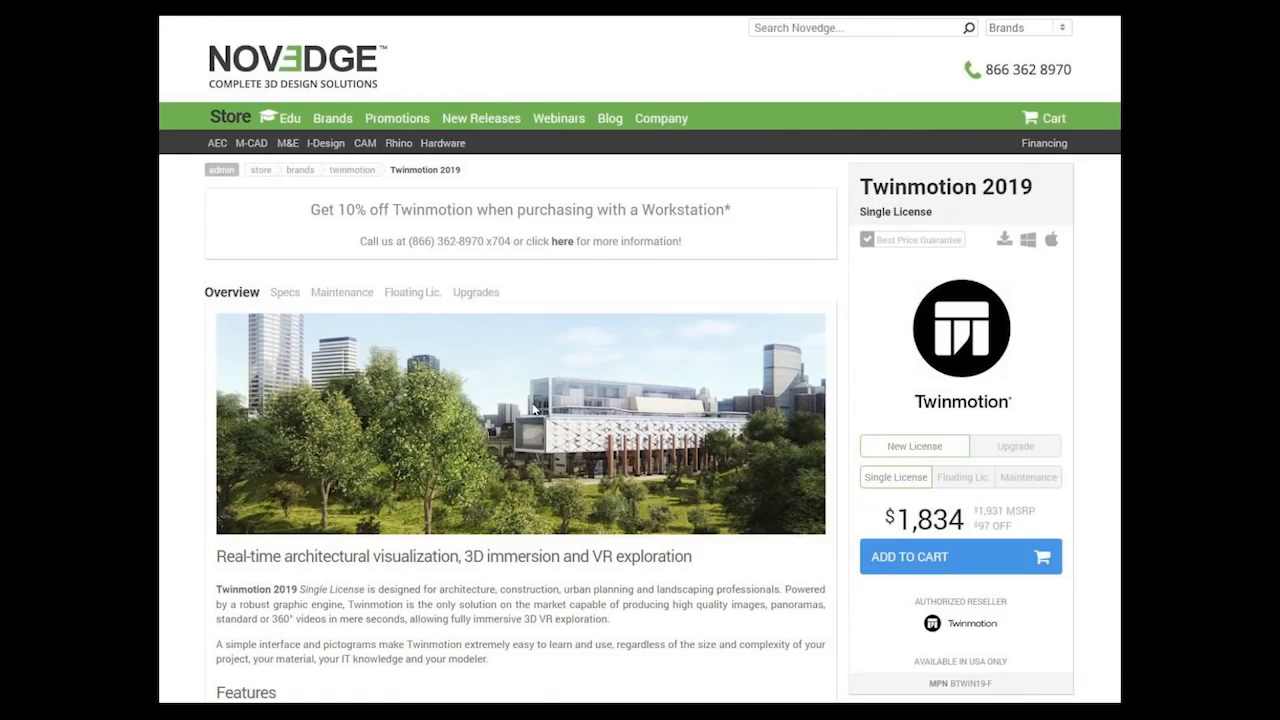
mouse_move(904, 510)
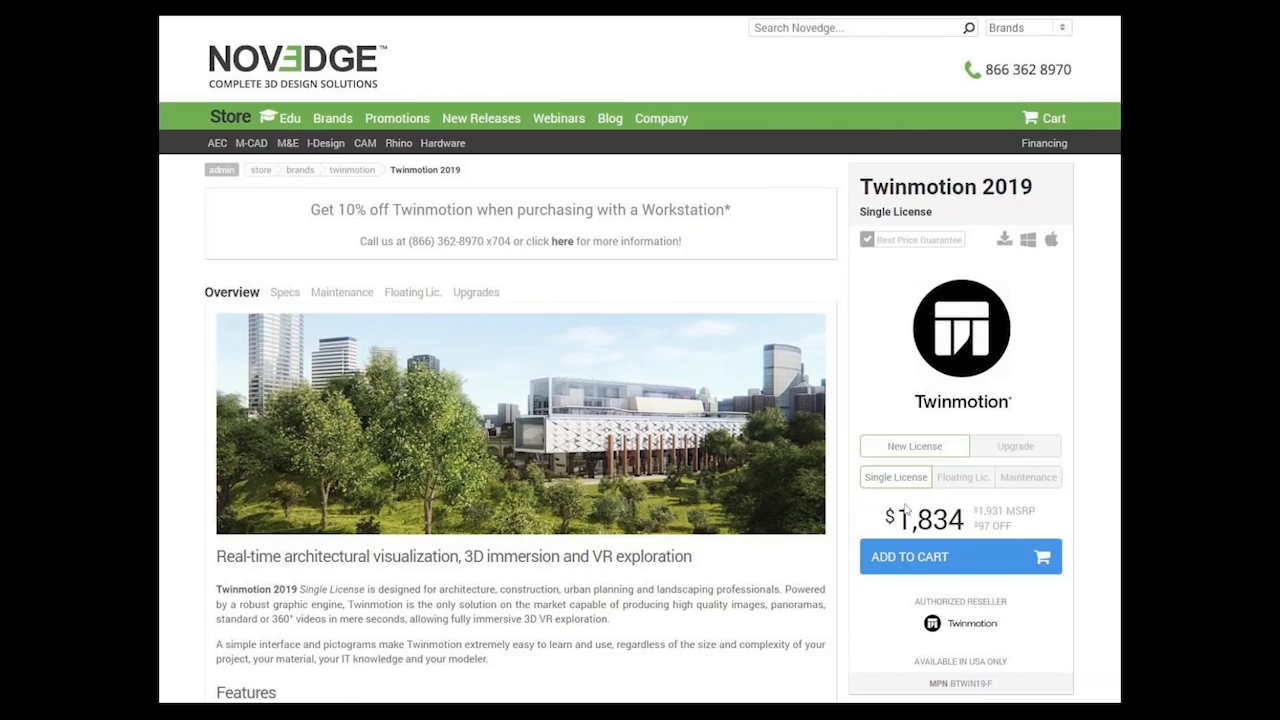
mouse_move(966, 426)
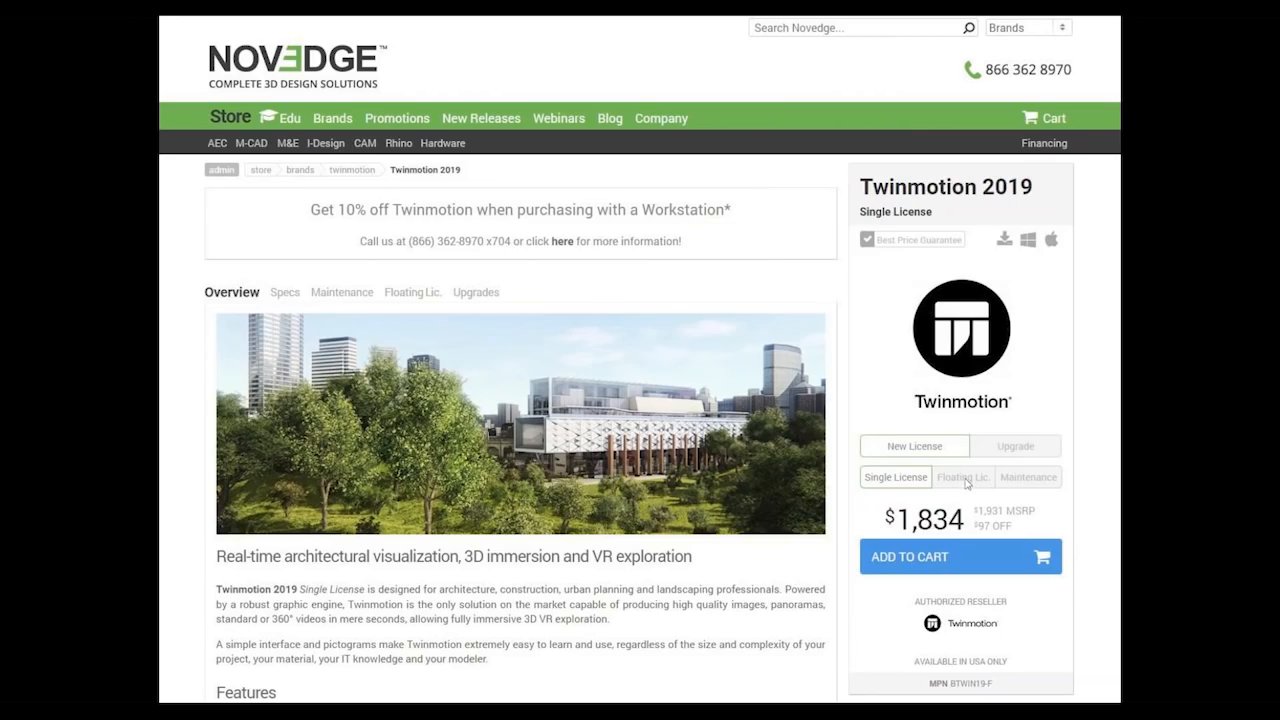
mouse_move(968, 512)
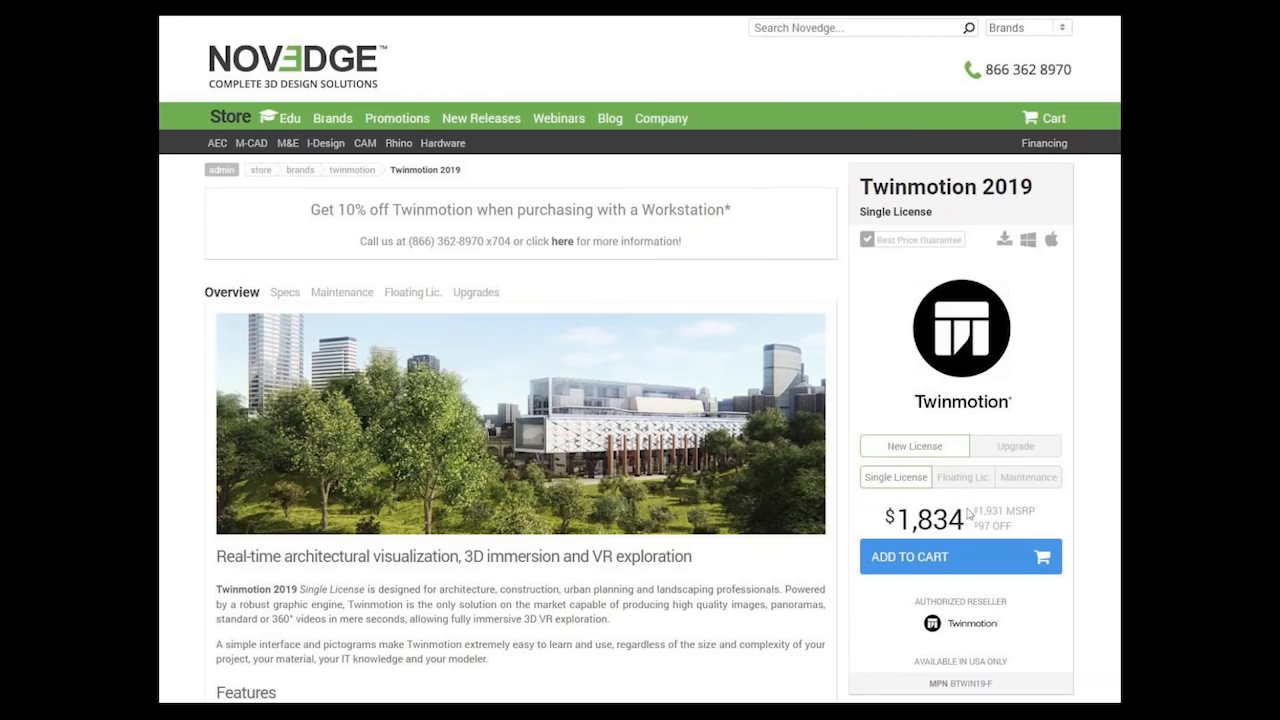
mouse_move(968, 520)
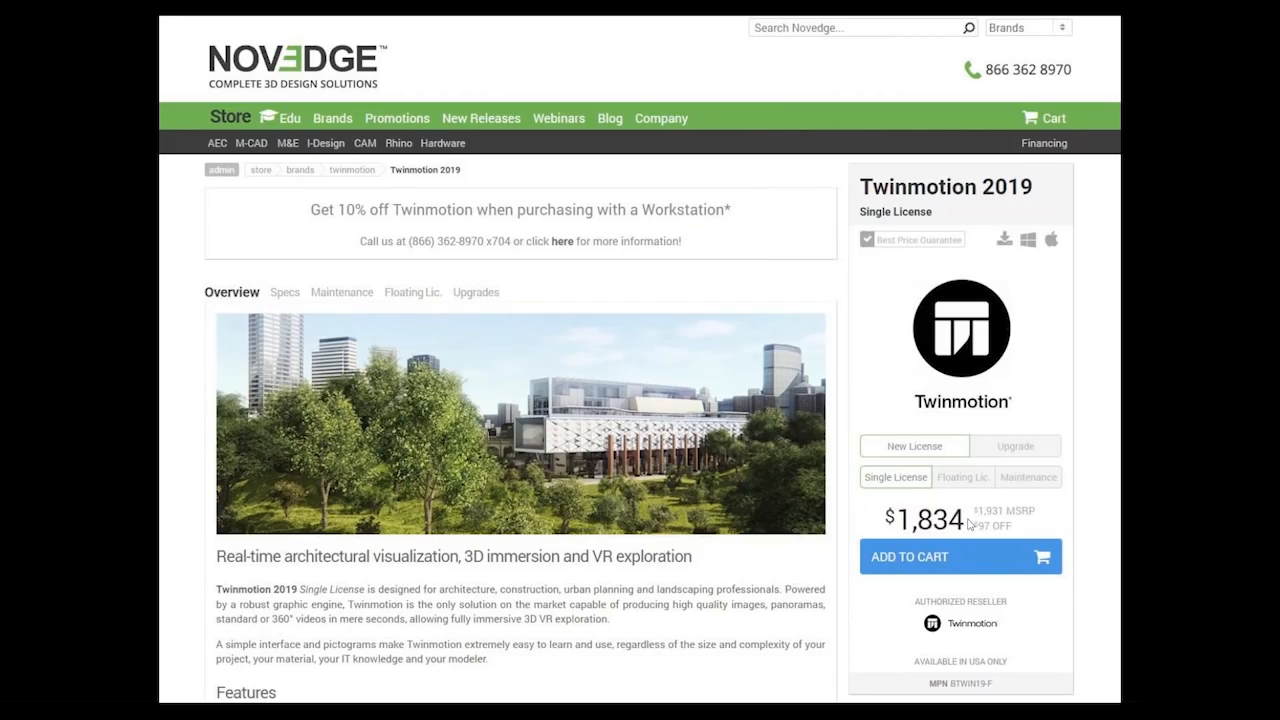
mouse_move(548, 478)
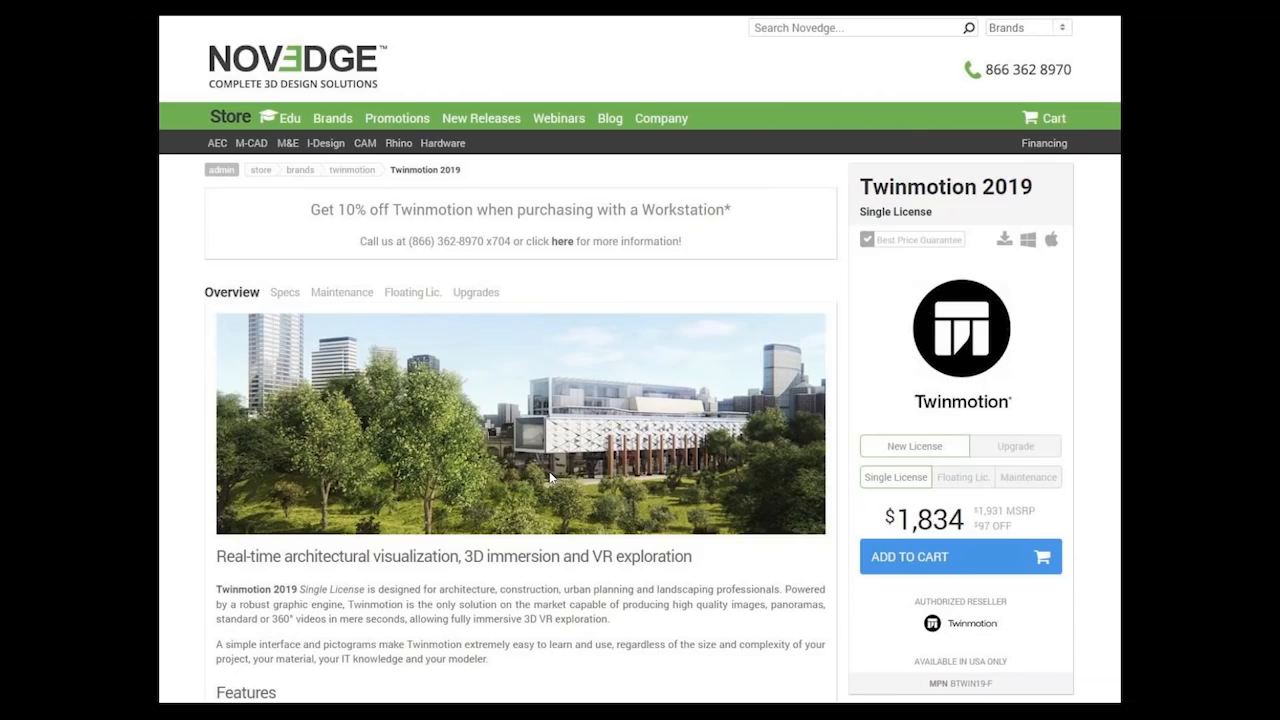
mouse_move(904, 528)
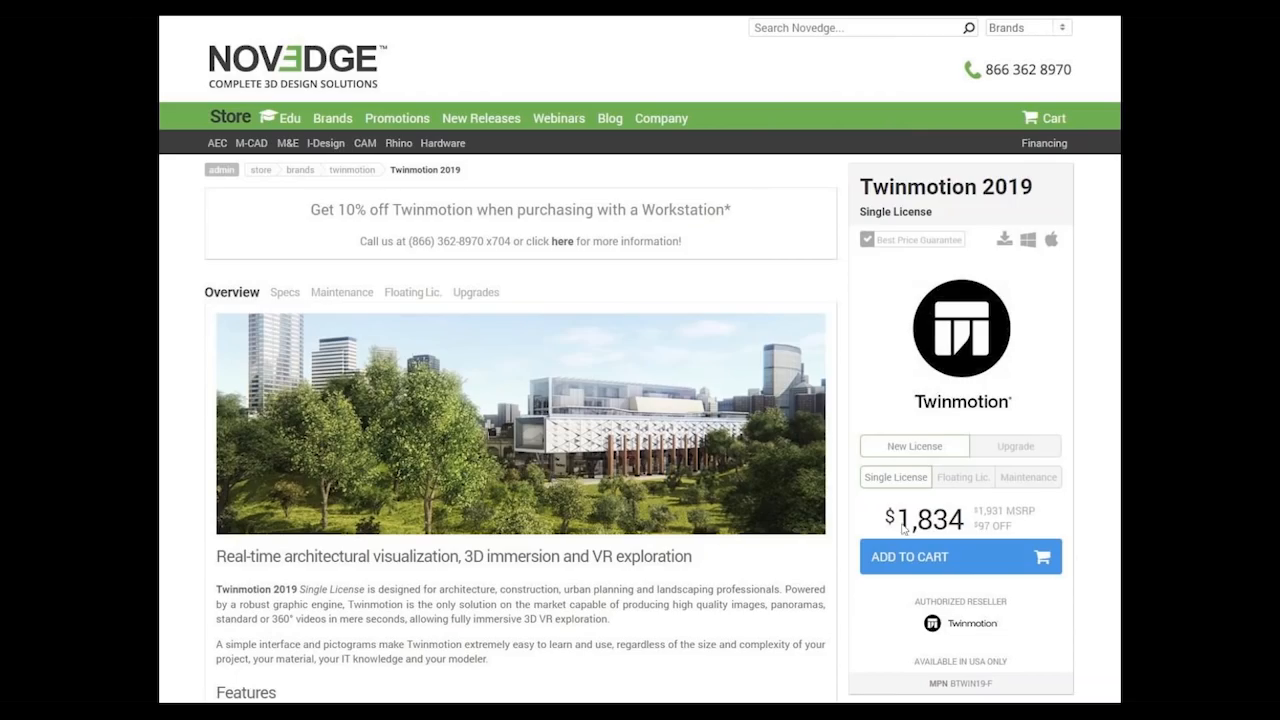
mouse_move(968, 536)
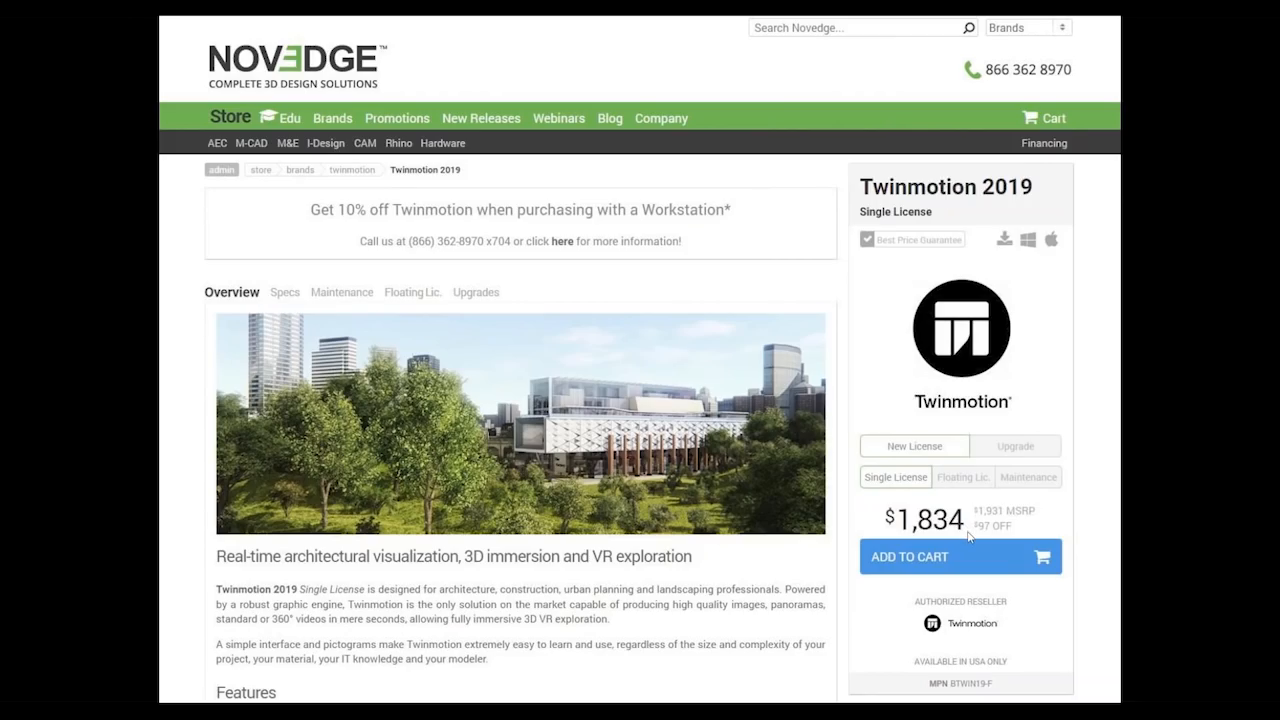
mouse_move(508, 448)
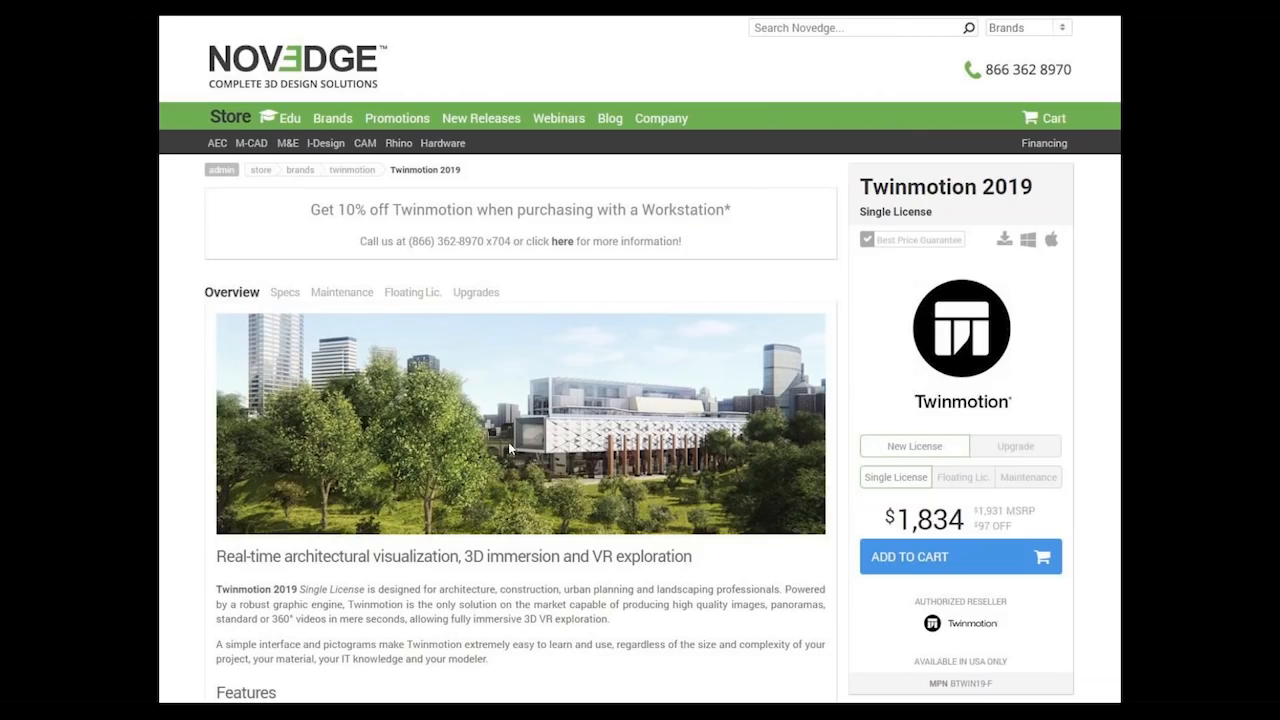
mouse_move(504, 438)
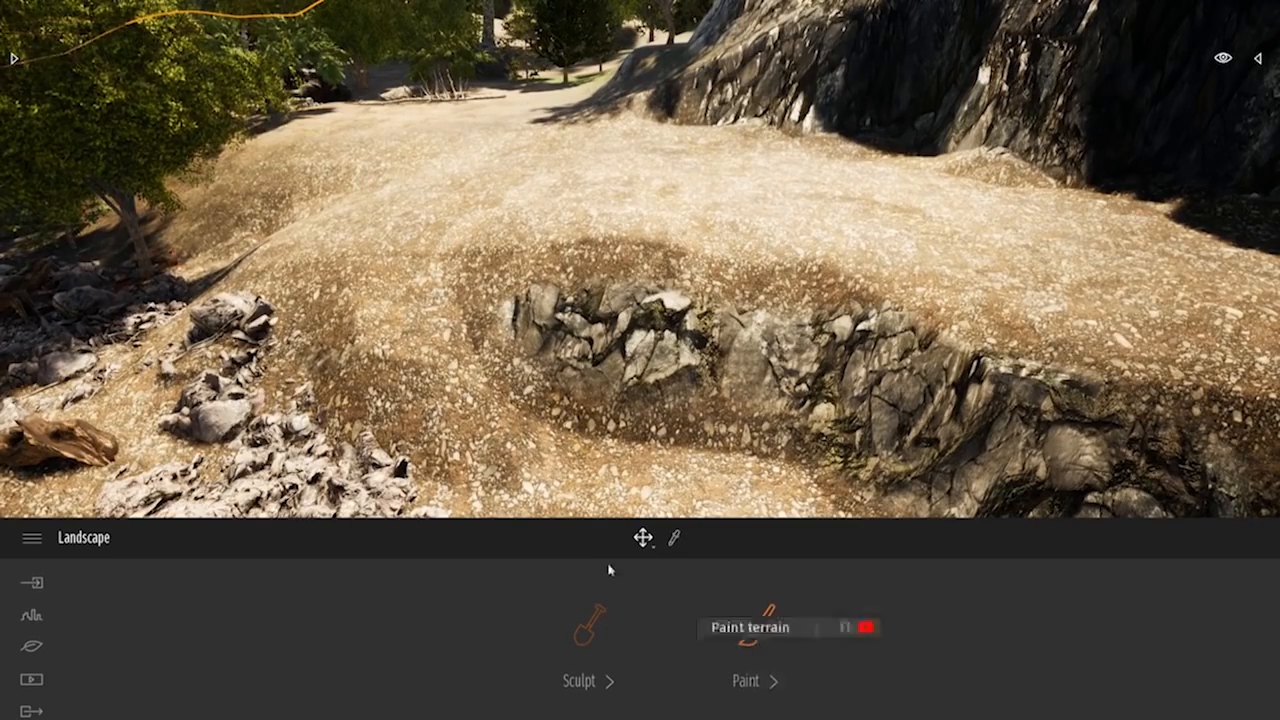
Activate the Landscape sculpt tool and paint over the rocky hollow to raise and smooth it.
click(578, 680)
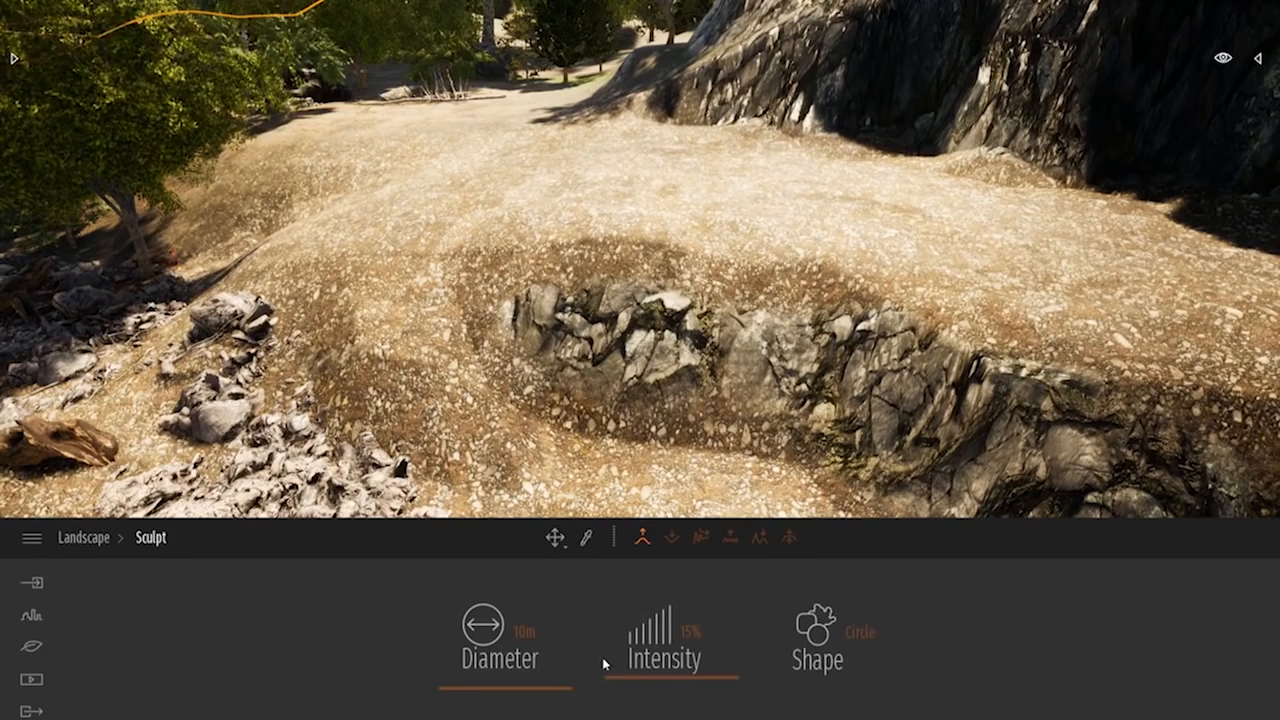
mouse_move(644, 538)
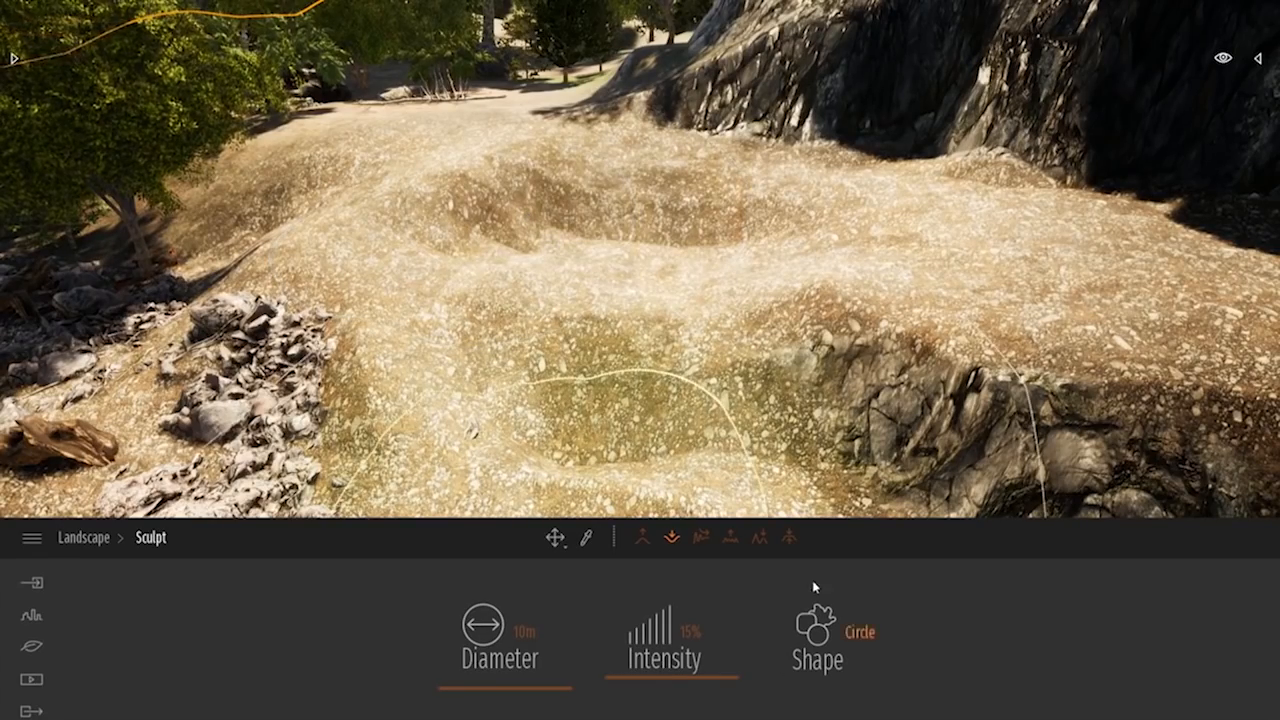
click(790, 538)
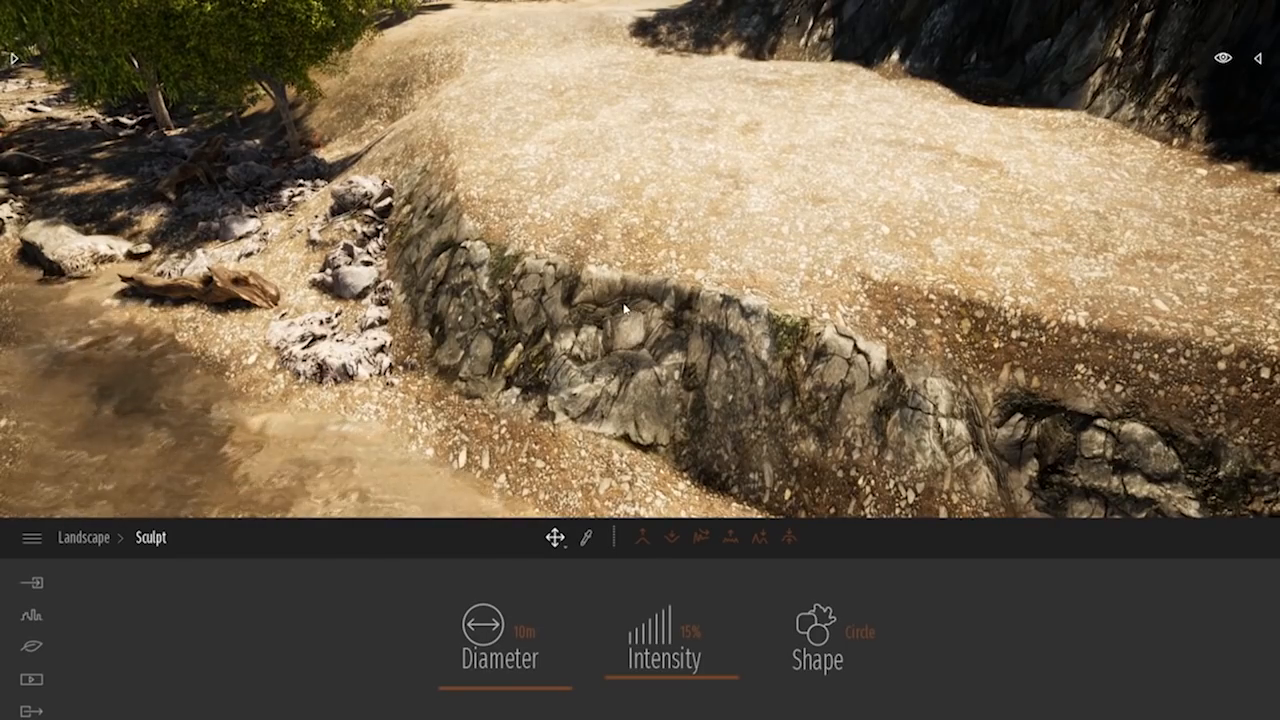
mouse_move(84, 536)
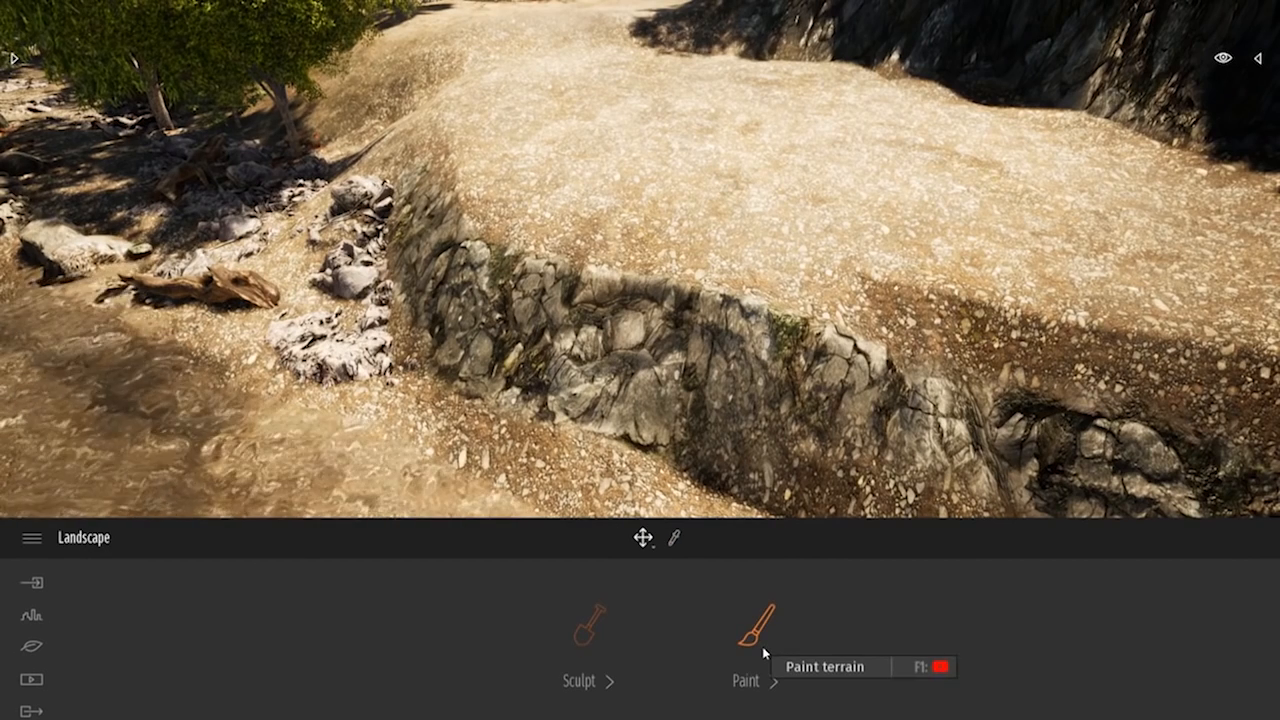
Switch from sculpting to the Landscape paint tools for the terrain surface.
click(756, 640)
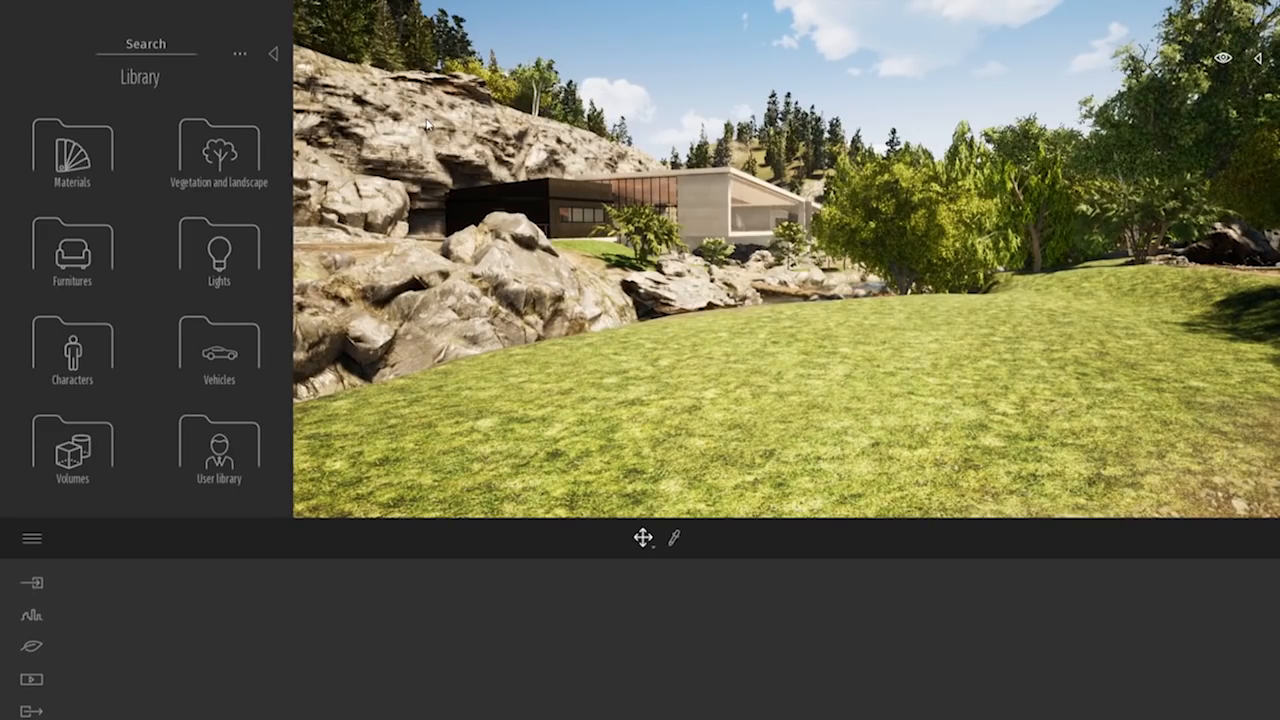
mouse_move(220, 150)
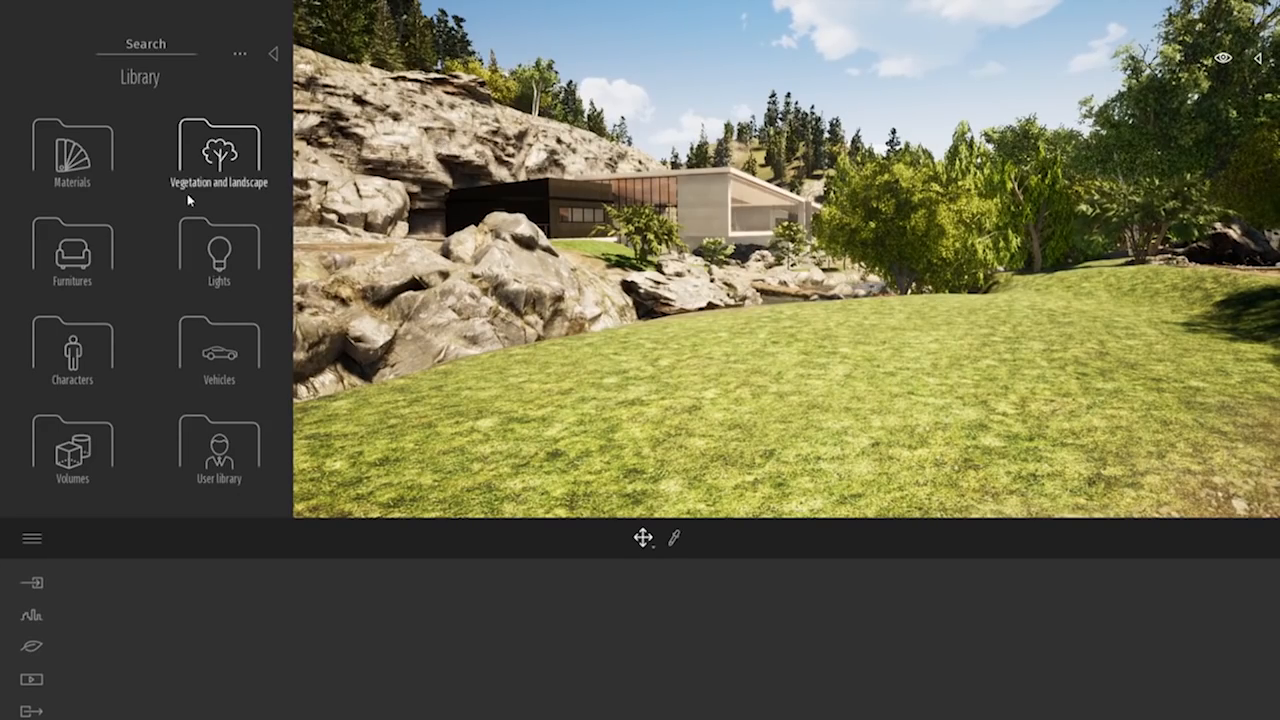
mouse_move(72, 150)
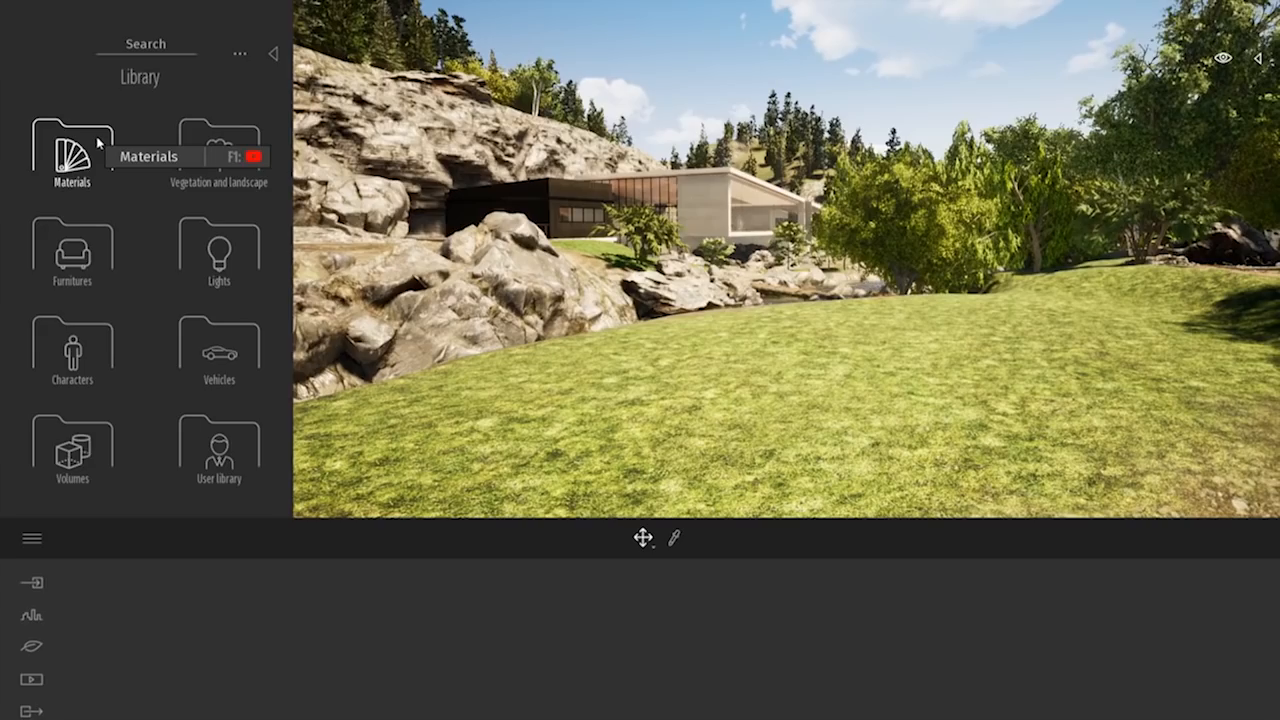
Browse the Library toward Vegetation and landscape trees for the meadow.
click(72, 150)
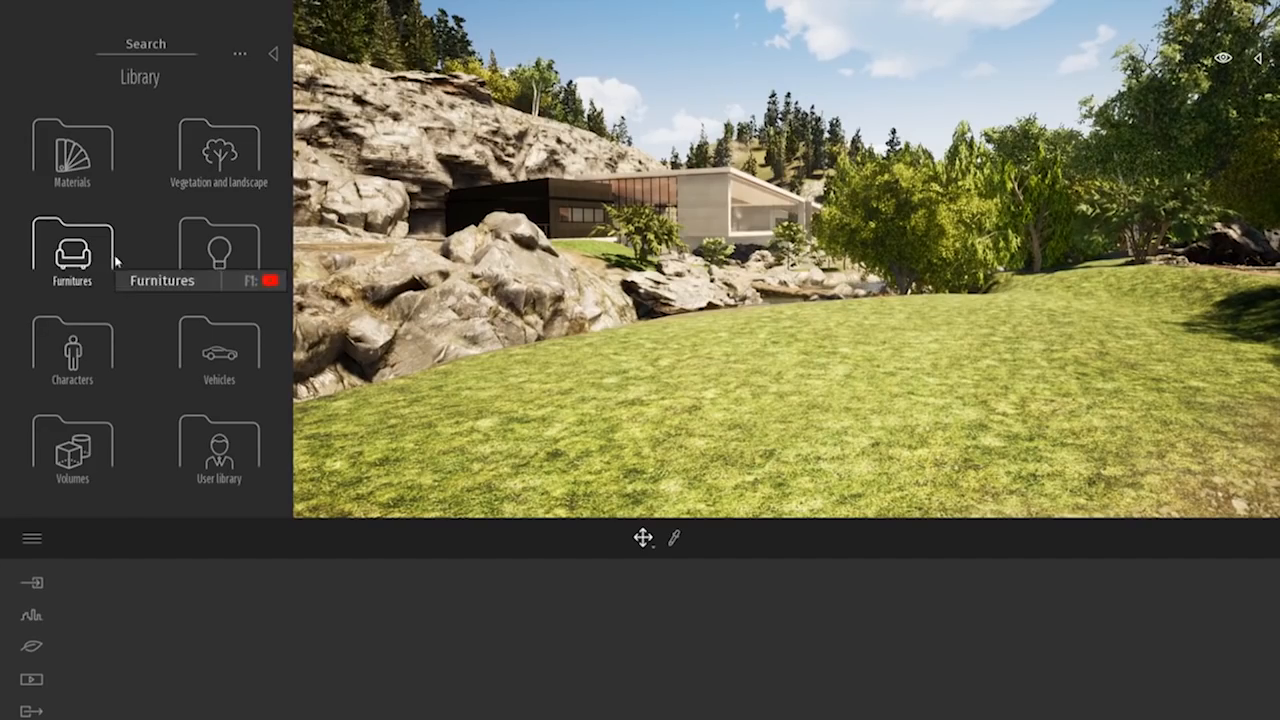
mouse_move(196, 450)
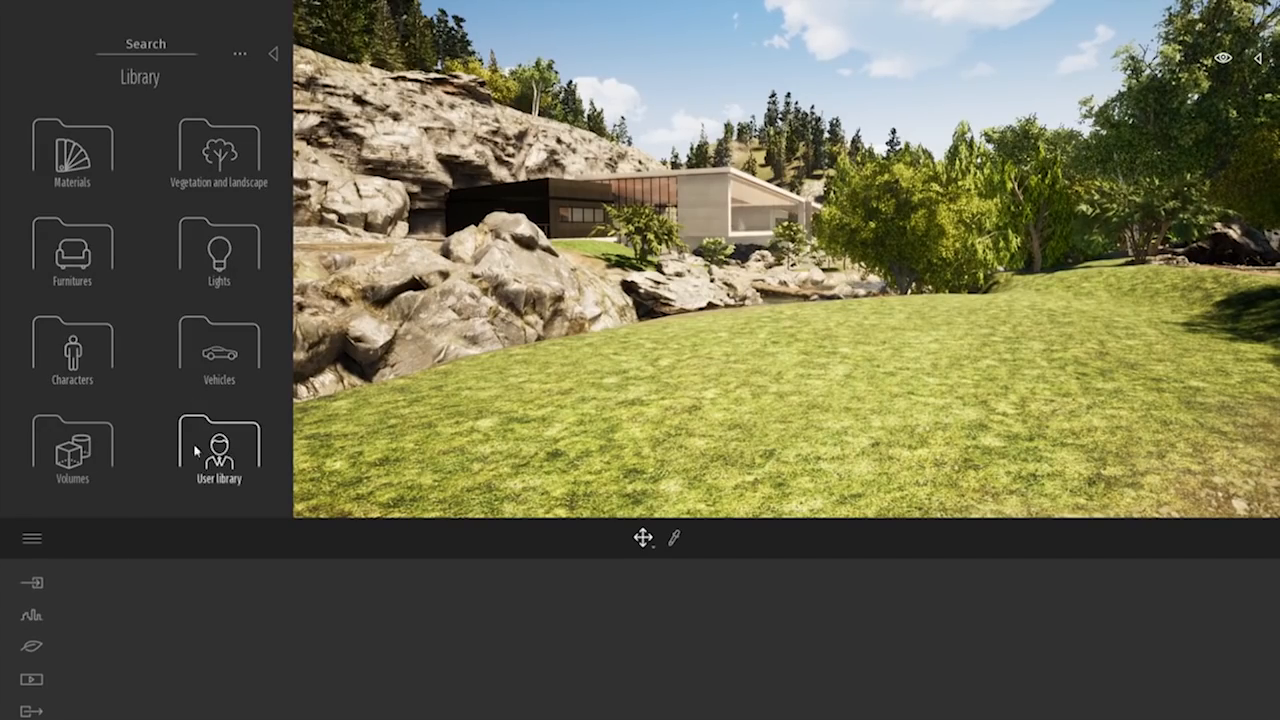
mouse_move(218, 492)
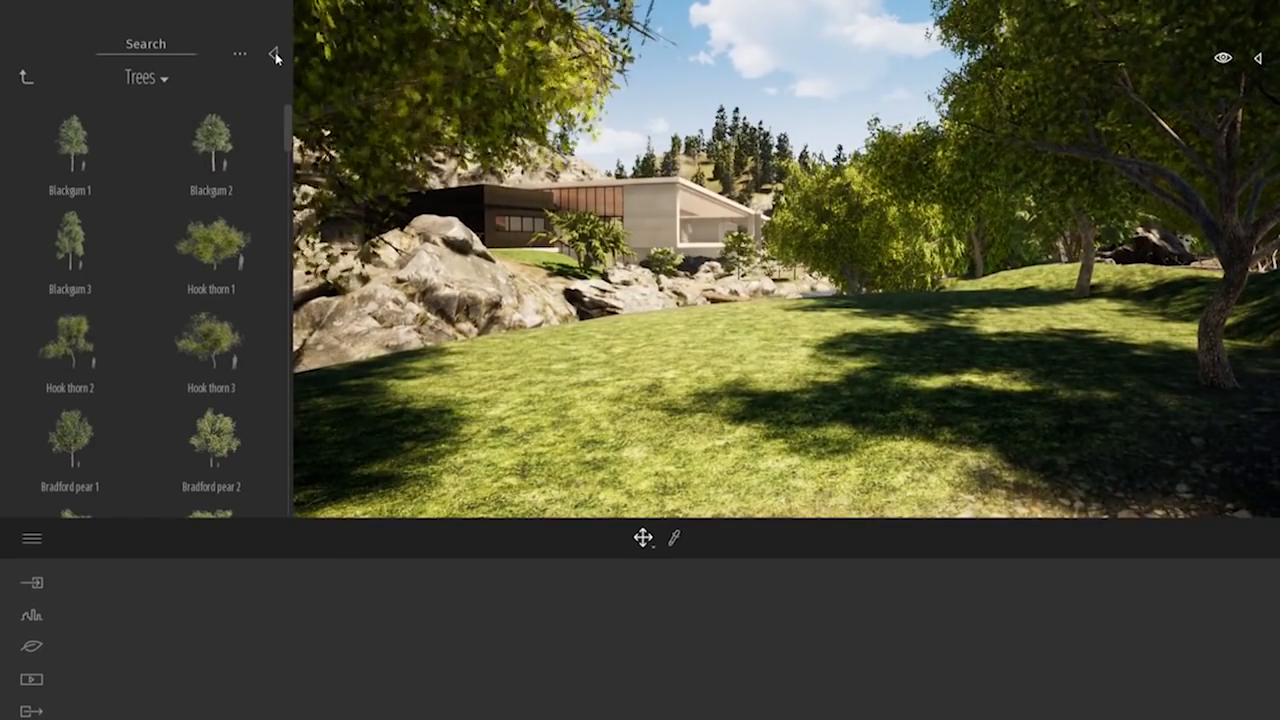
Hide the Library panel and show the Nature vegetation options for the riverside scene.
click(276, 56)
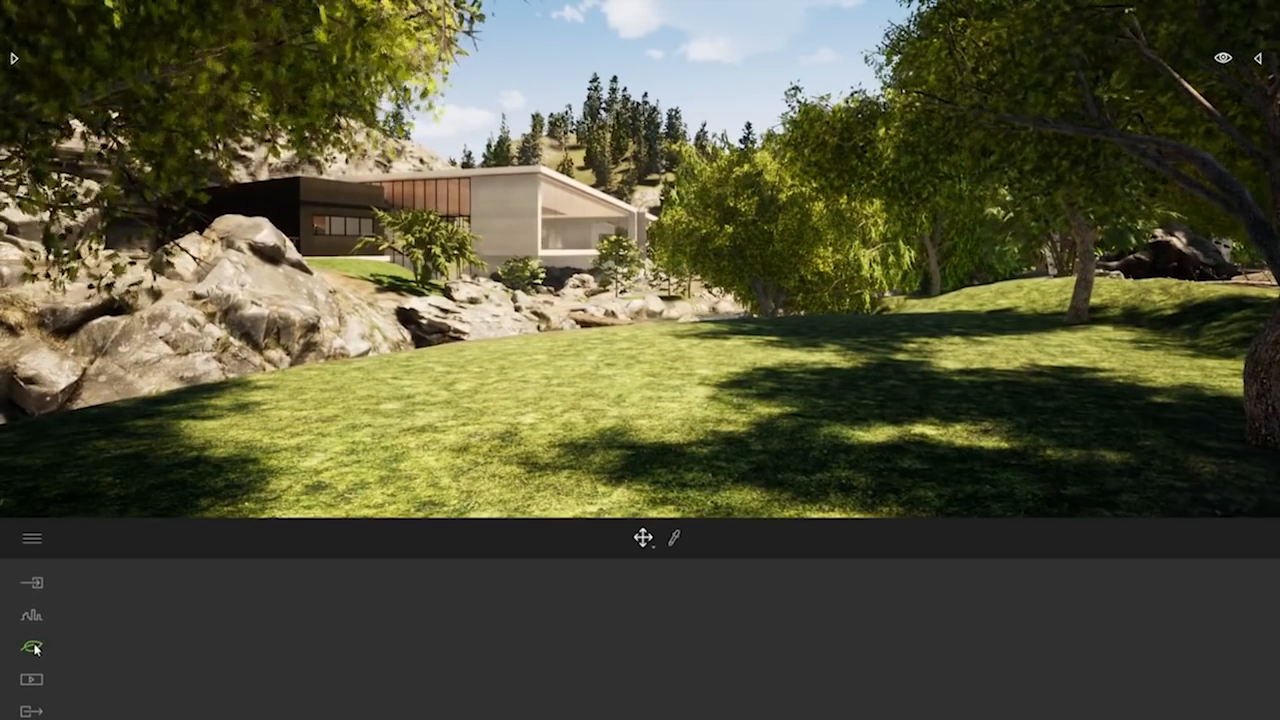
click(32, 646)
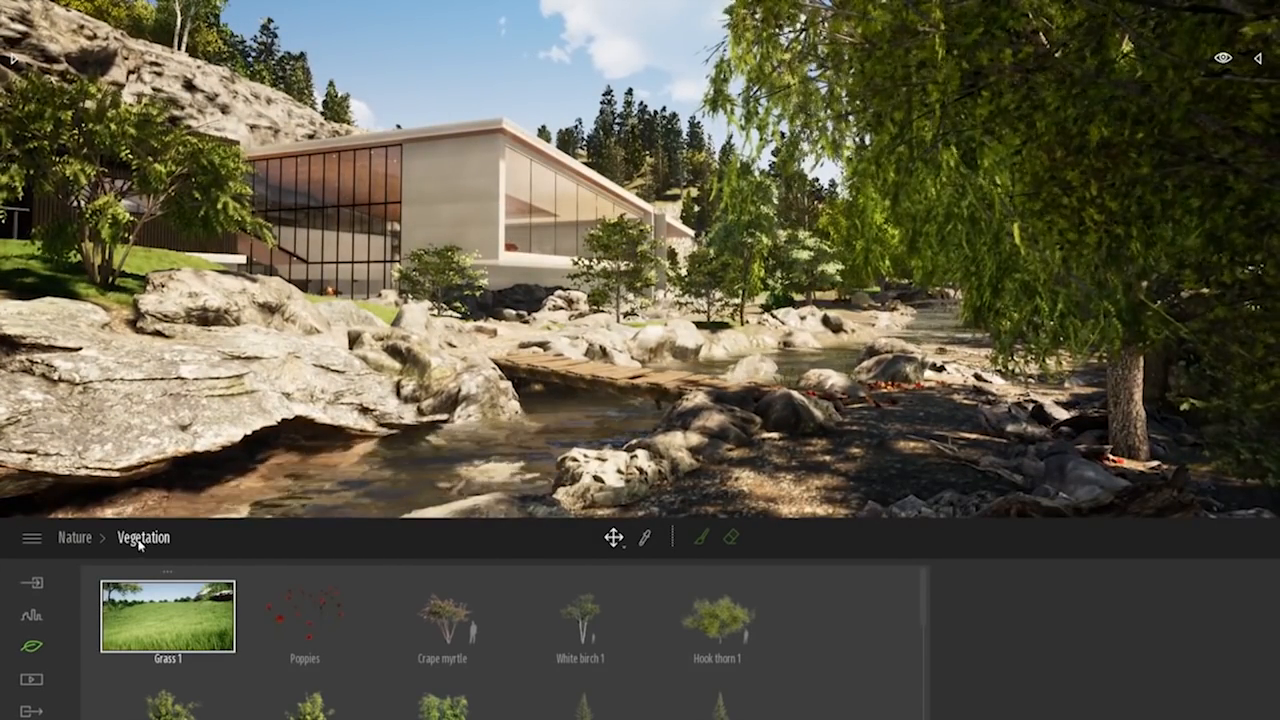
In Nature > Weather, slide from sunny through cloudy and overcast to rain, then back to clear sky.
click(76, 538)
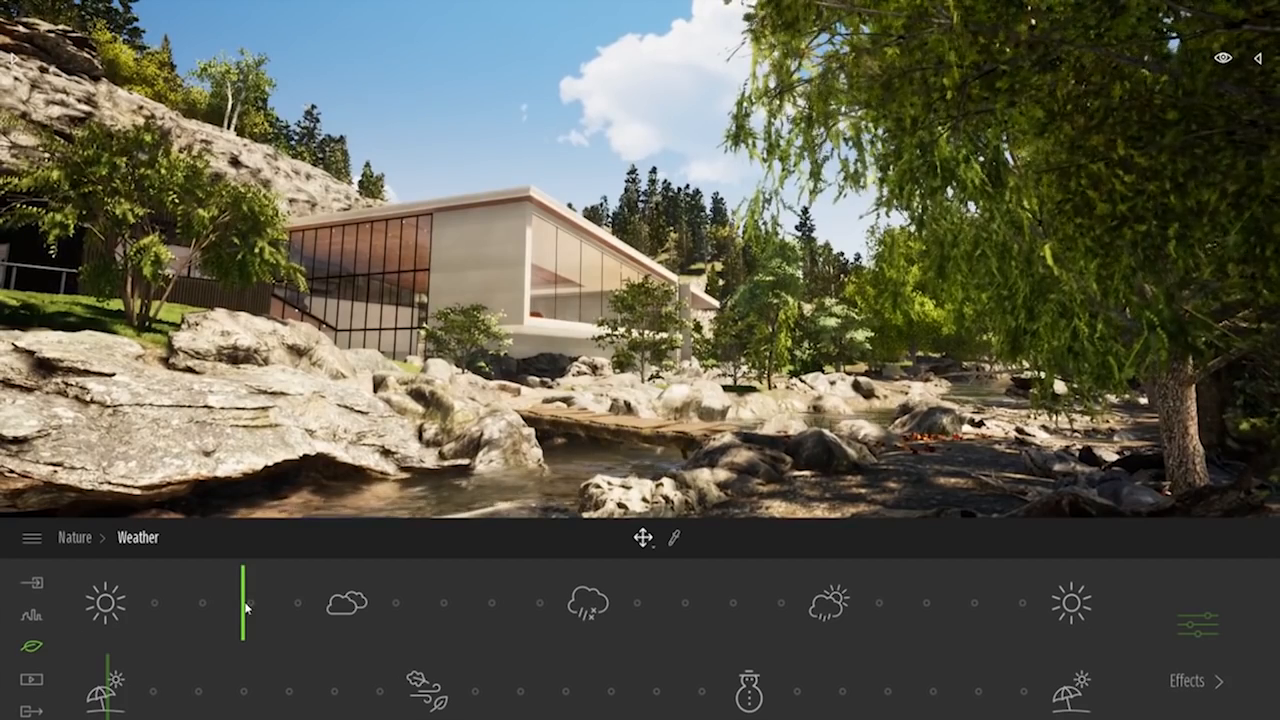
drag(244, 604, 338, 604)
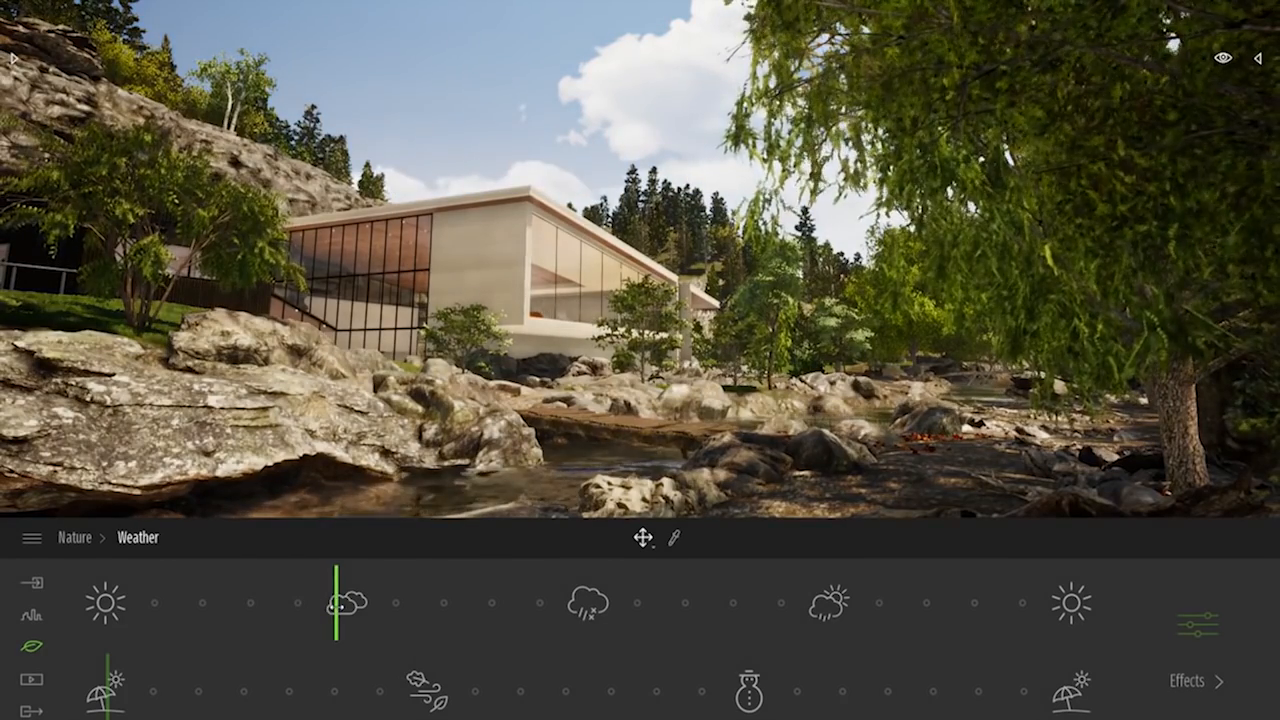
drag(338, 604, 450, 604)
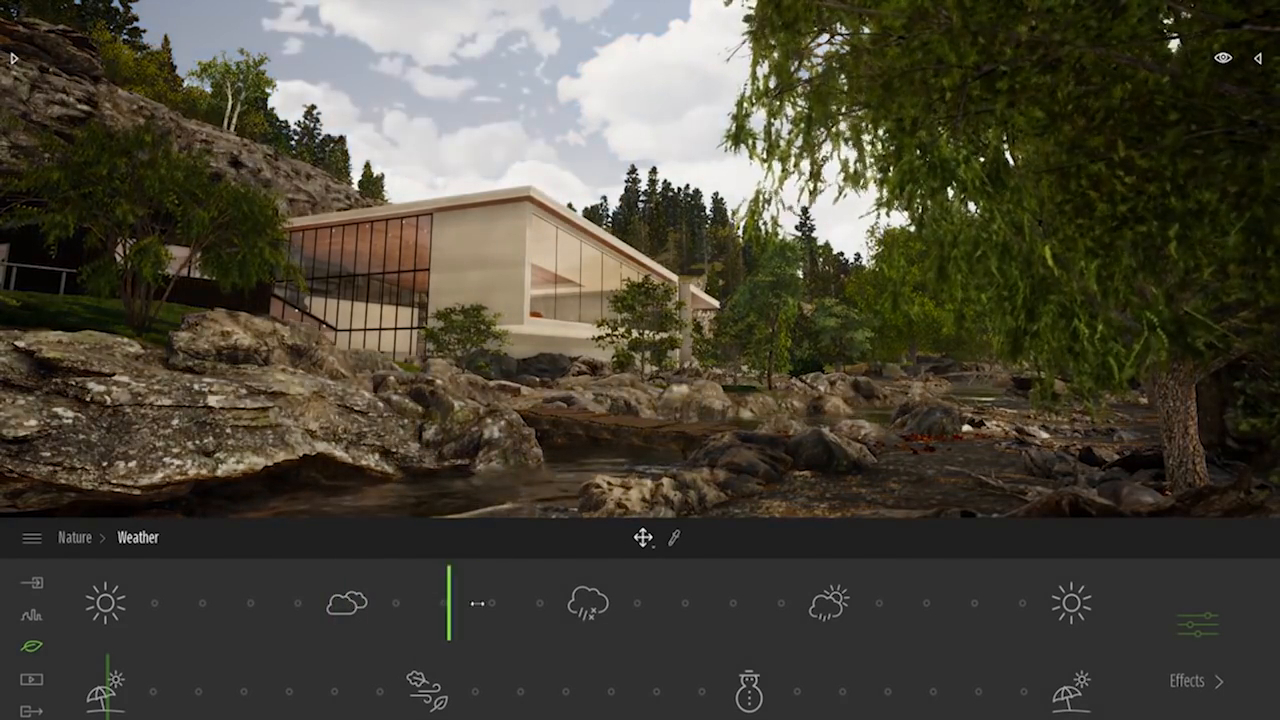
drag(450, 604, 590, 604)
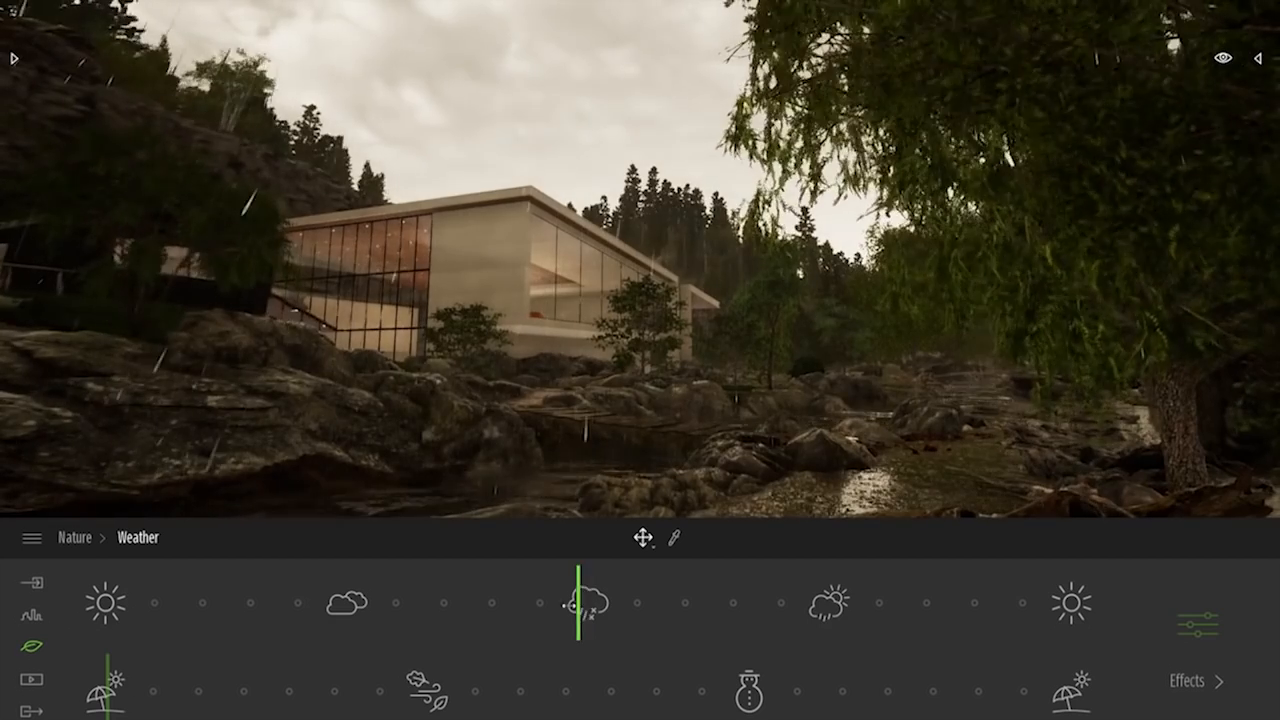
drag(578, 602, 280, 602)
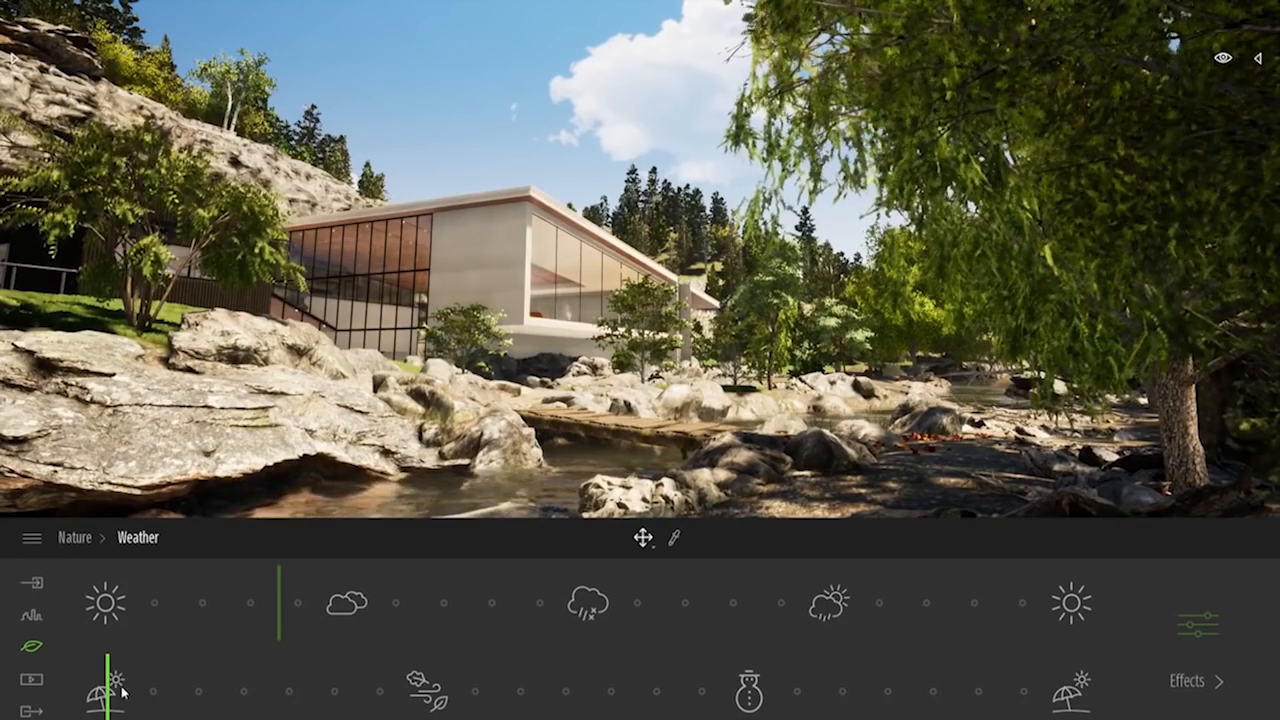
Move the season slider through autumn into snowy winter.
drag(110, 690, 276, 690)
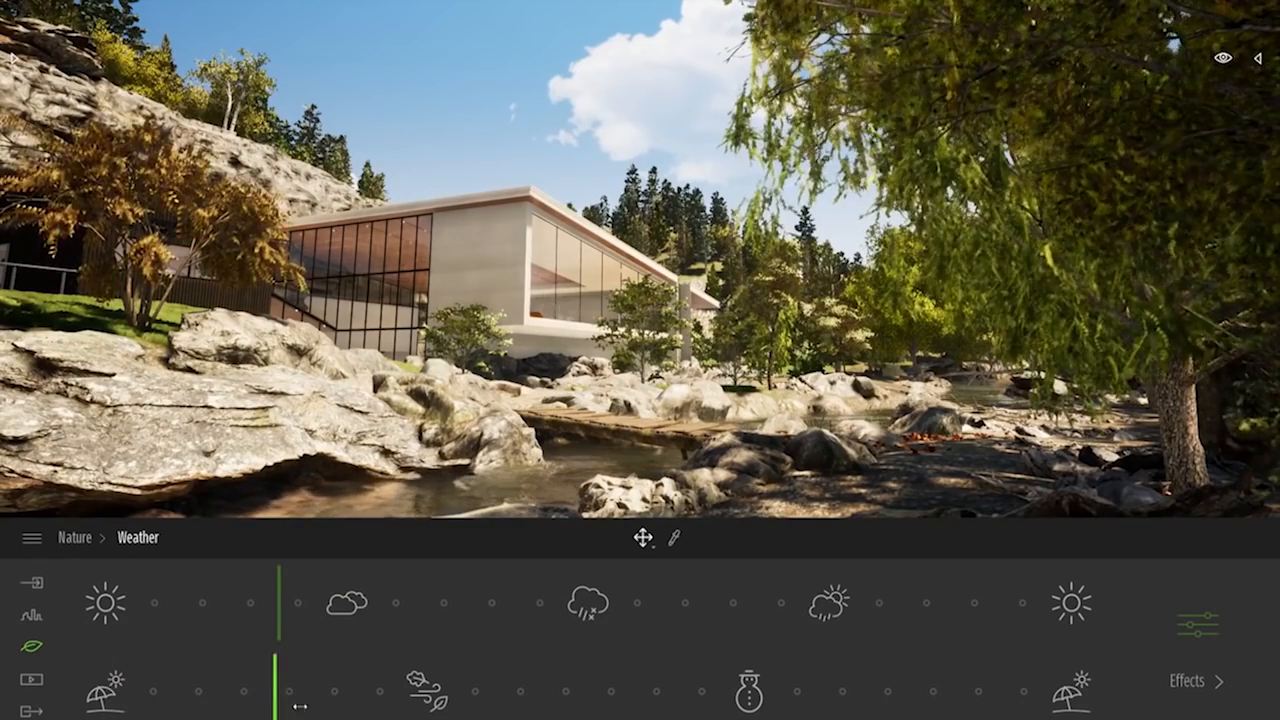
drag(280, 700, 416, 700)
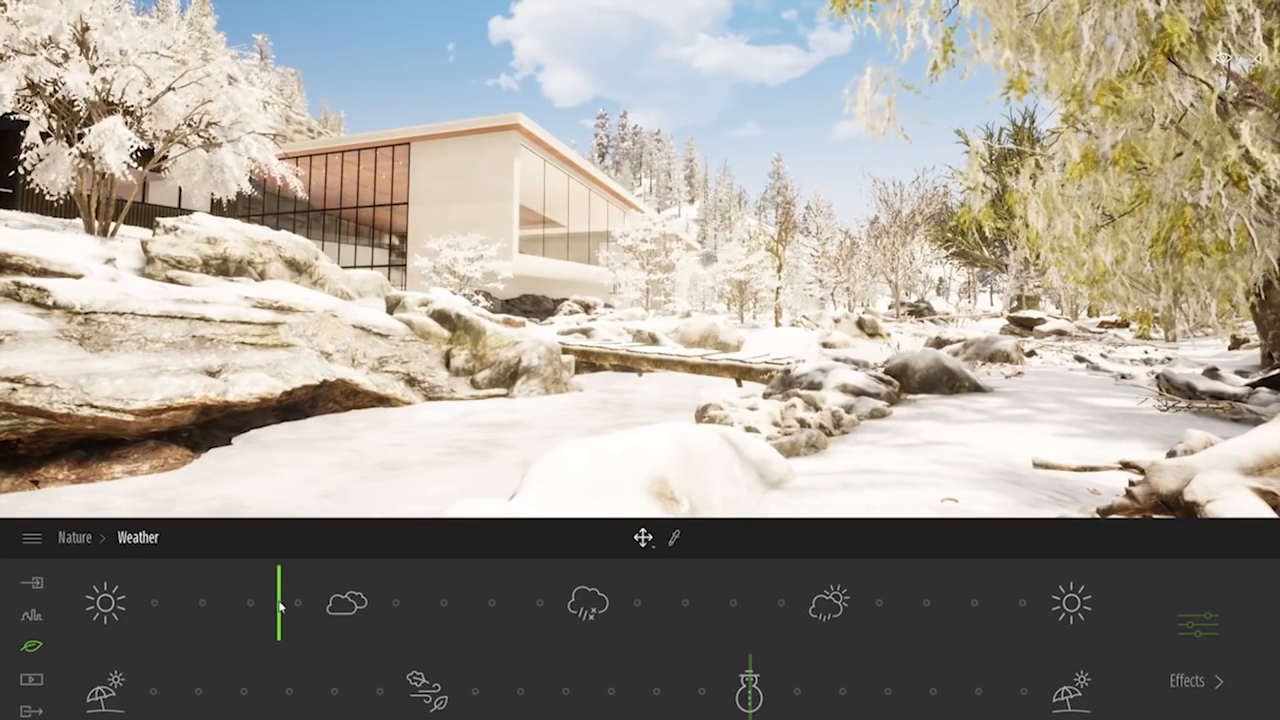
Push the weather to overcast for heavy snowfall, then clear it back to sunny.
drag(278, 600, 392, 600)
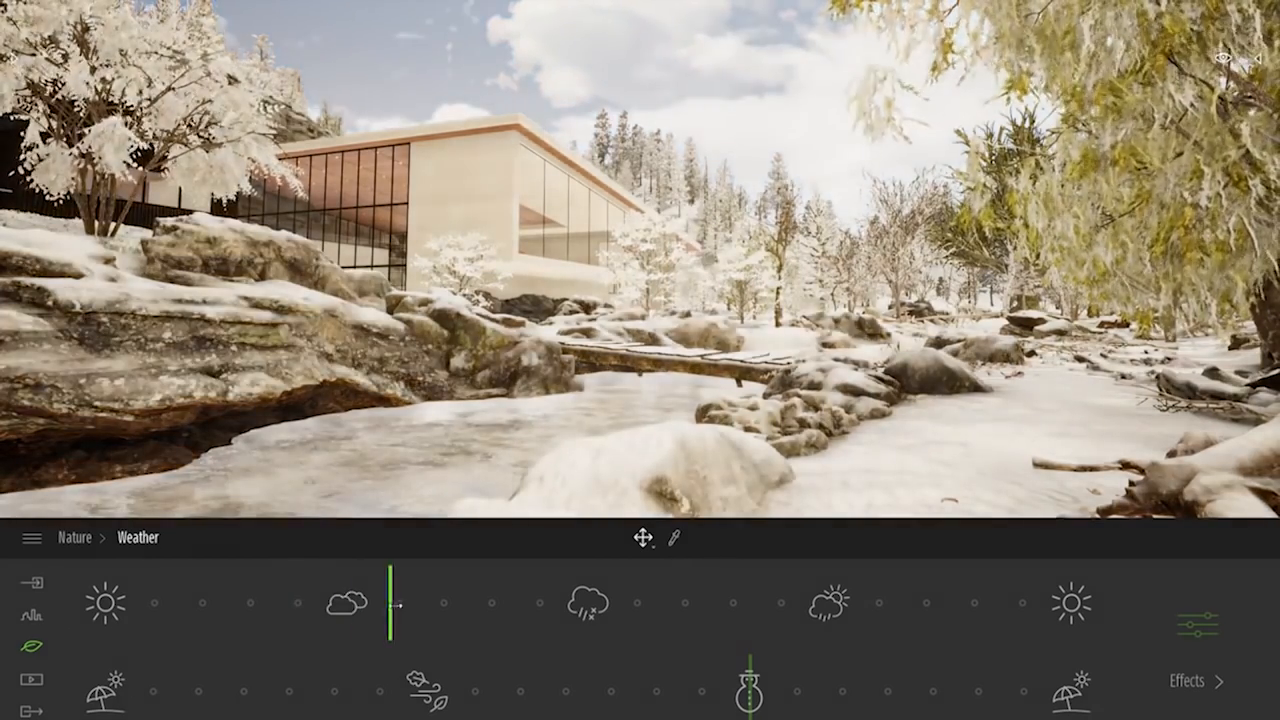
drag(392, 604, 518, 604)
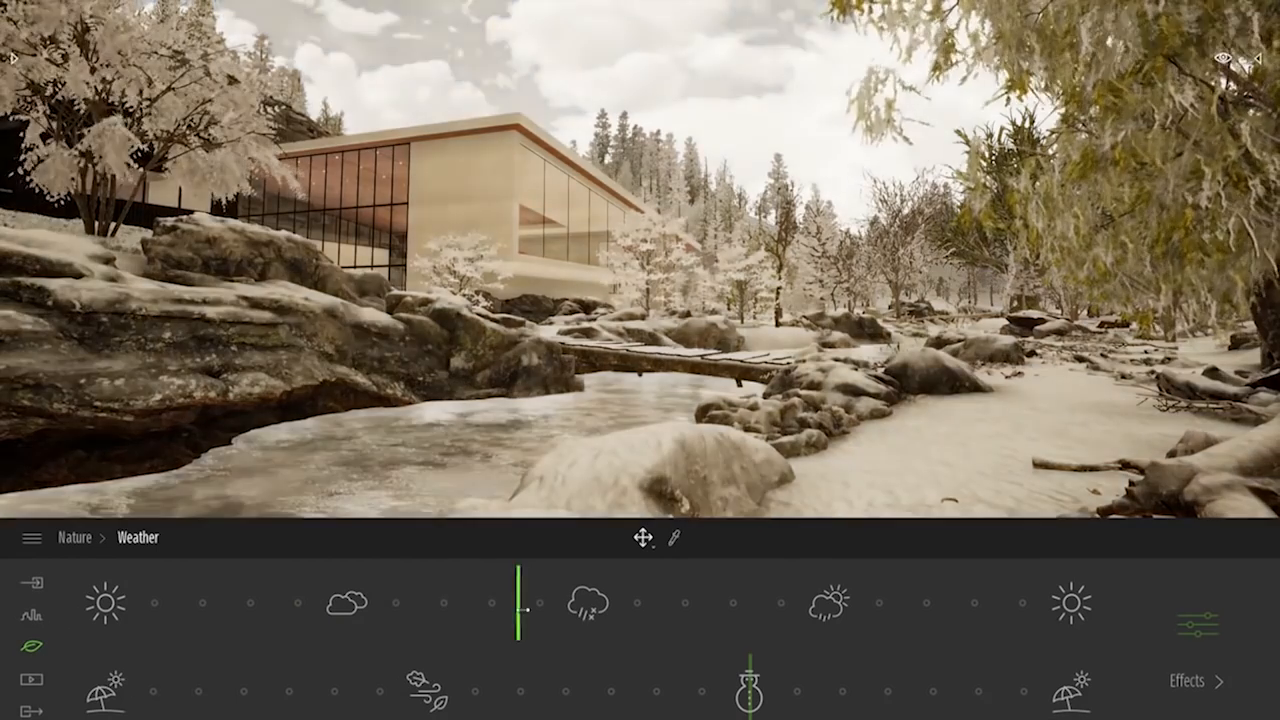
drag(520, 604, 580, 604)
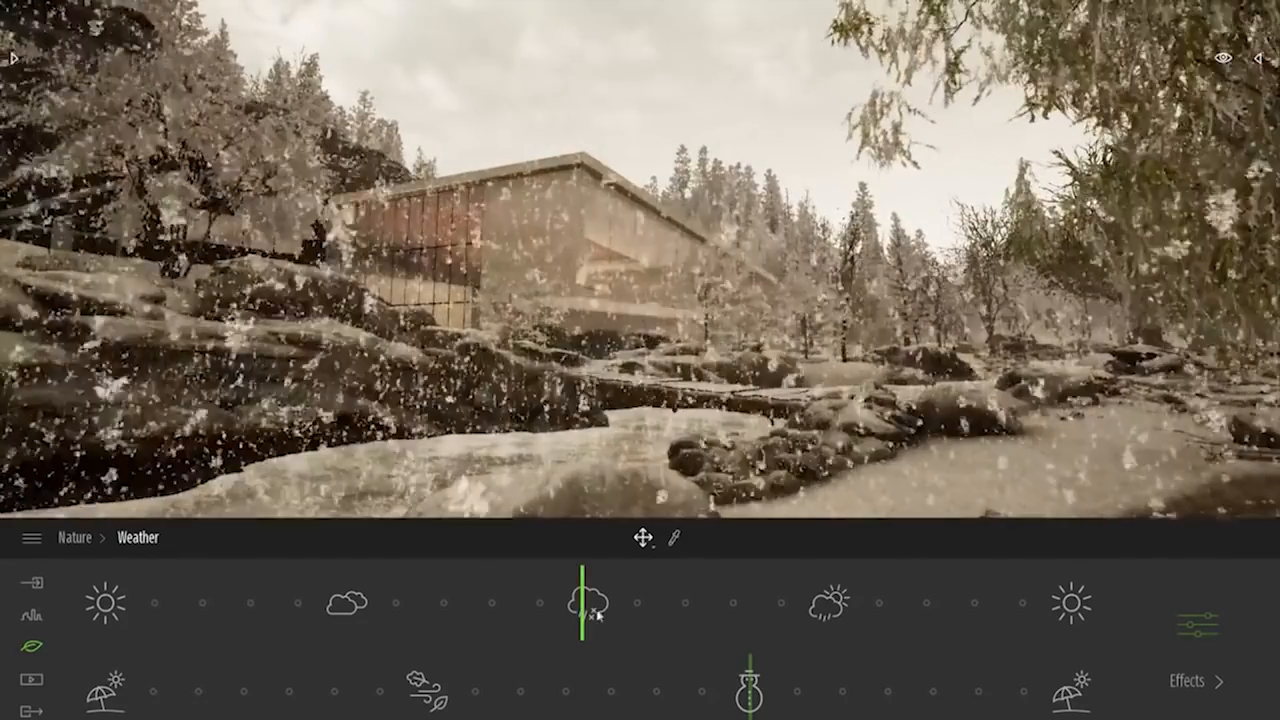
drag(580, 608, 270, 608)
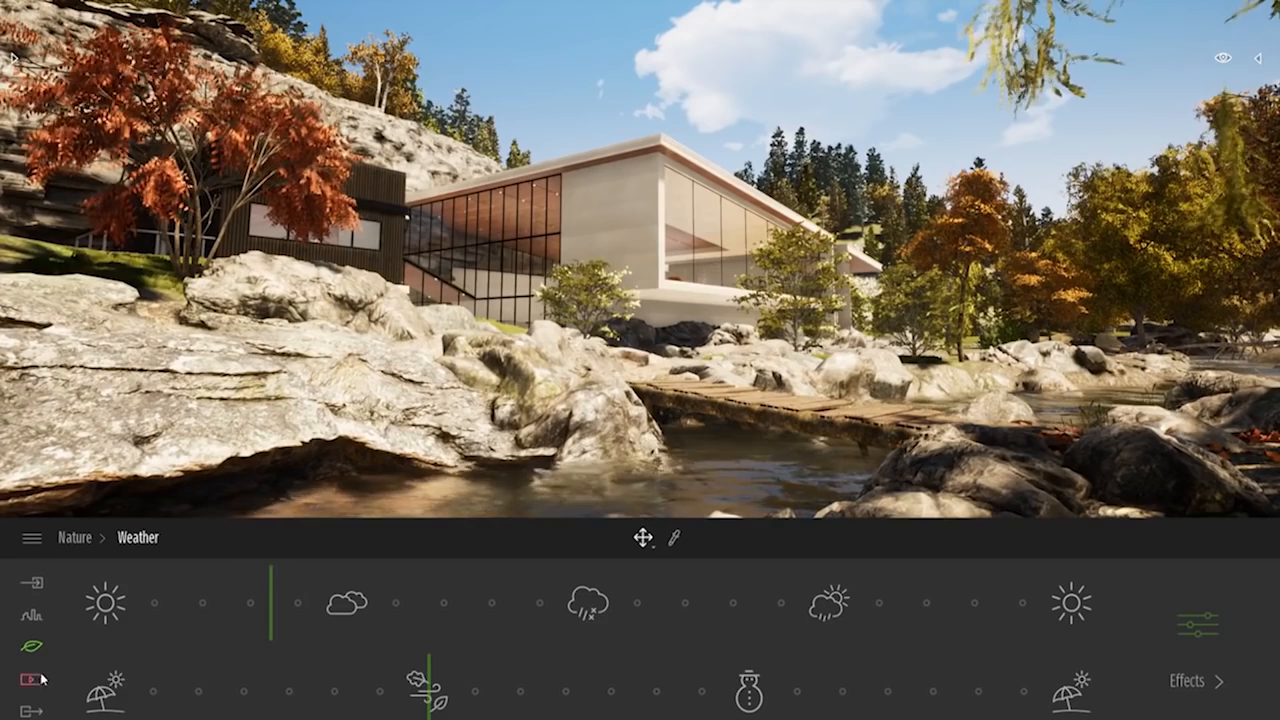
Create a new still image of the autumn riverside view under Media > Image.
click(32, 680)
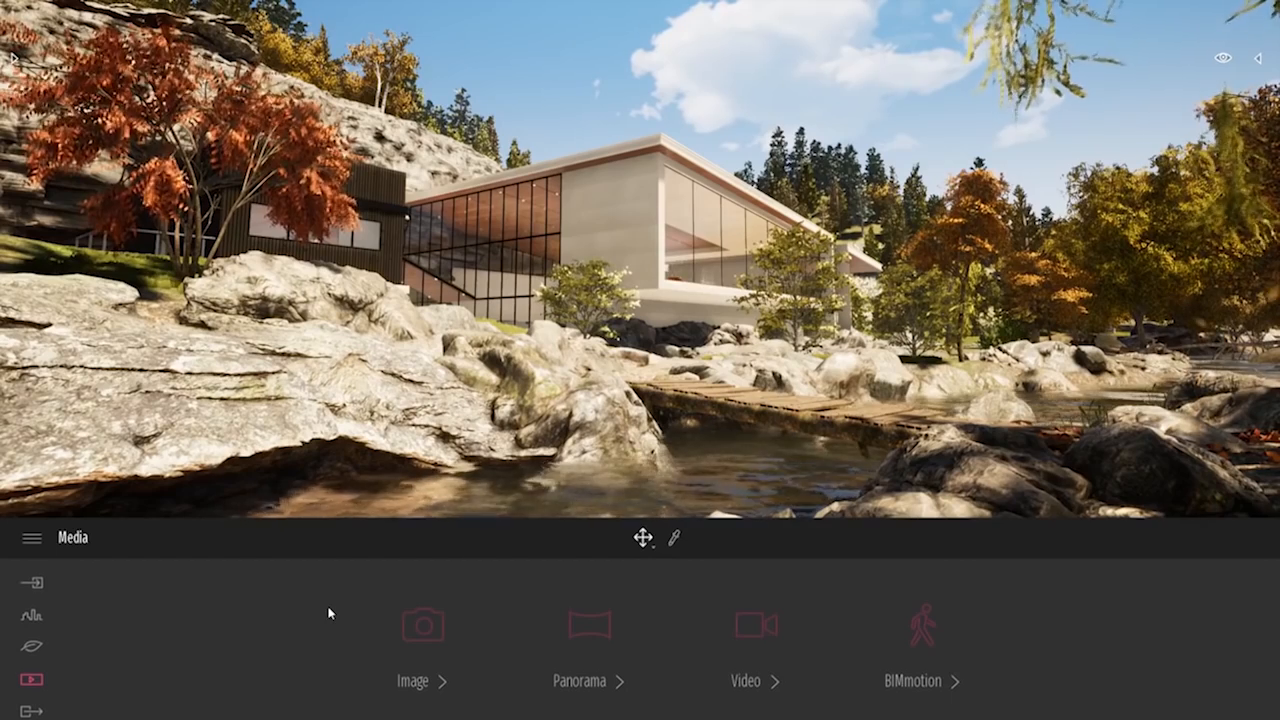
click(422, 624)
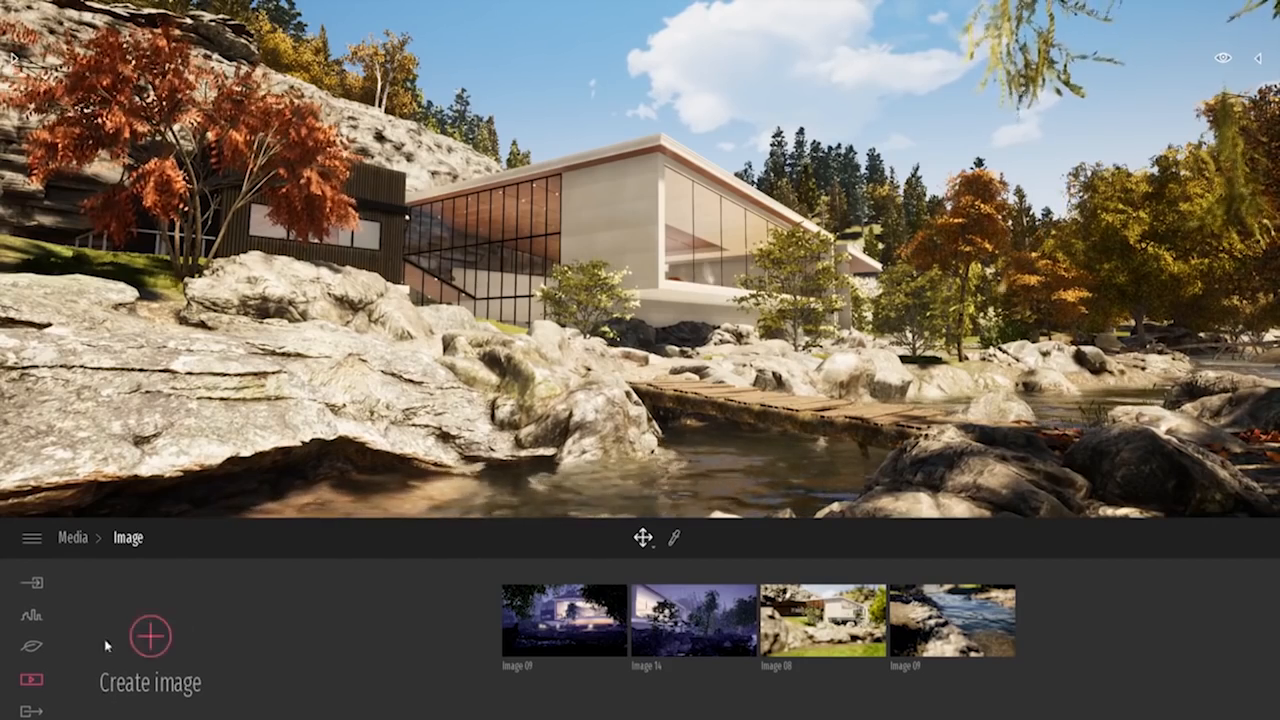
click(150, 636)
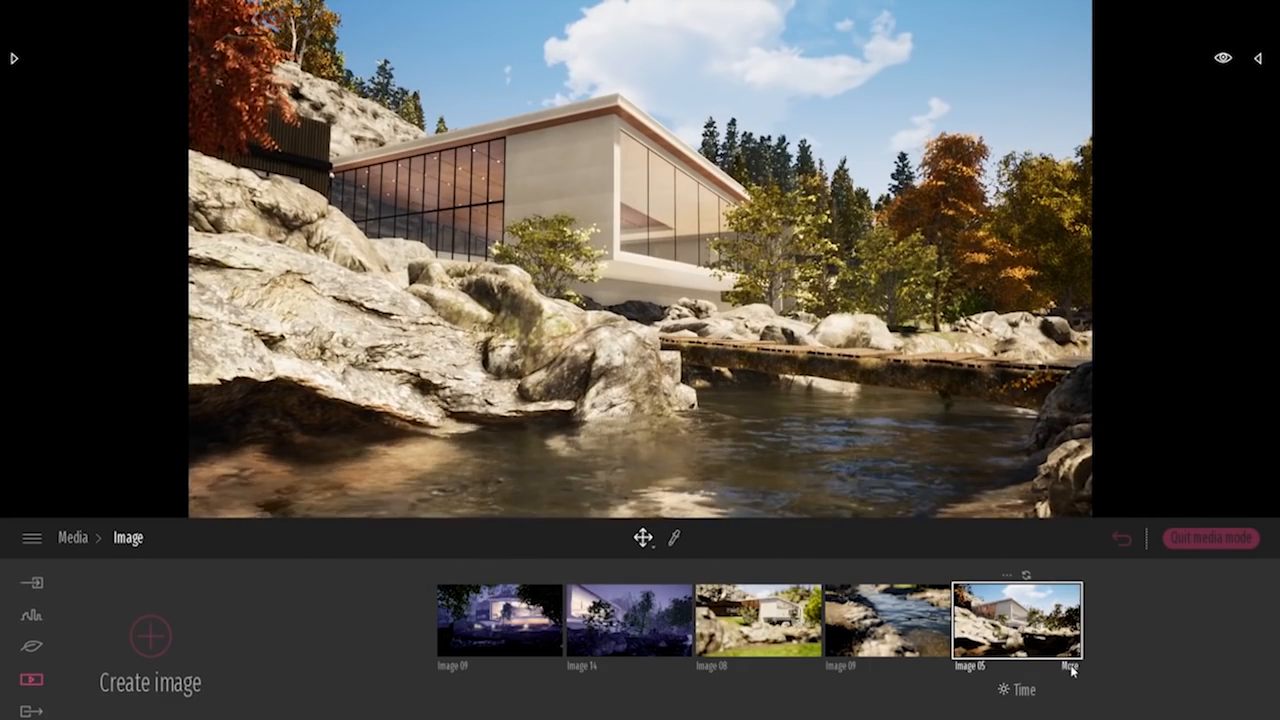
Show Image 05's camera Output size setting of 1920 by 1080.
click(1016, 620)
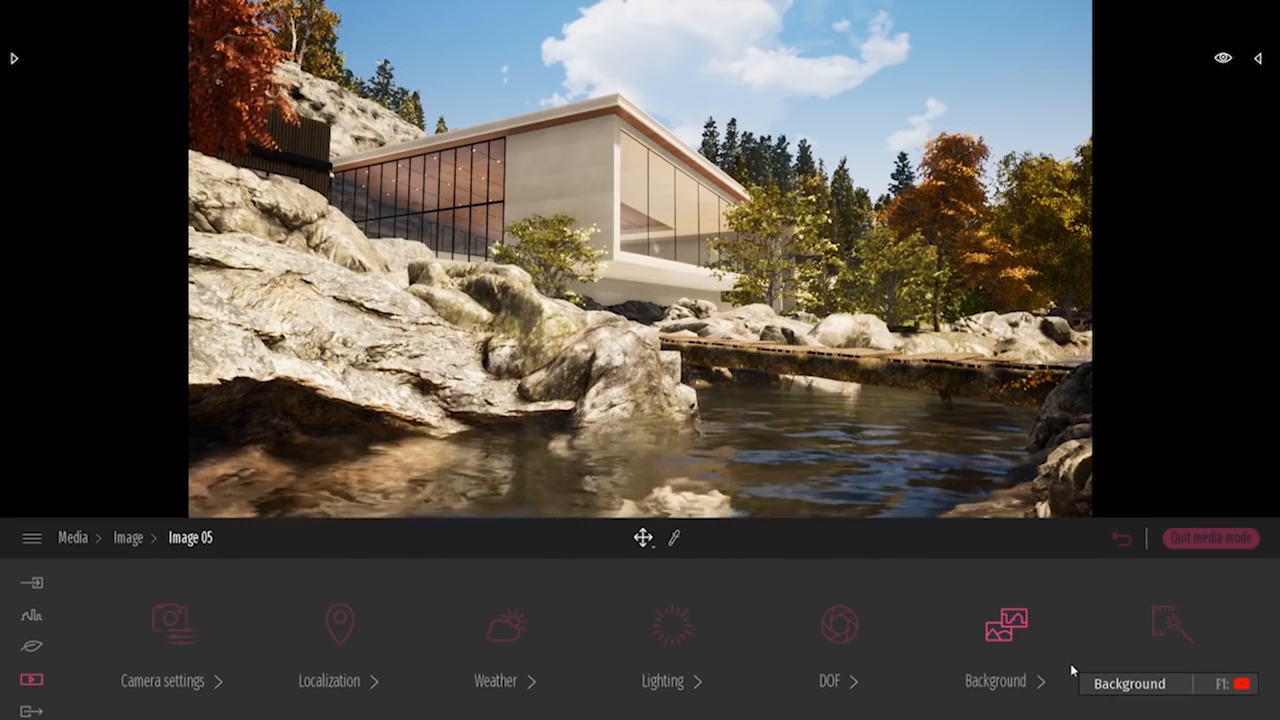
click(1176, 624)
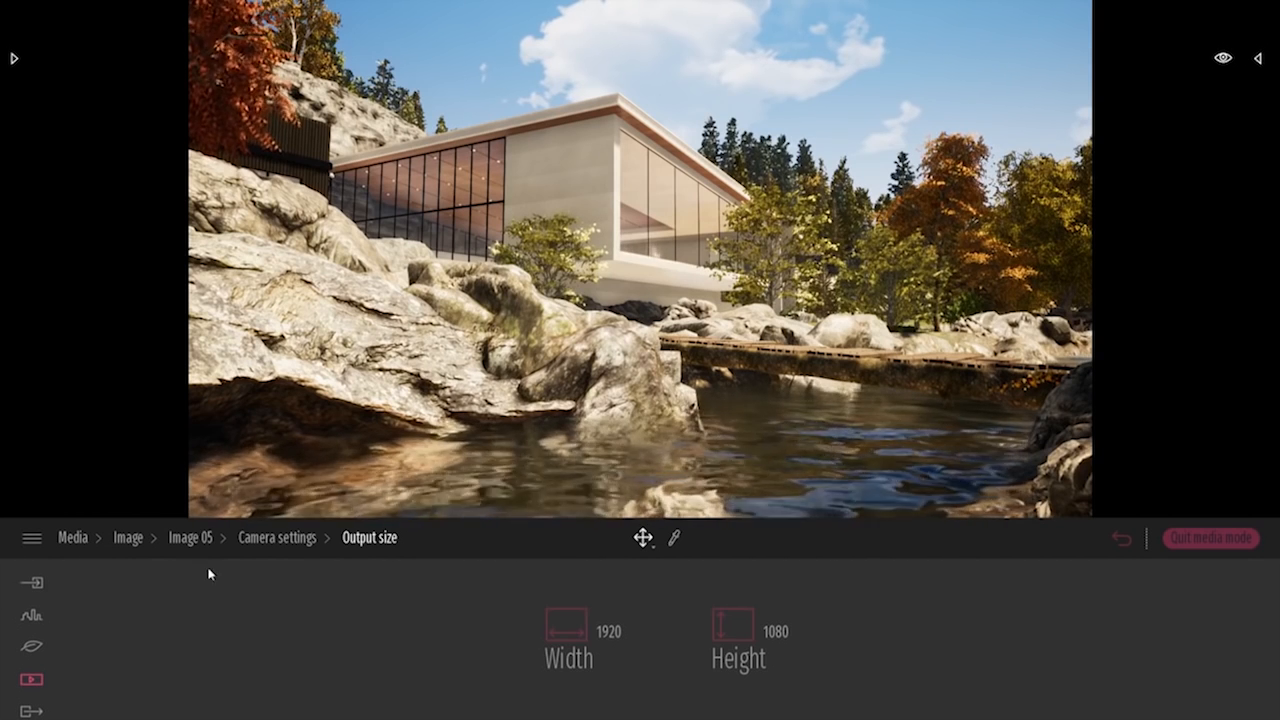
click(128, 536)
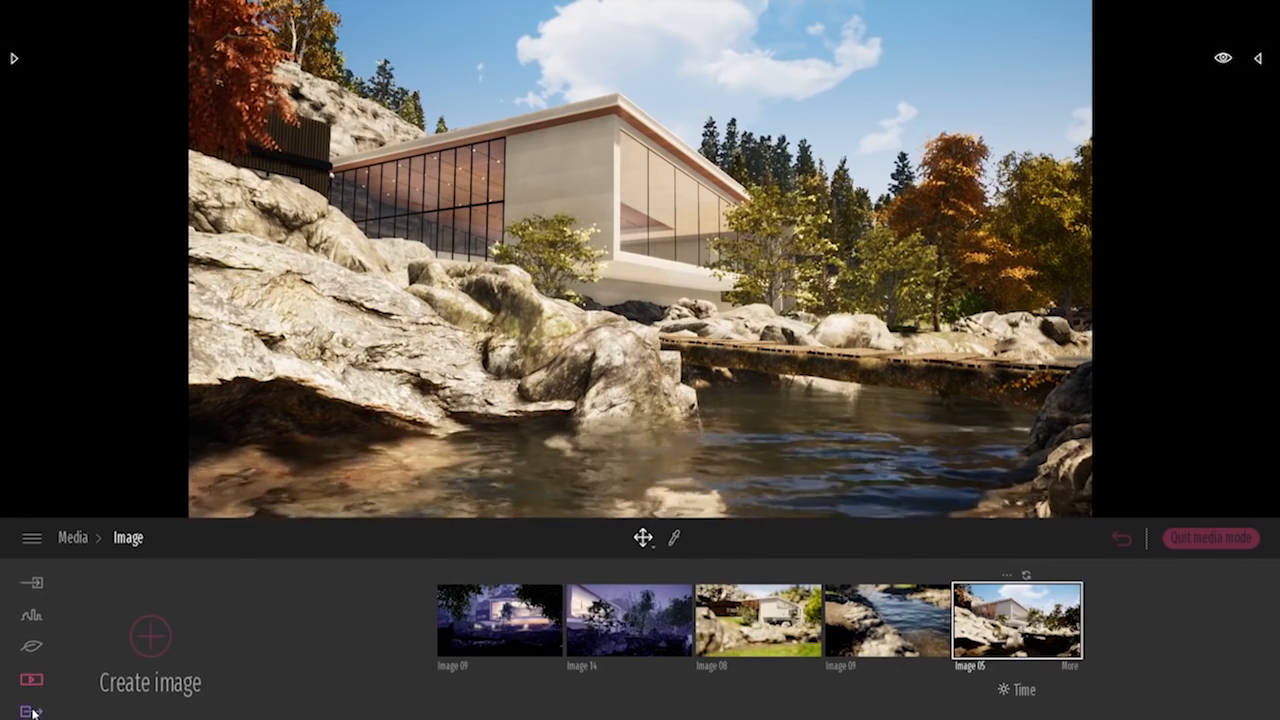
In Export, tick Image 05 as the still image to export.
click(32, 710)
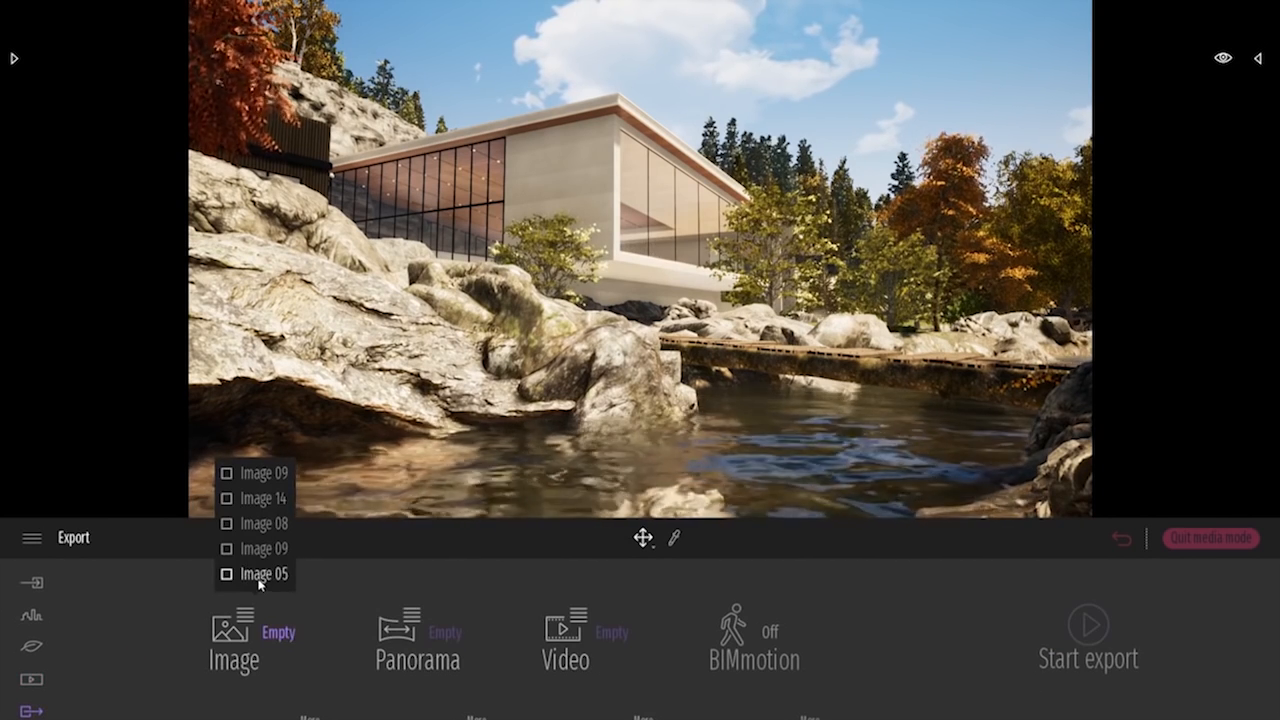
click(264, 572)
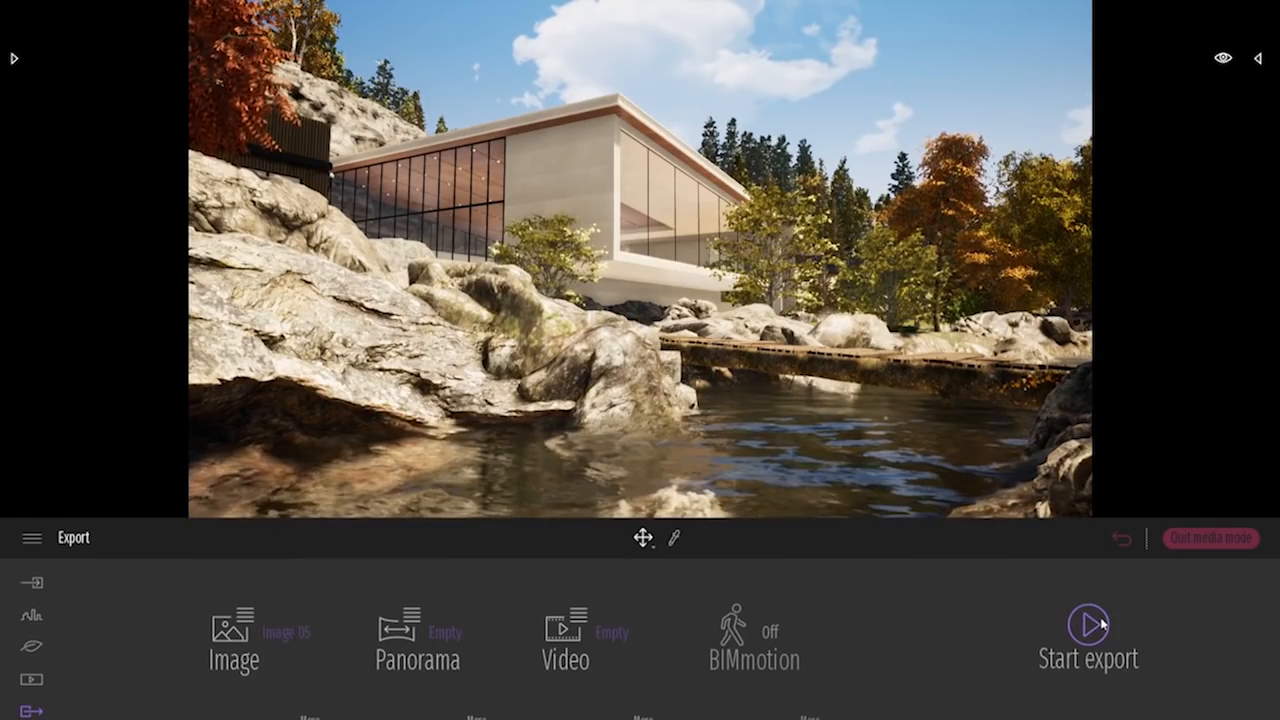
mouse_move(68, 364)
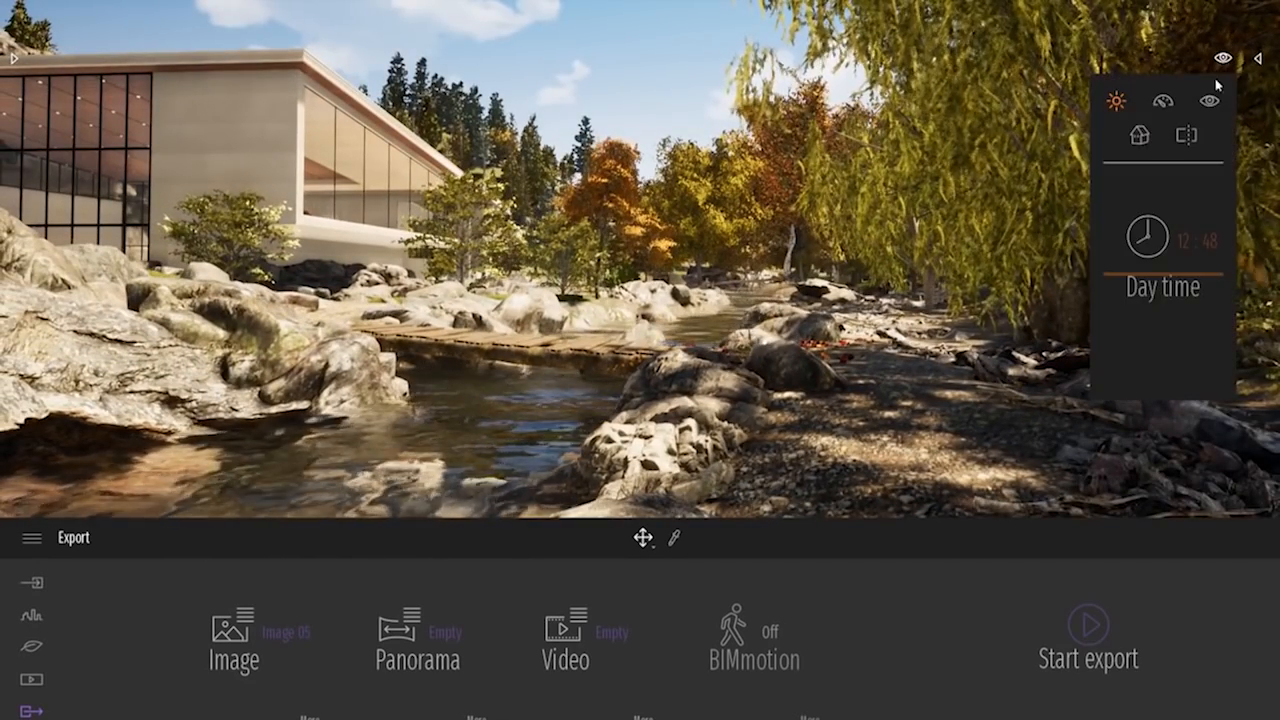
Show the viewport's viewing mode options with camera, BIMmotion and VR, and choose one.
click(1210, 100)
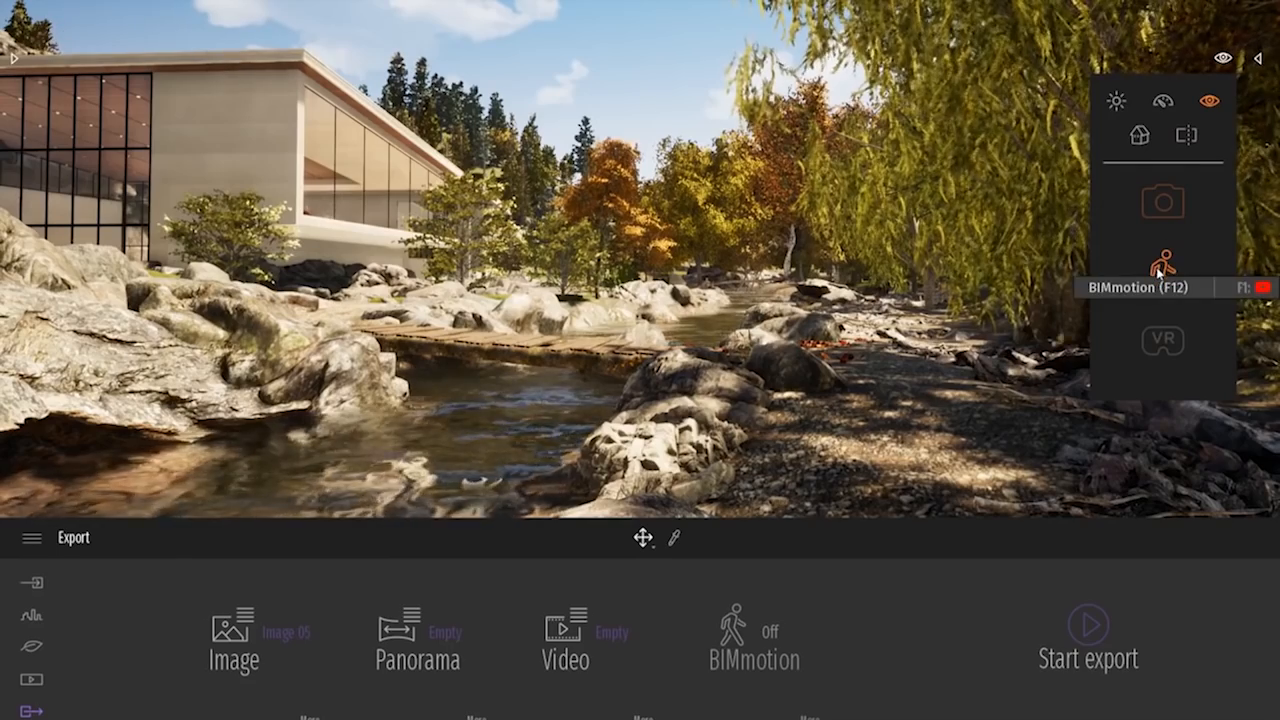
click(1162, 252)
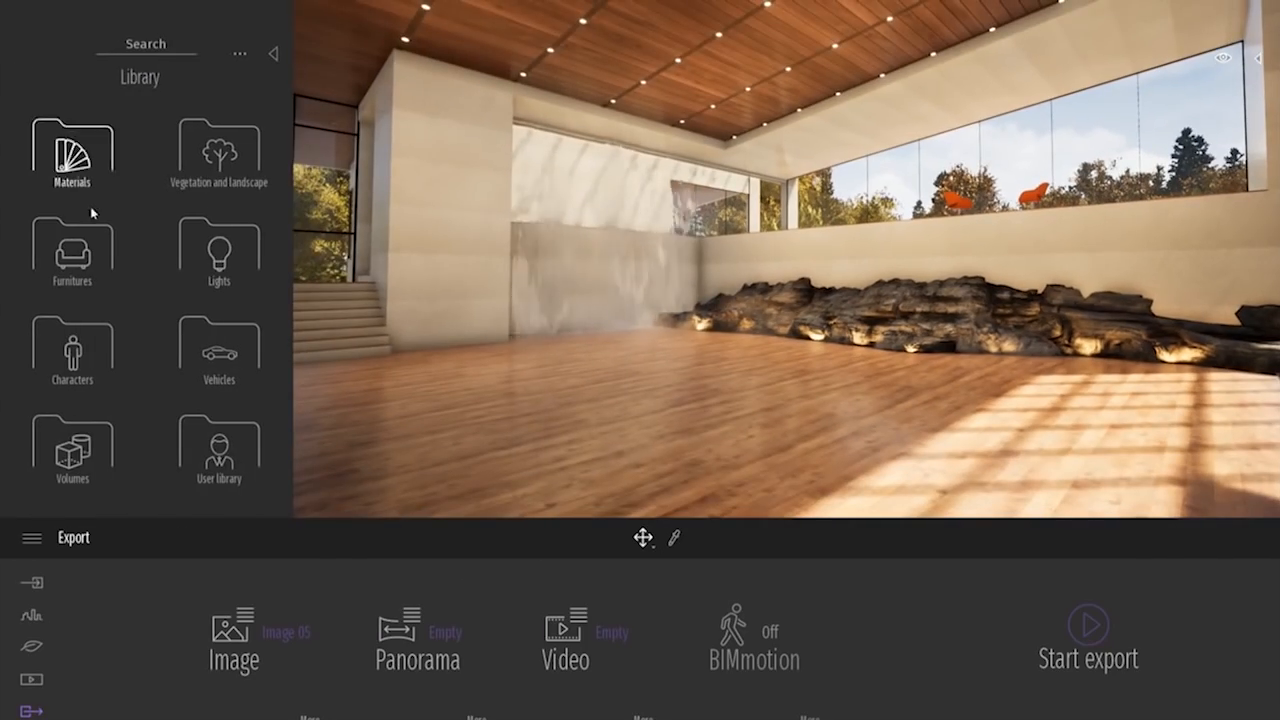
mouse_move(72, 150)
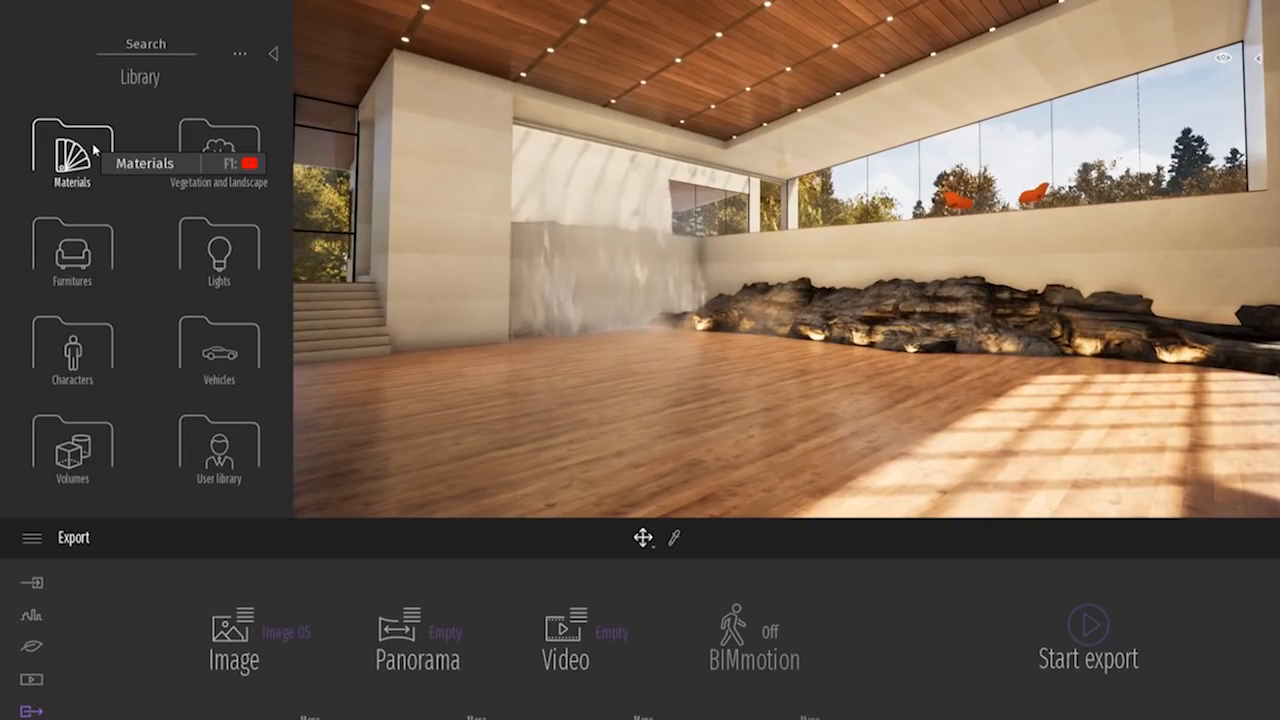
Pick Polished concrete 01 from the Concrete materials for the hall floor.
click(72, 150)
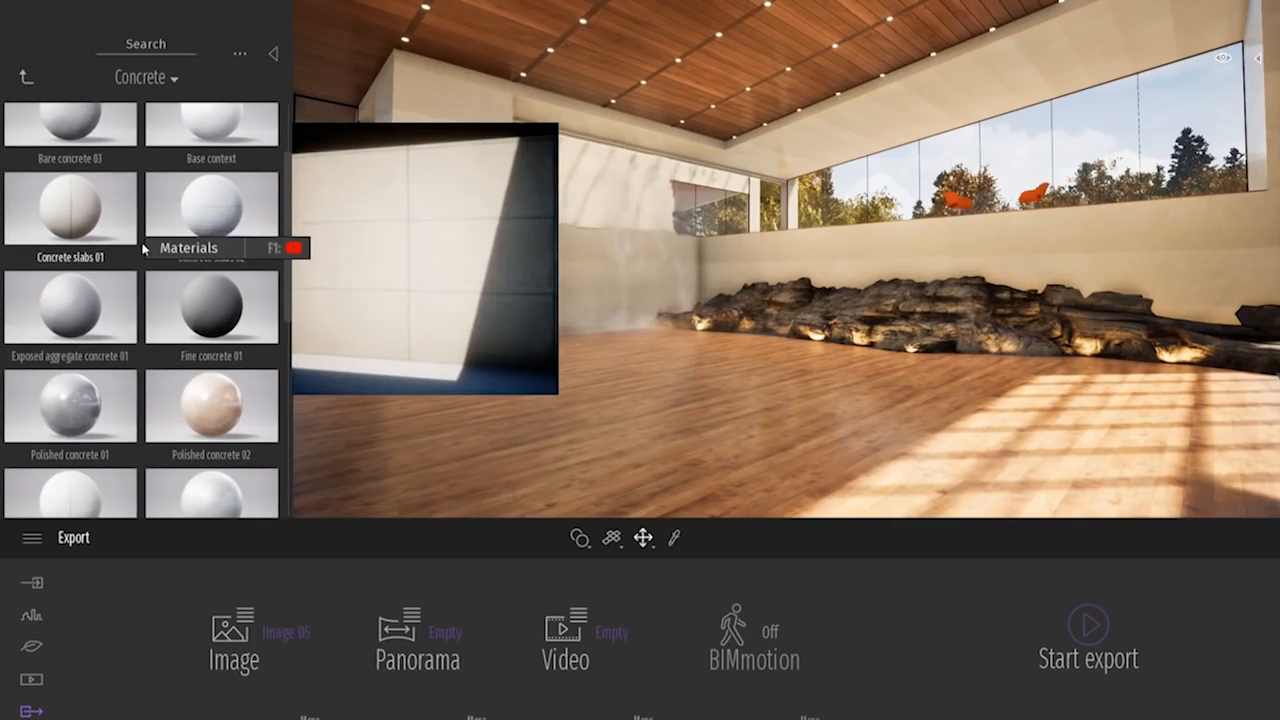
mouse_move(70, 404)
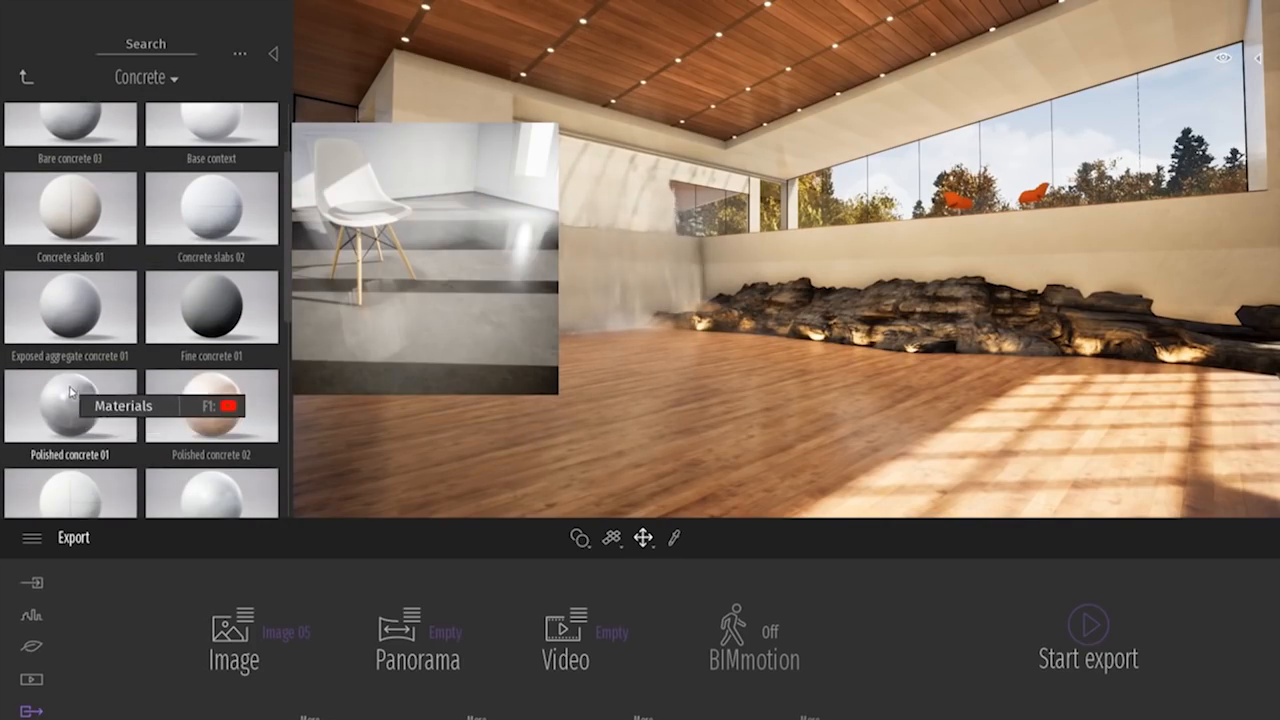
click(70, 404)
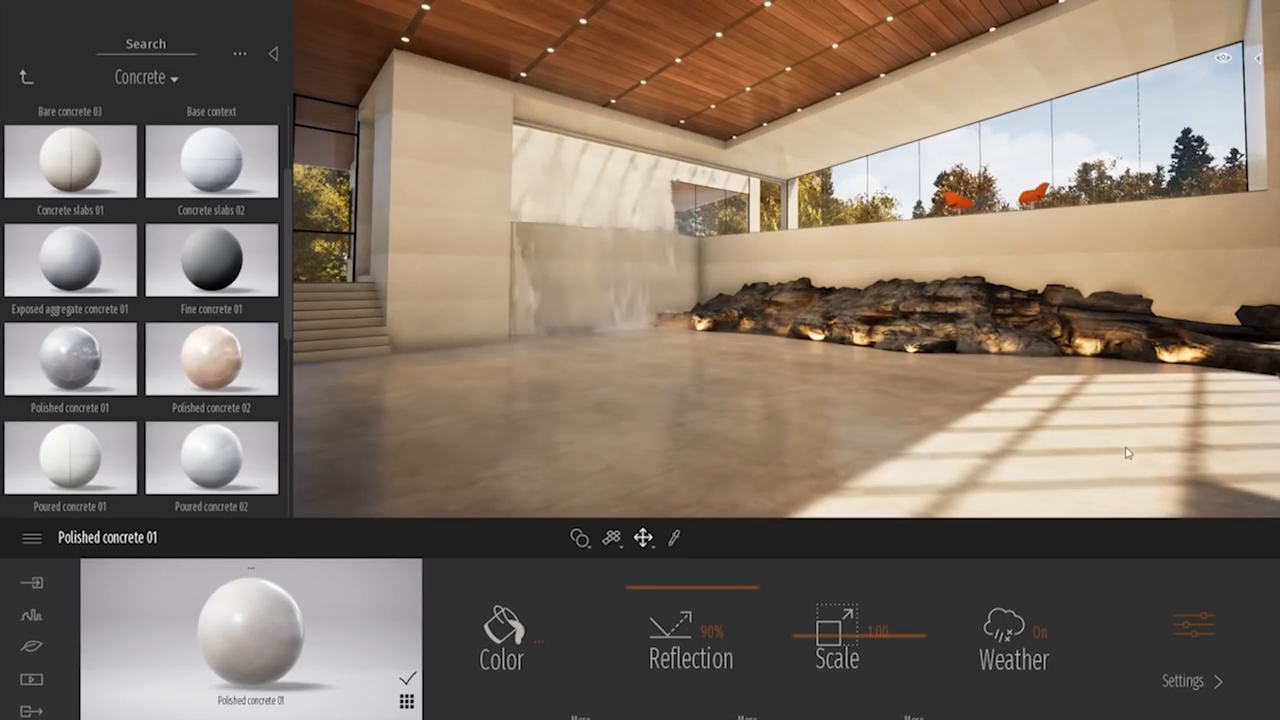
Raise the polished concrete floor's reflection to 100%, then settle it at 90%.
drag(660, 570, 684, 570)
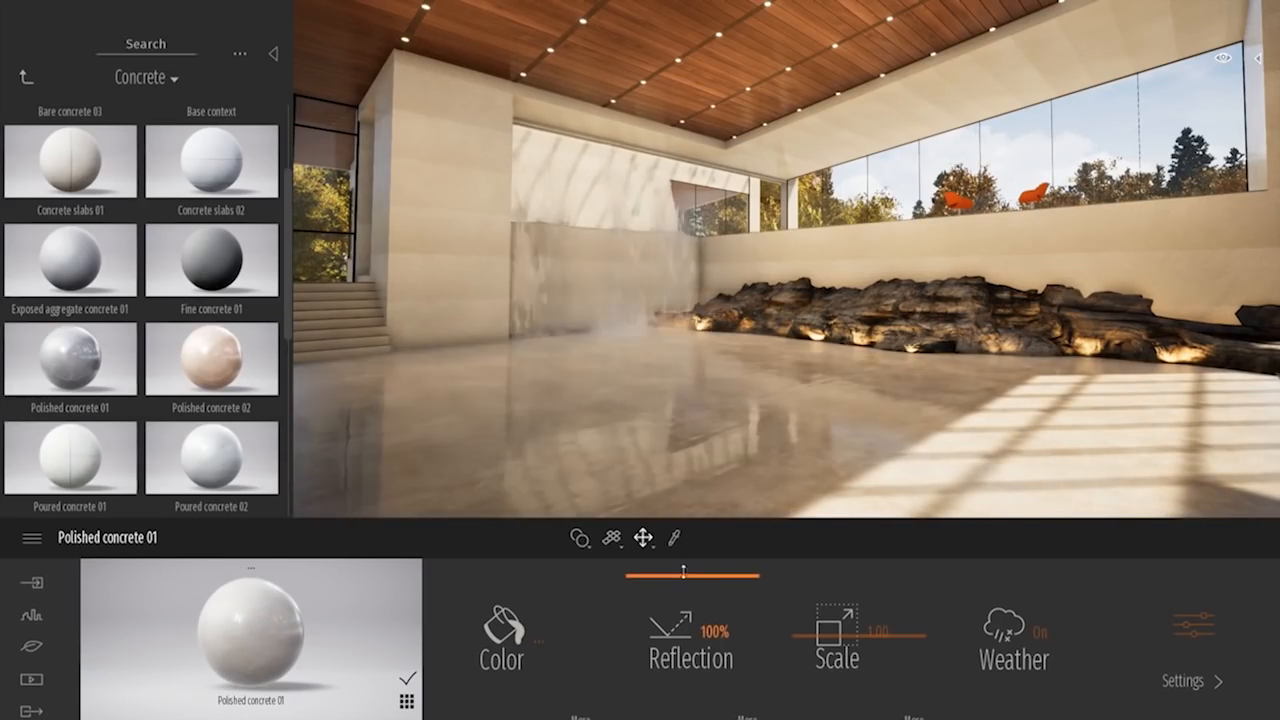
drag(684, 570, 684, 570)
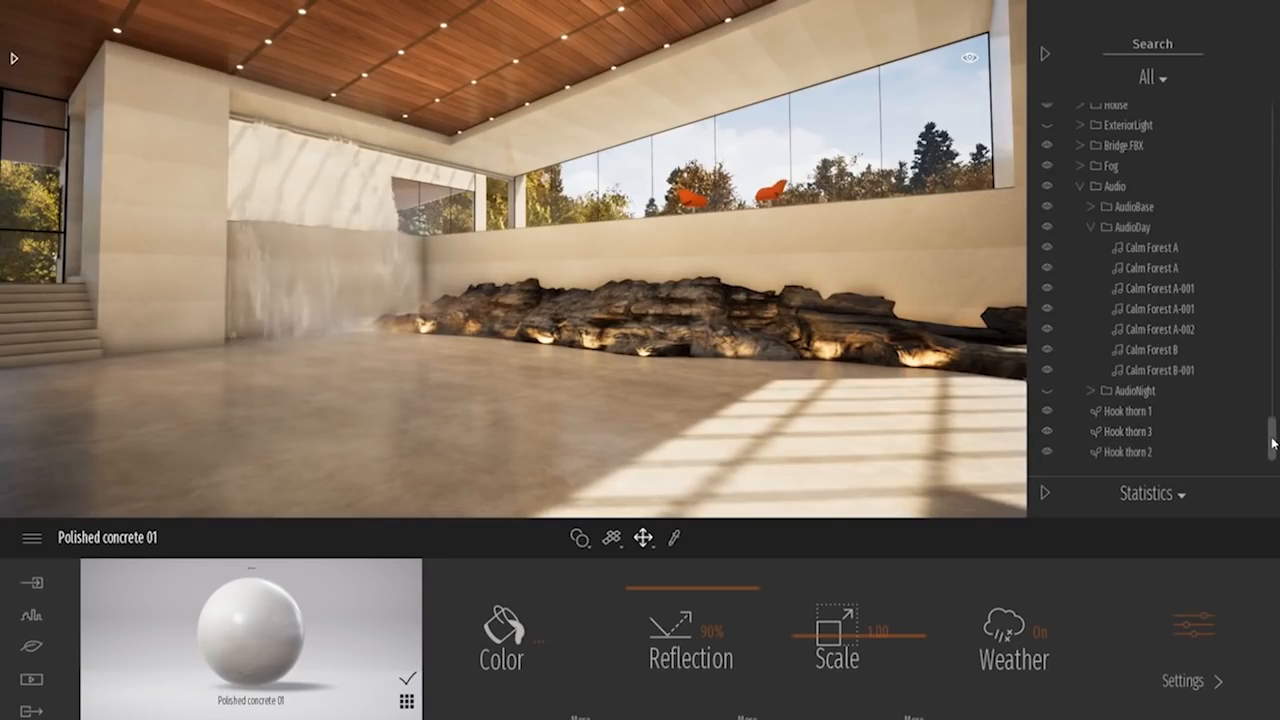
scroll(up, 3)
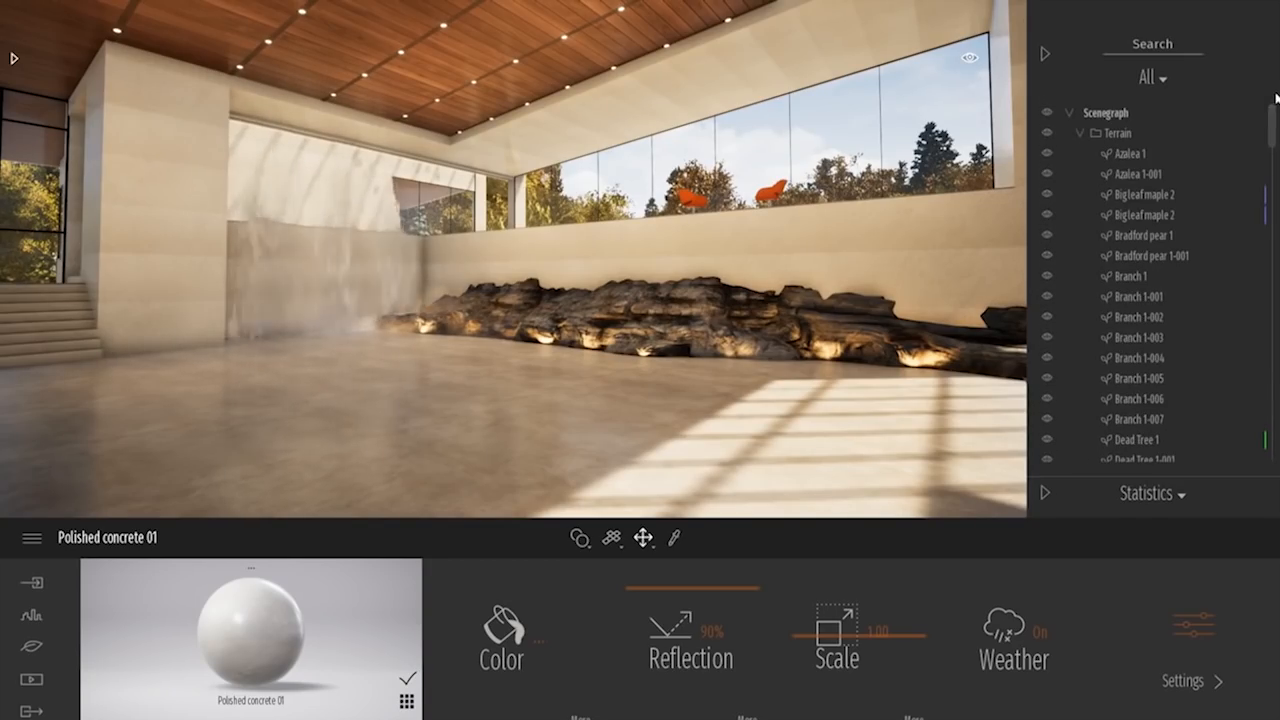
click(1080, 132)
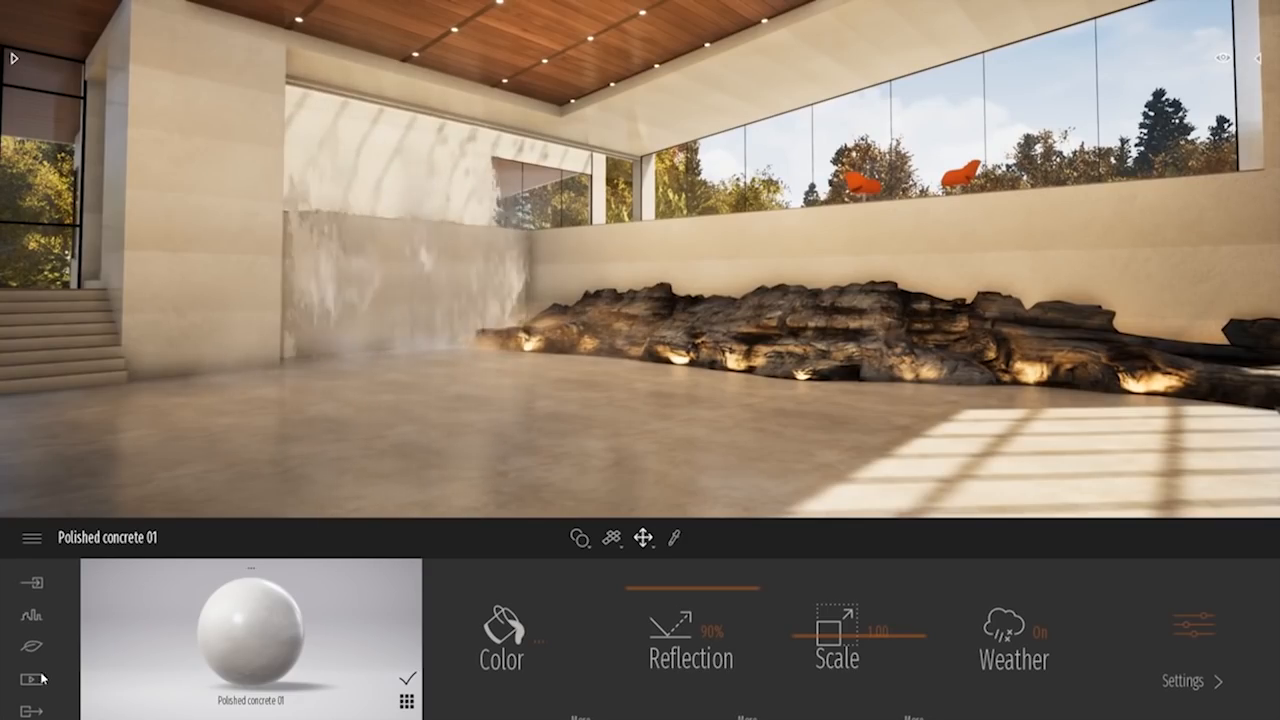
Show the media options for image, panorama, video and BIMmotion output.
click(32, 672)
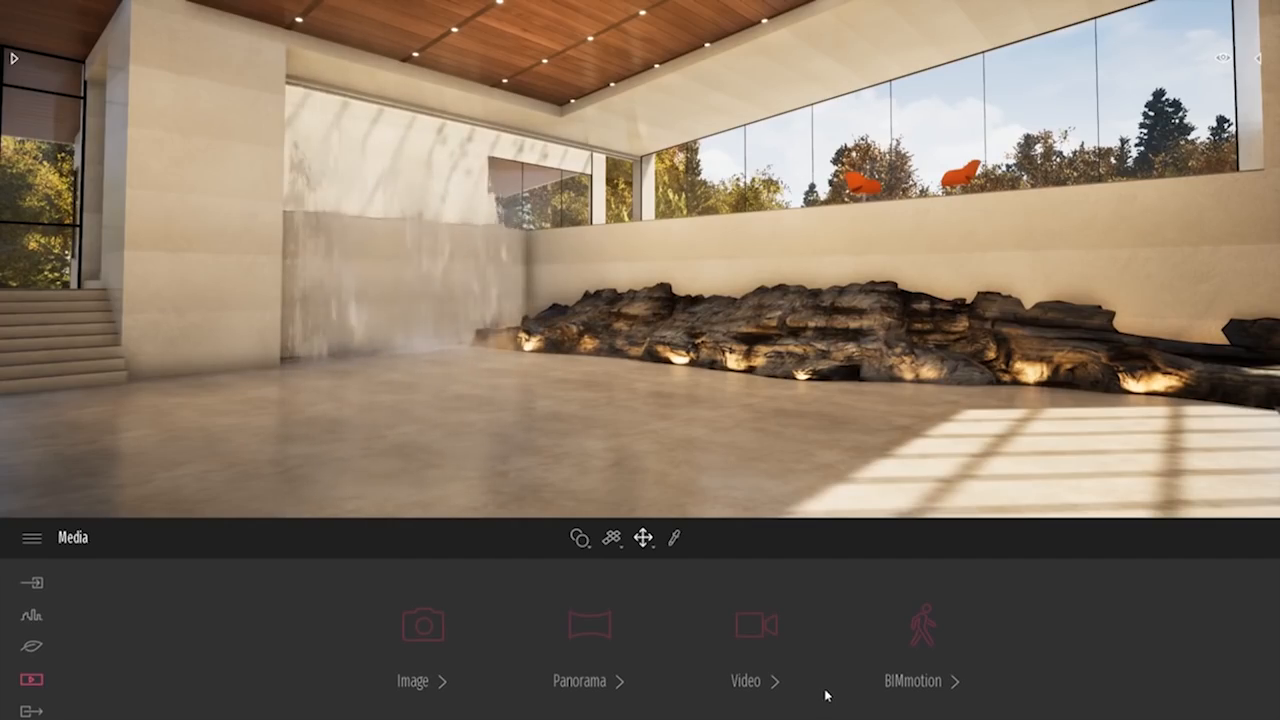
click(756, 624)
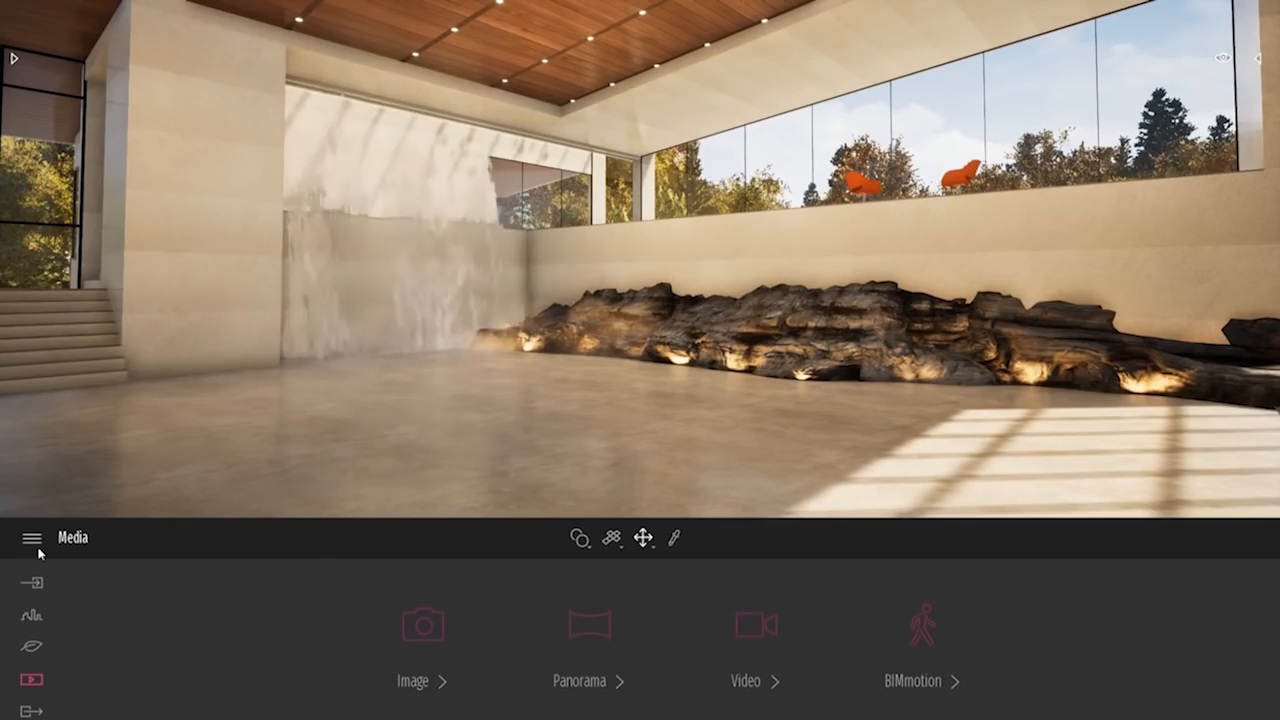
Dismiss the scene and file menu and switch to the import section for models.
click(32, 538)
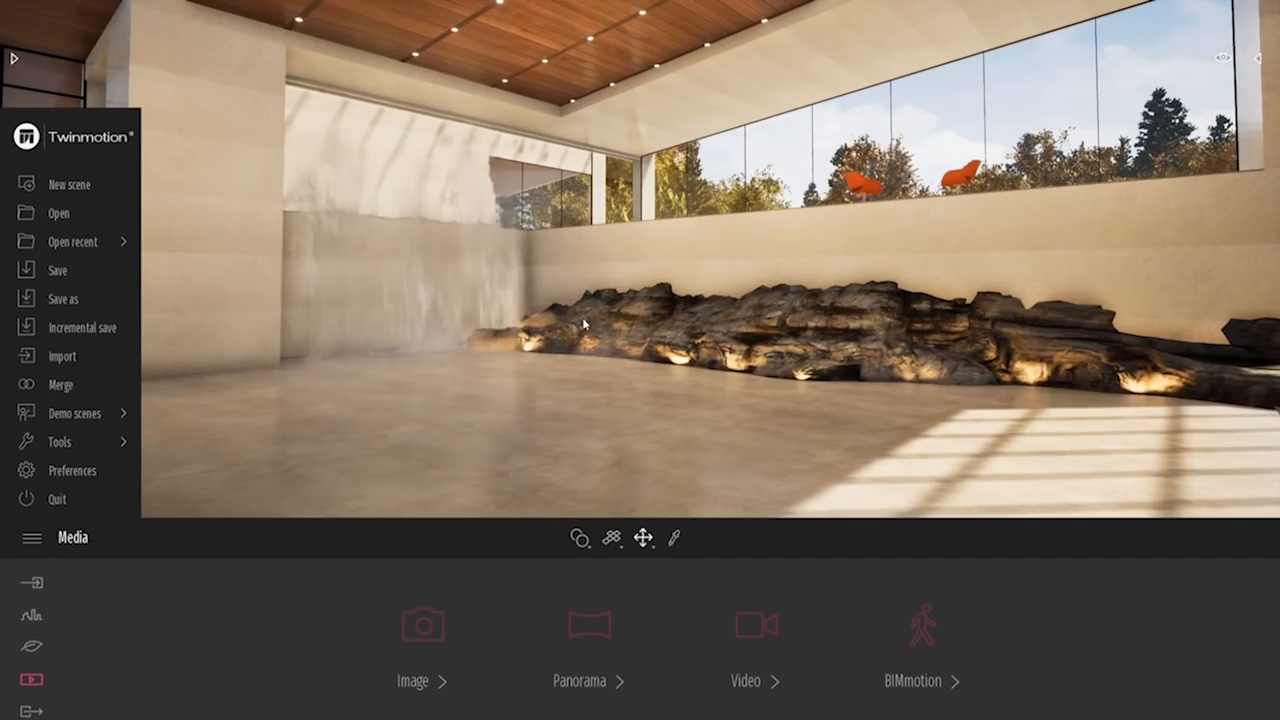
click(72, 240)
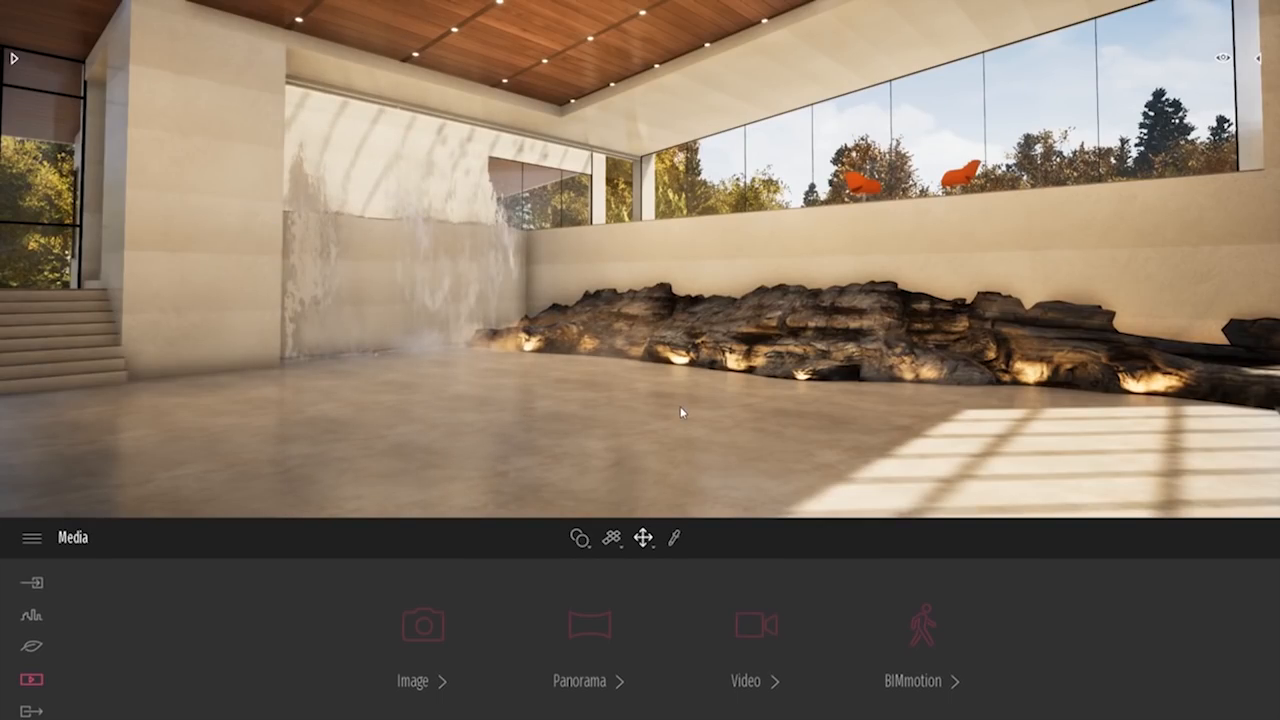
click(32, 582)
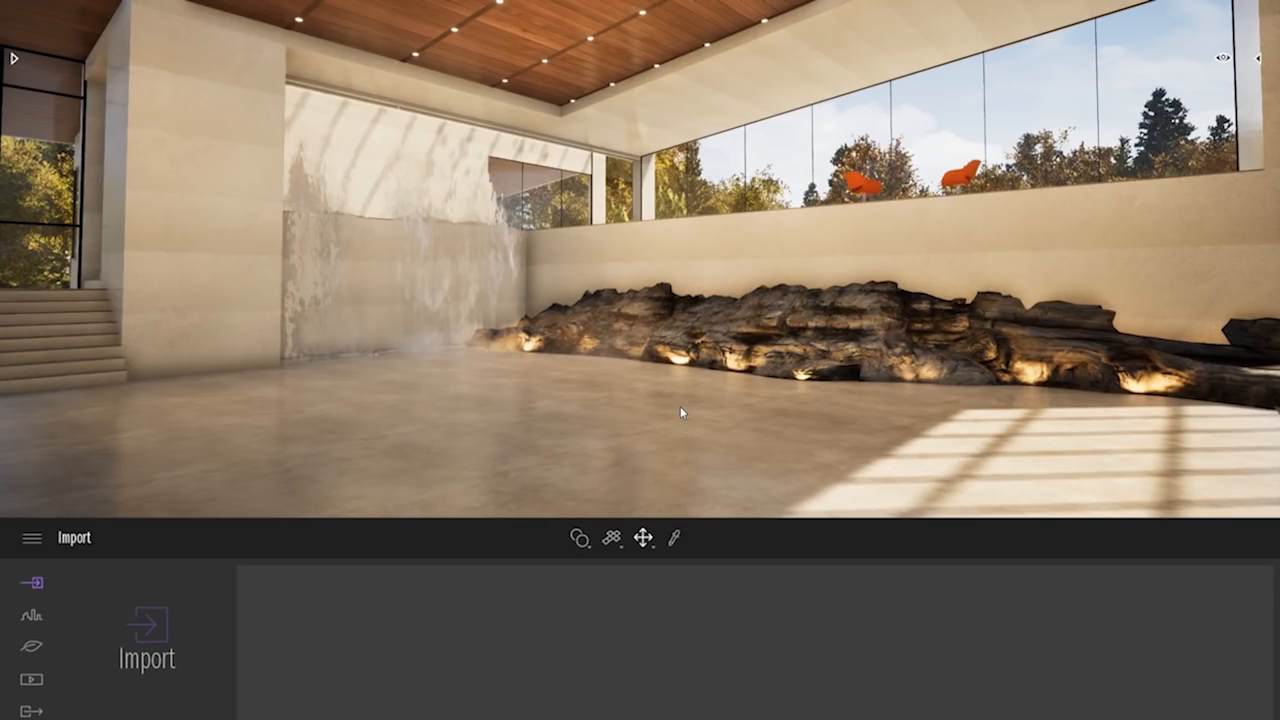
mouse_move(742, 524)
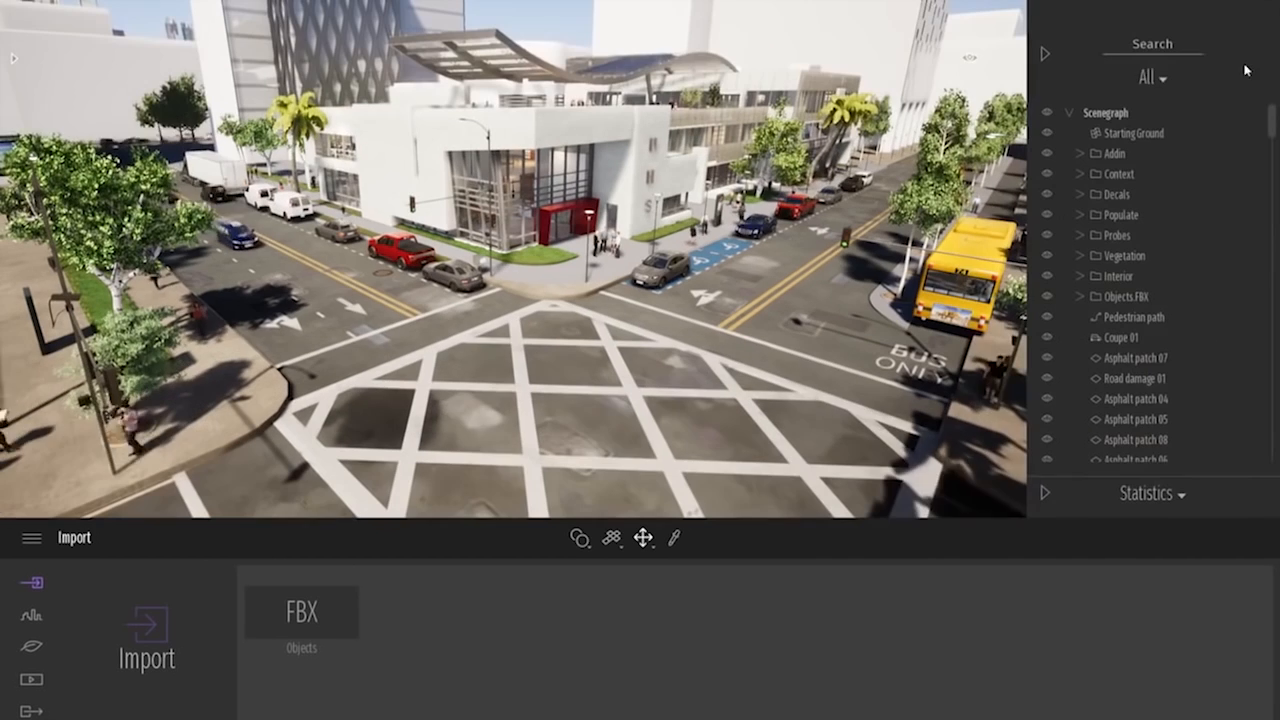
click(1152, 44)
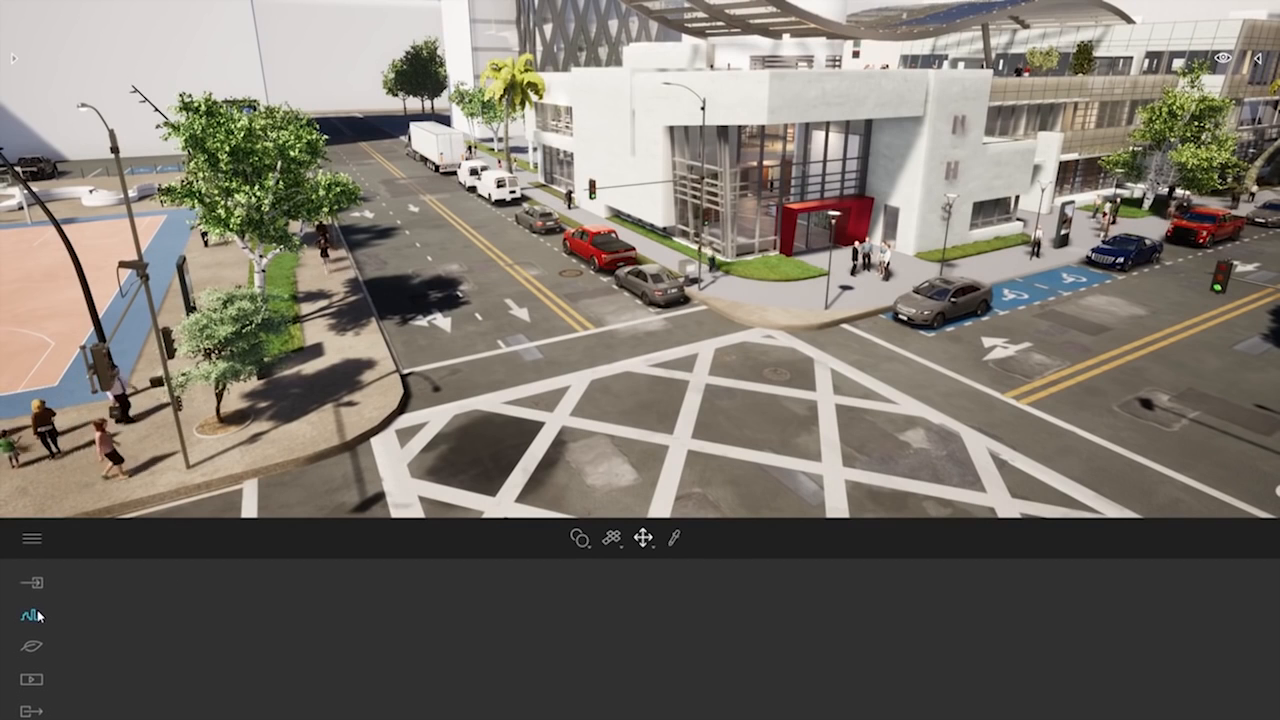
Bring up the character, vehicle, bicycle and custom path types in the Urban library.
click(24, 614)
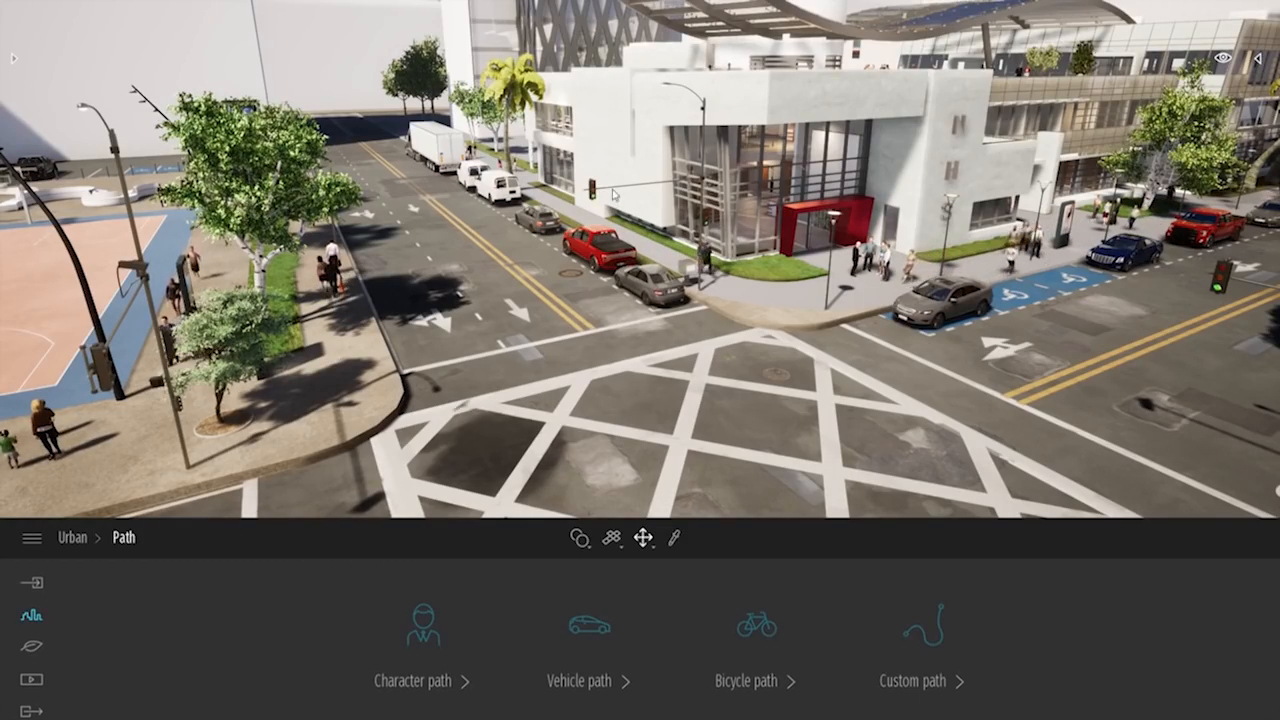
mouse_move(584, 624)
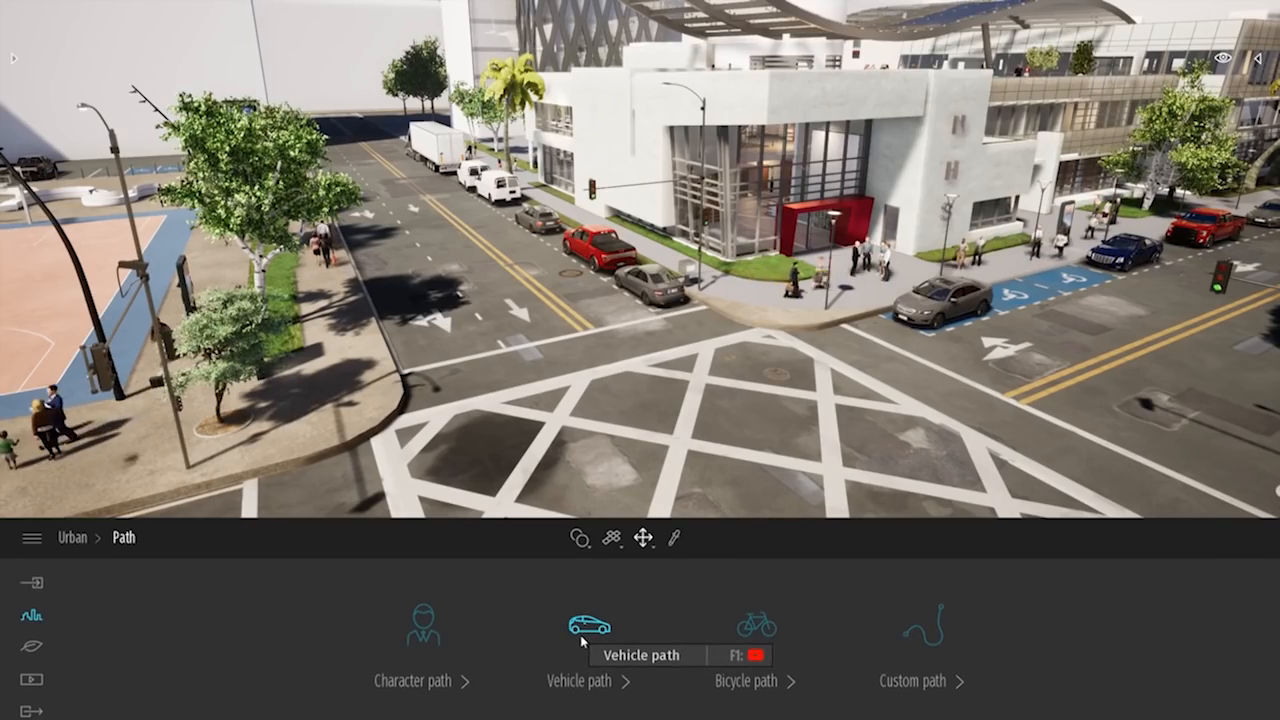
mouse_move(756, 628)
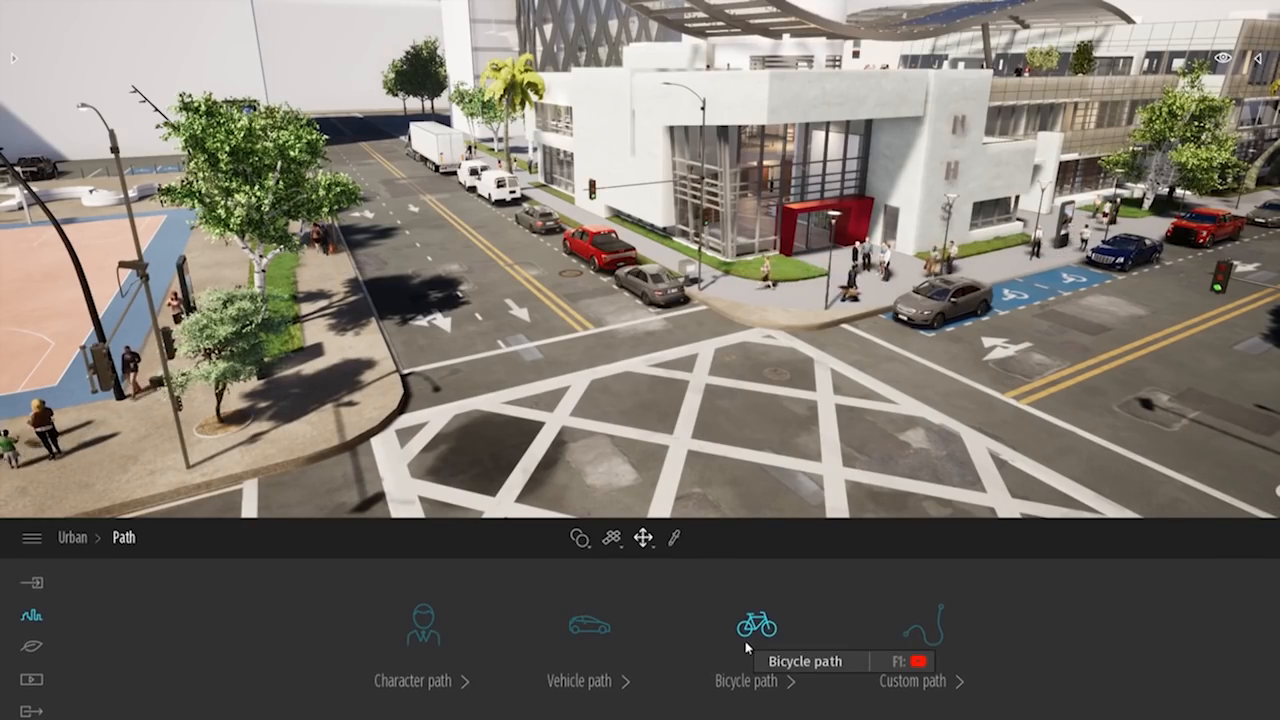
mouse_move(912, 632)
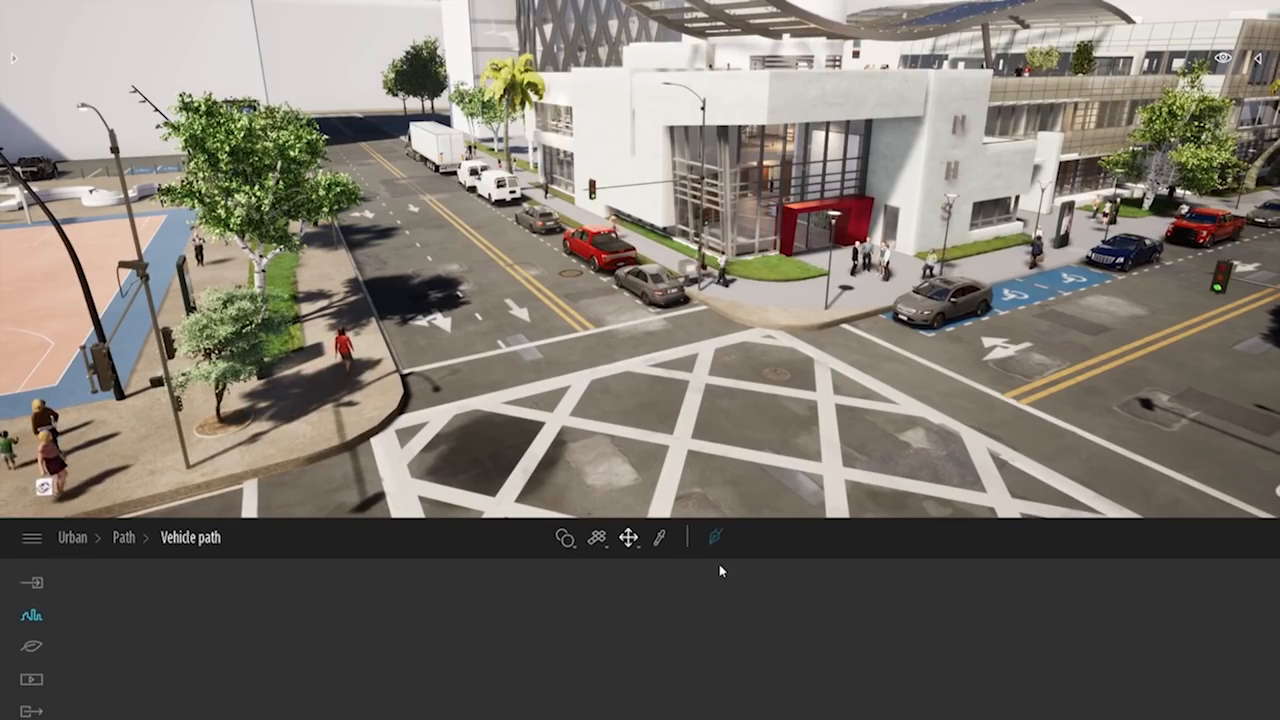
Lay out vehicle path points along the road through the big intersection.
click(716, 536)
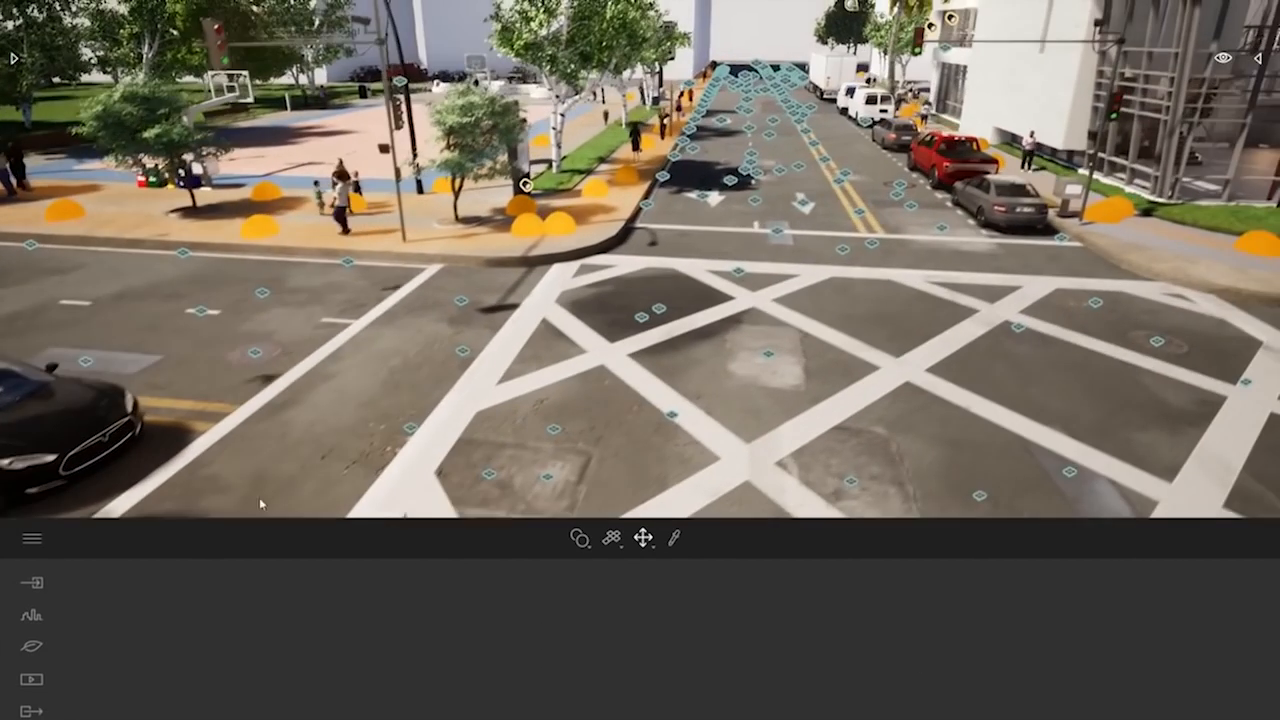
Adjust the vehicle path's car density so traffic fills the intersection route.
click(32, 616)
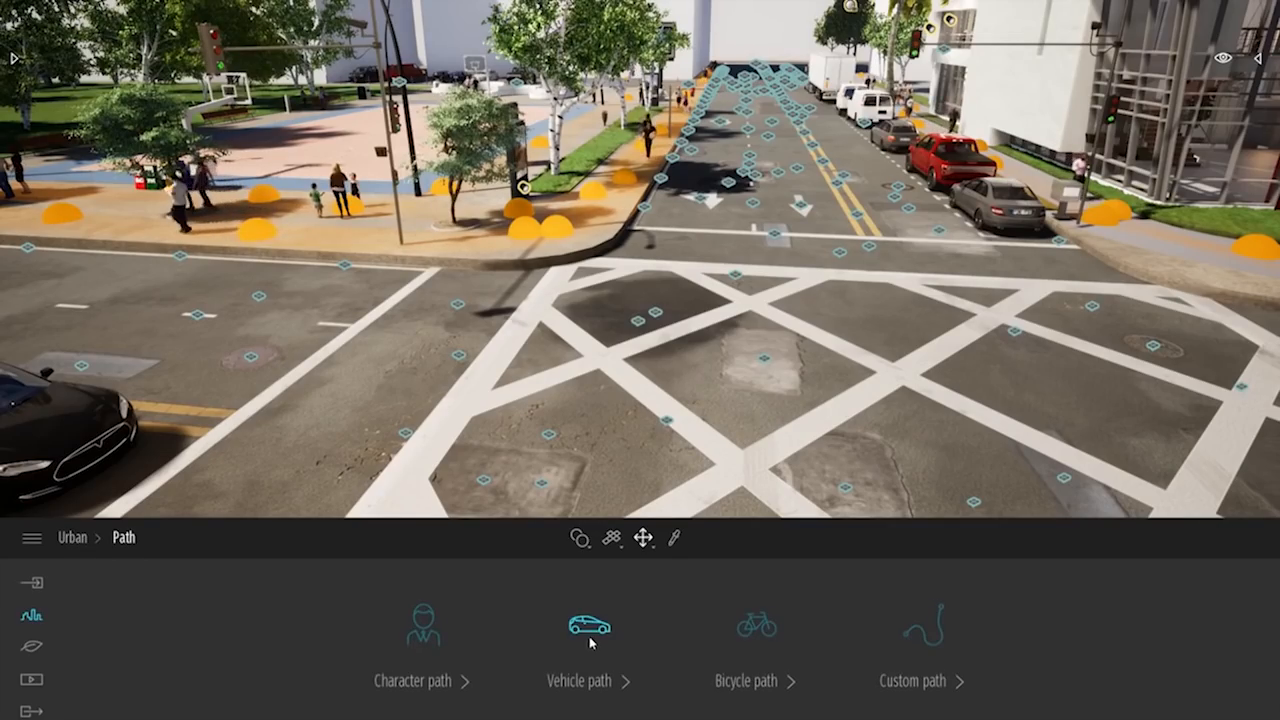
click(588, 624)
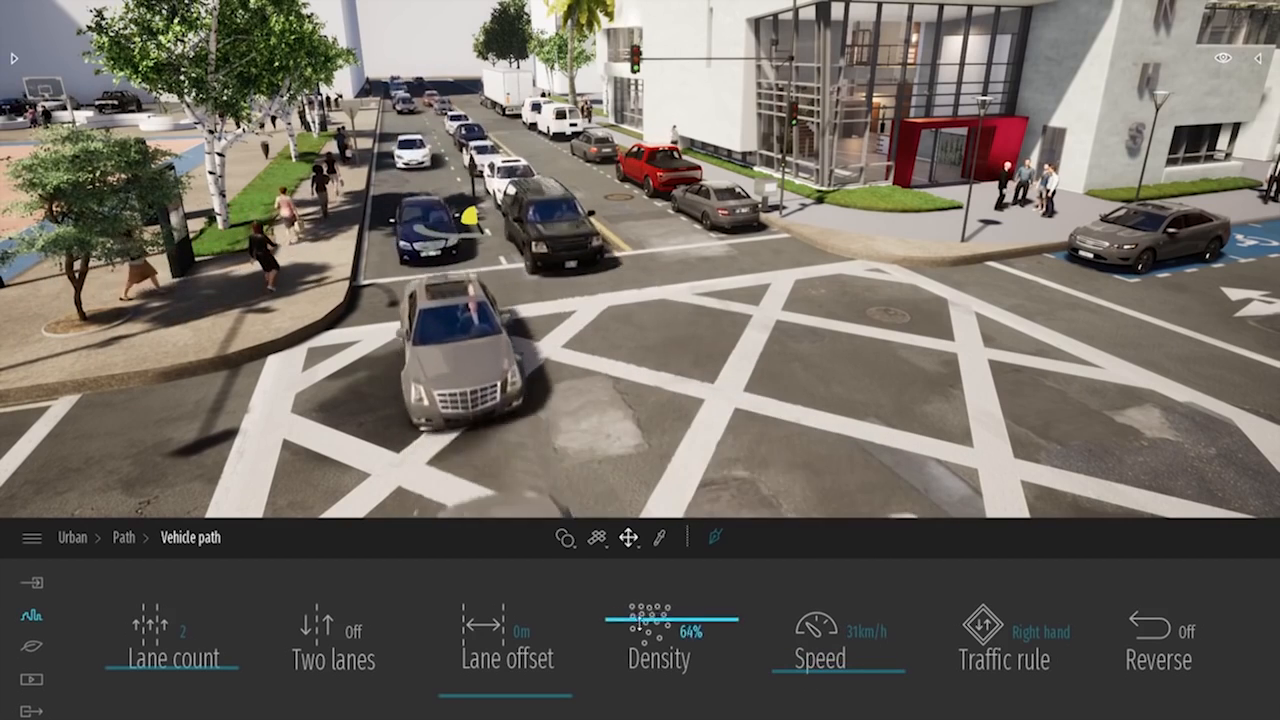
drag(650, 620, 660, 620)
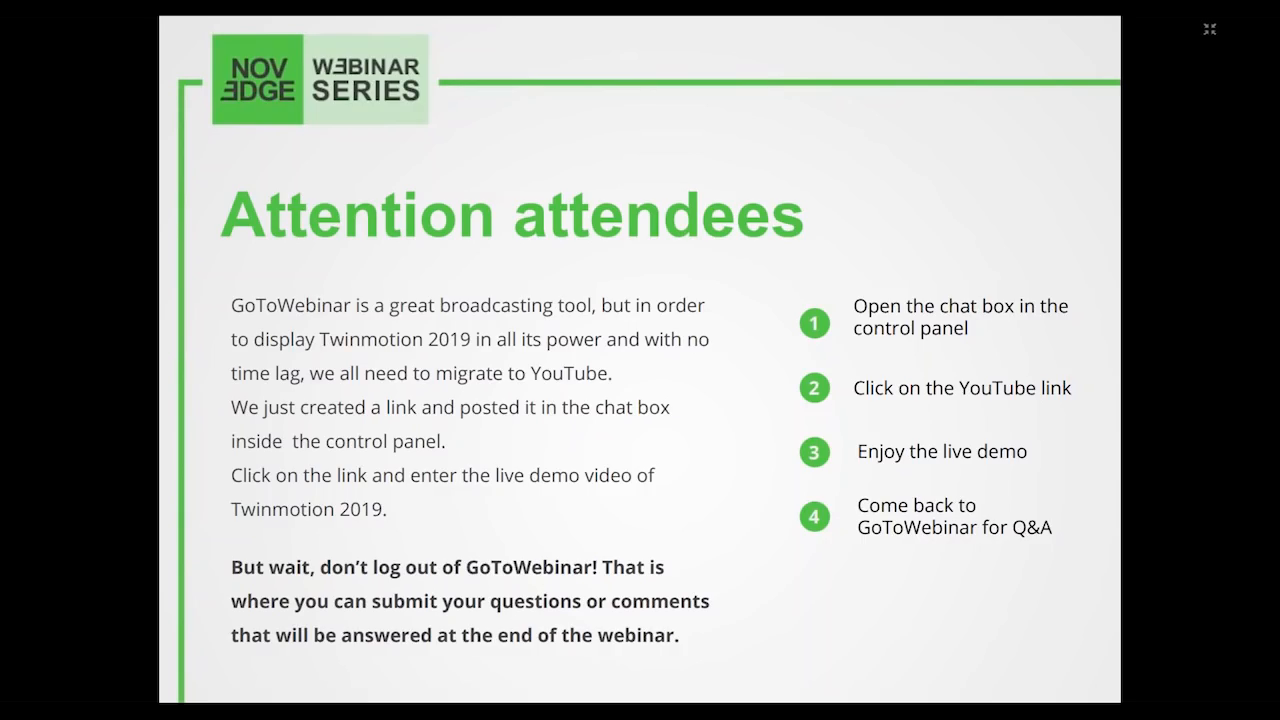
mouse_move(960, 220)
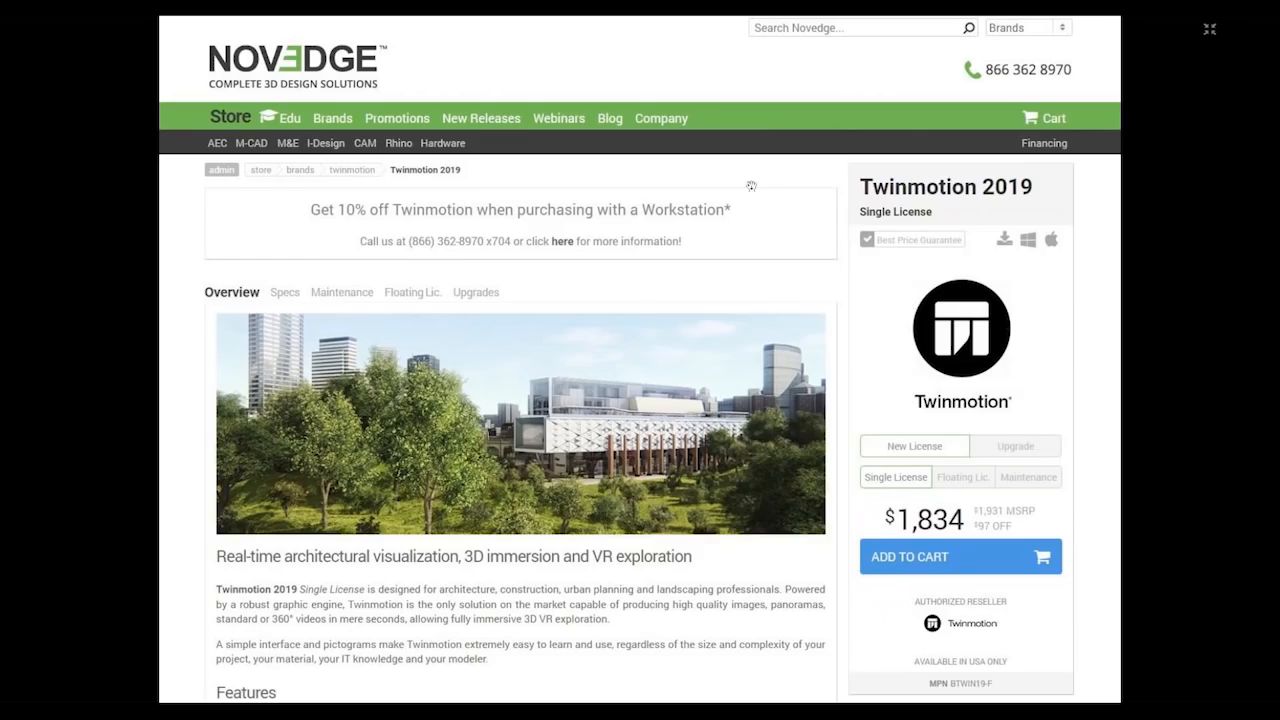
mouse_move(704, 248)
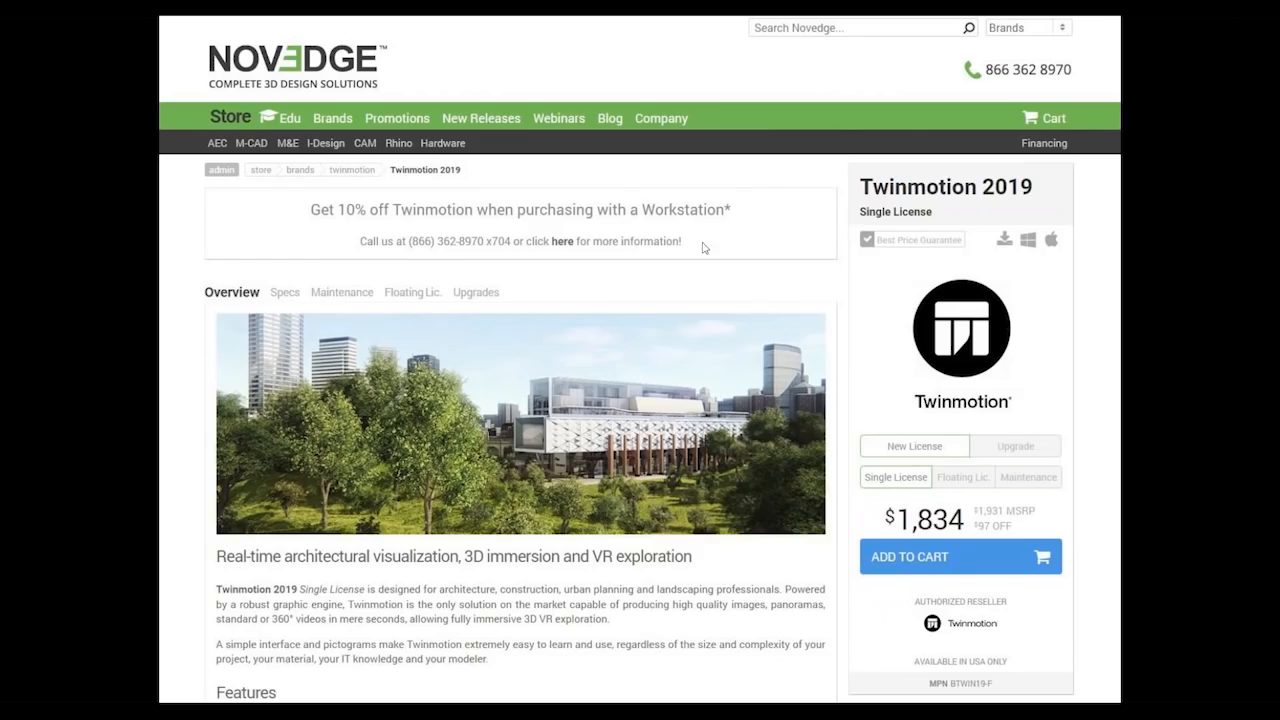
mouse_move(716, 156)
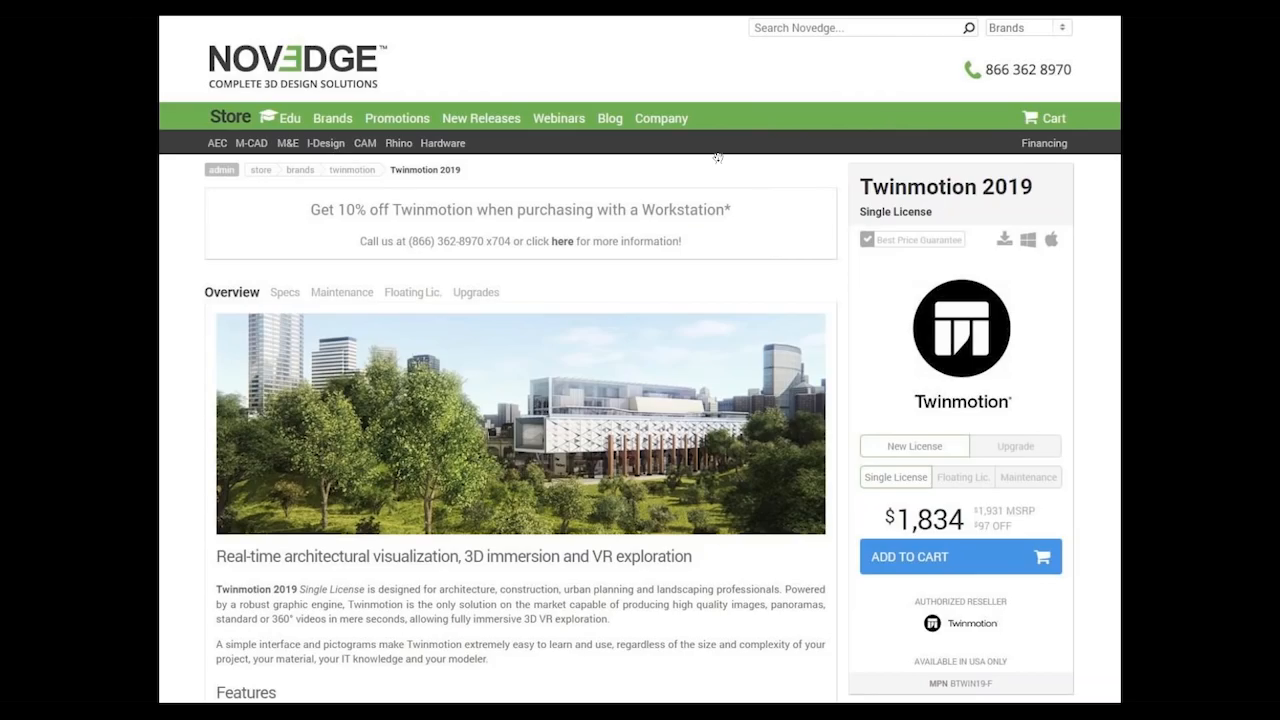
mouse_move(540, 376)
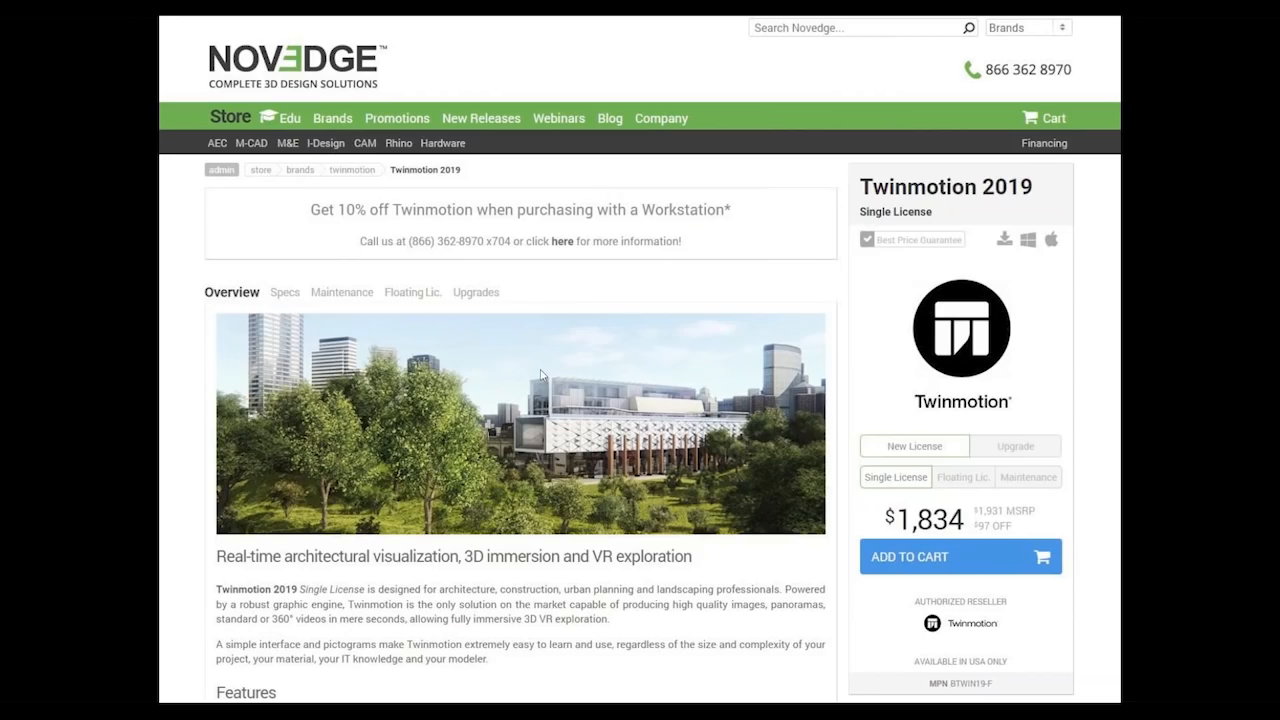
mouse_move(500, 486)
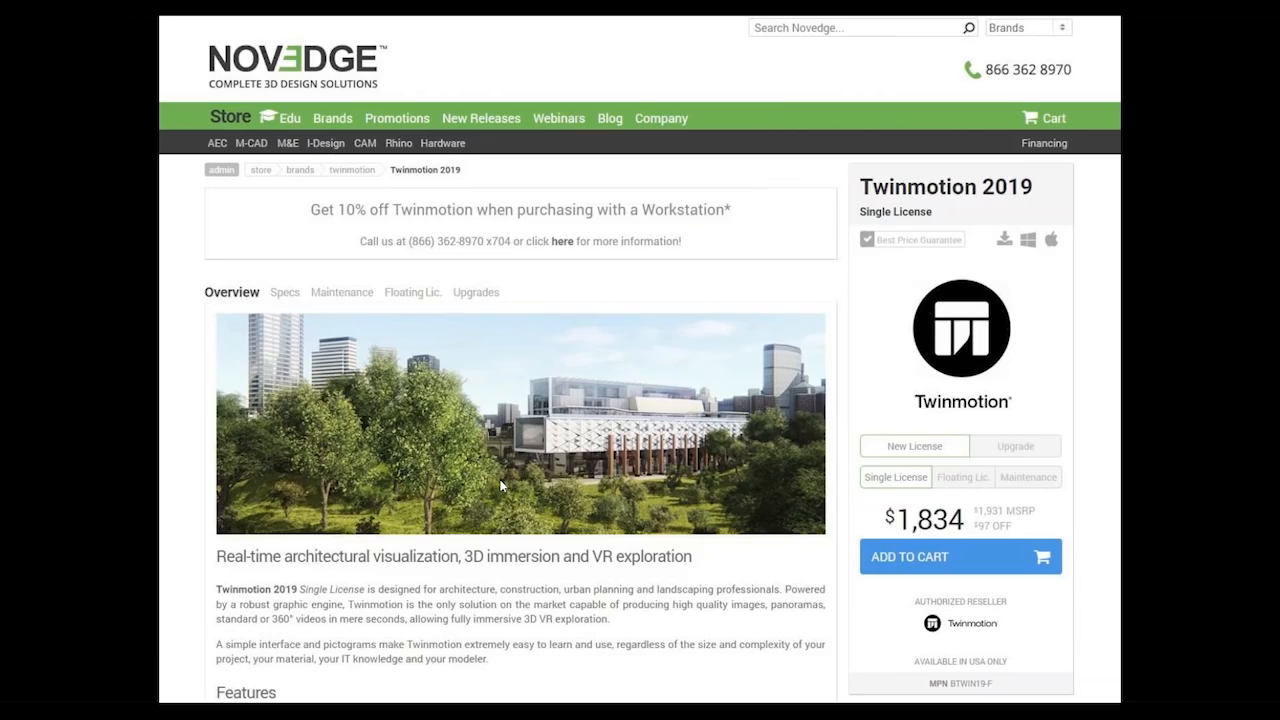
mouse_move(504, 506)
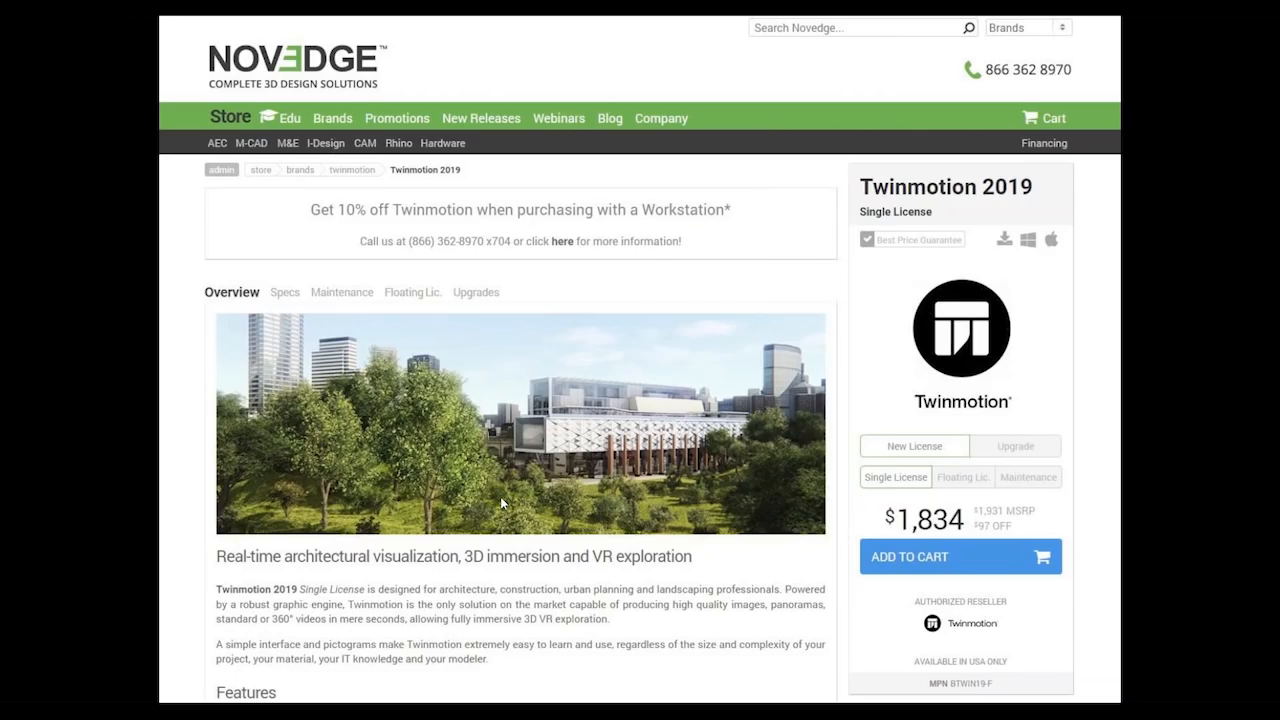
mouse_move(524, 524)
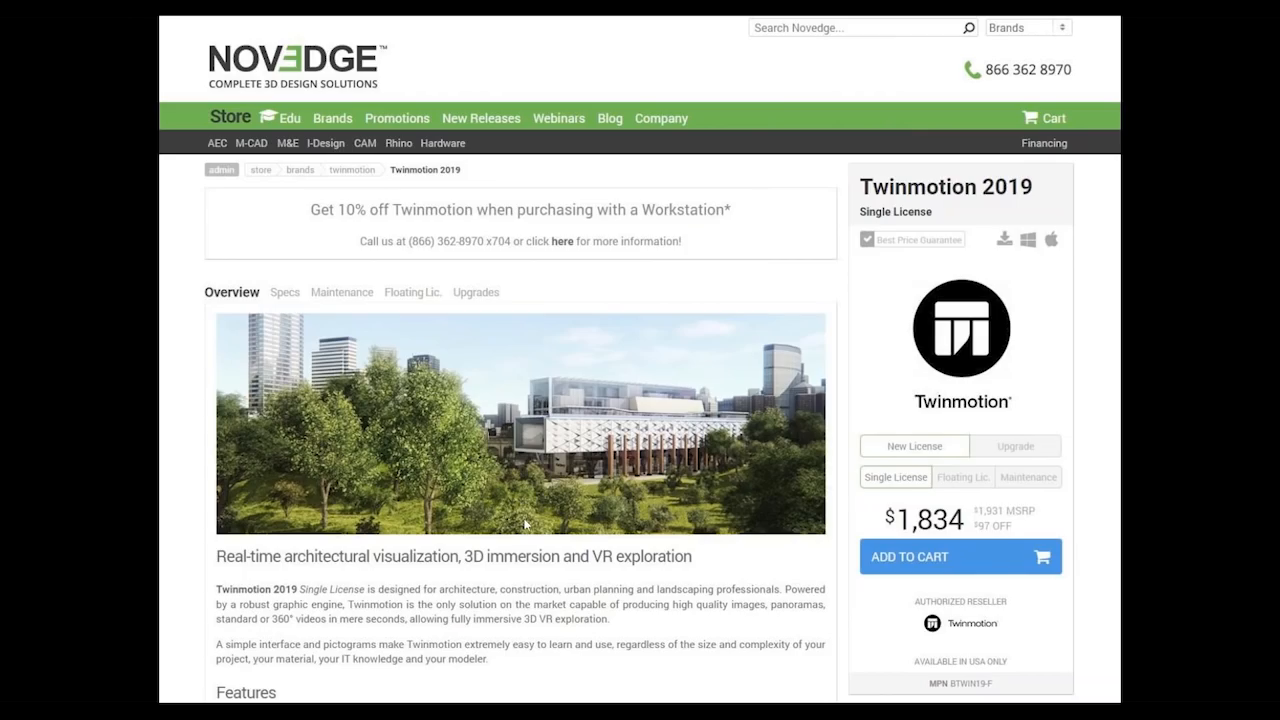
mouse_move(532, 514)
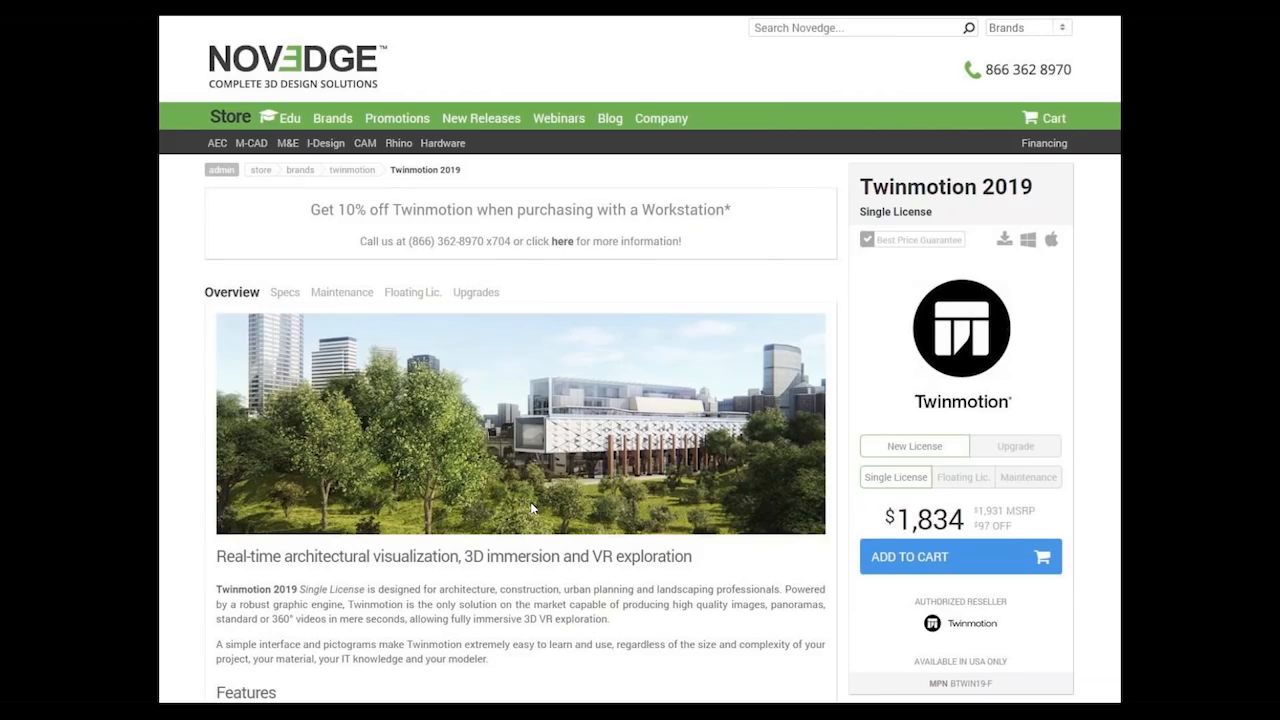
mouse_move(632, 504)
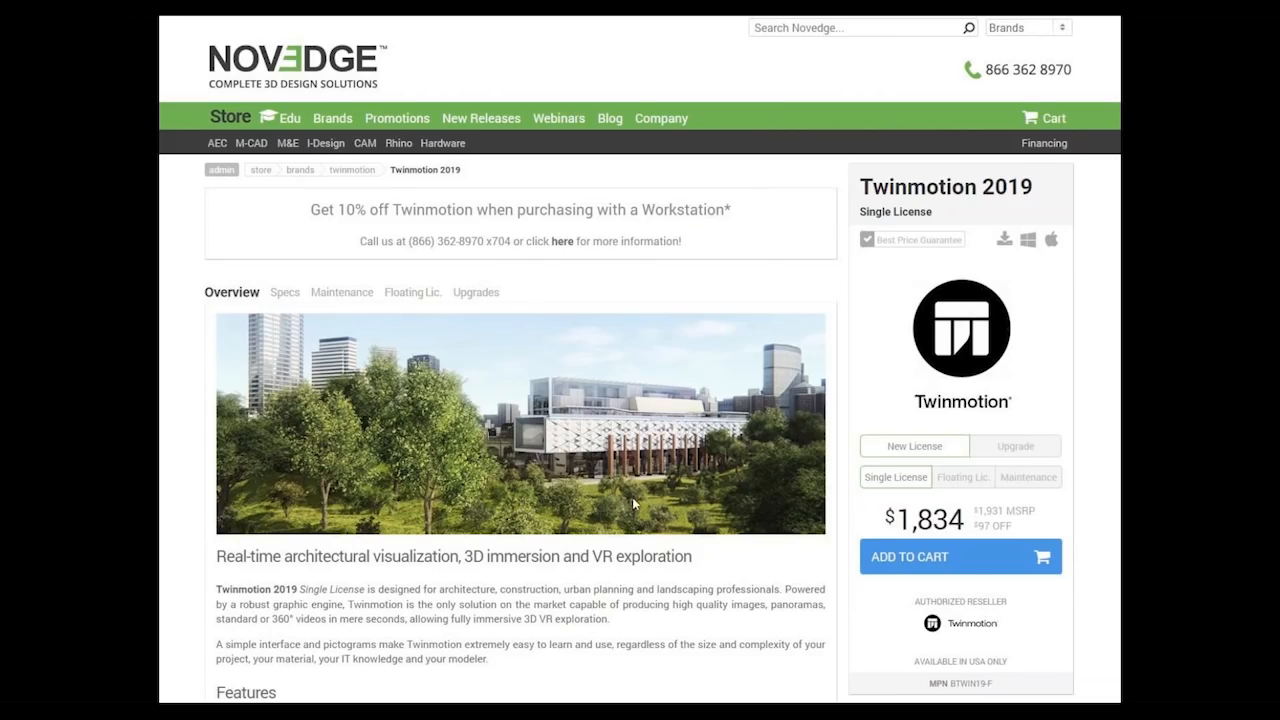
mouse_move(492, 502)
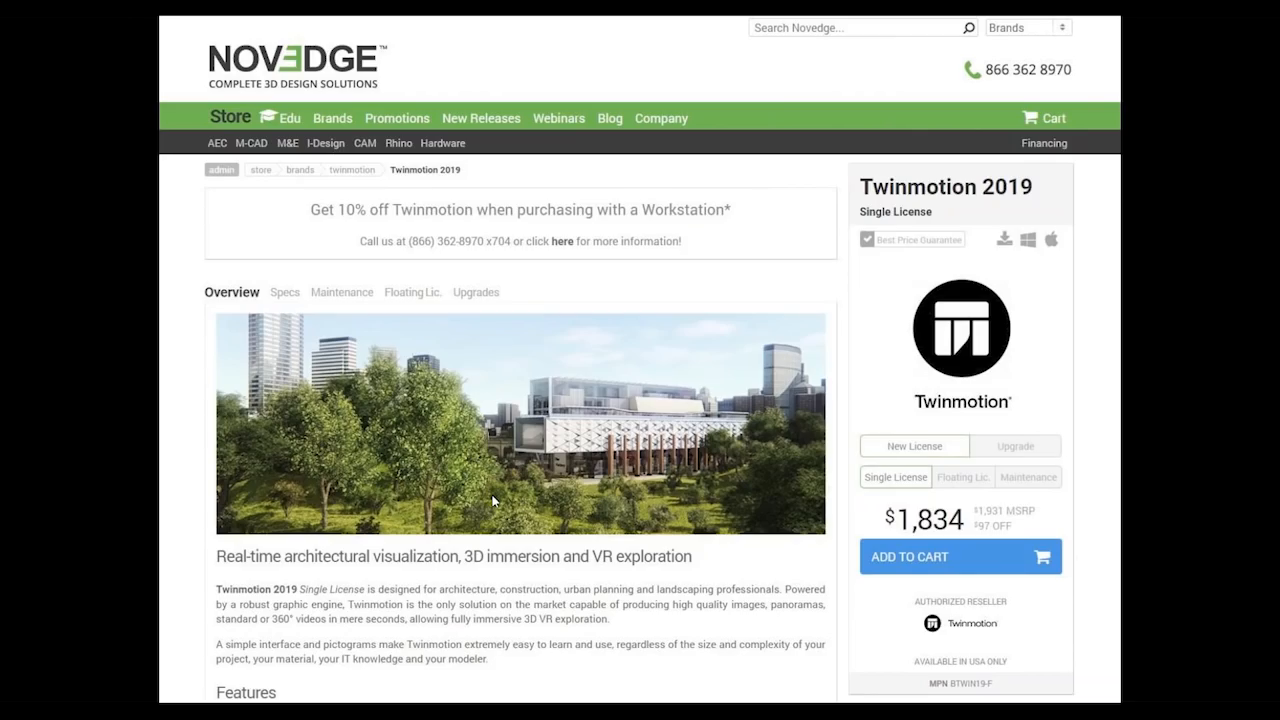
mouse_move(716, 510)
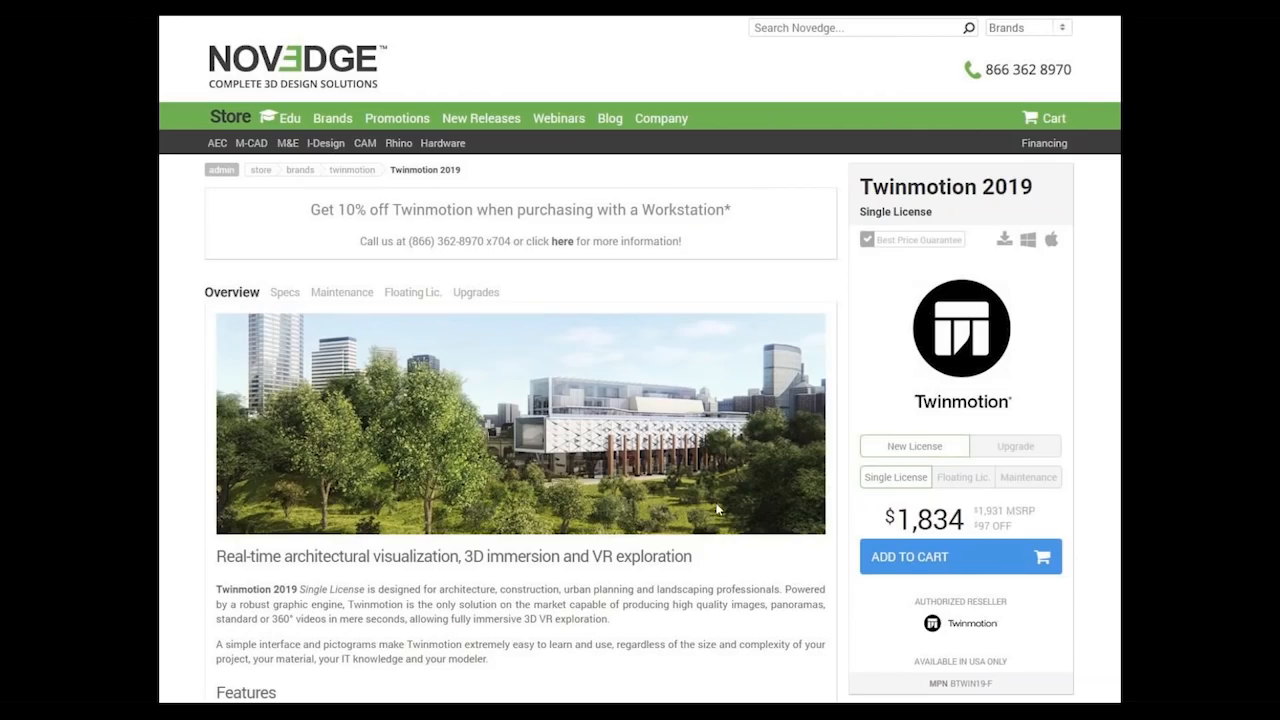
mouse_move(956, 500)
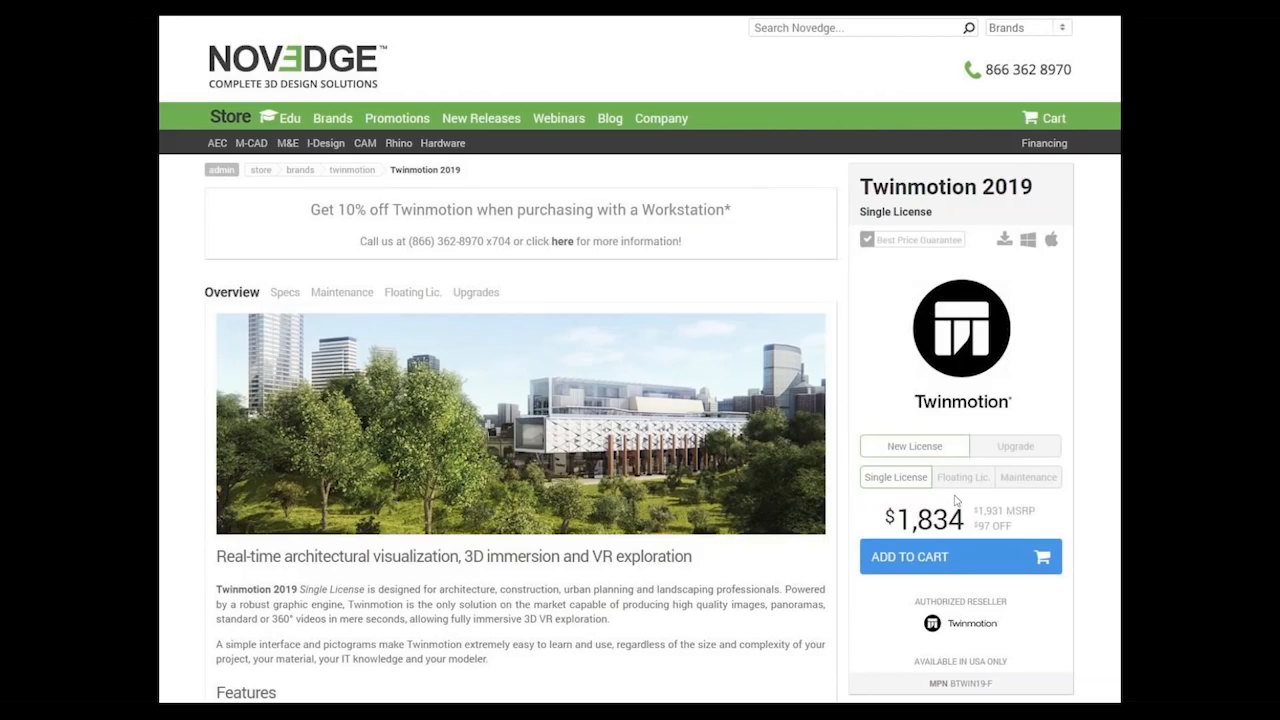
mouse_move(968, 498)
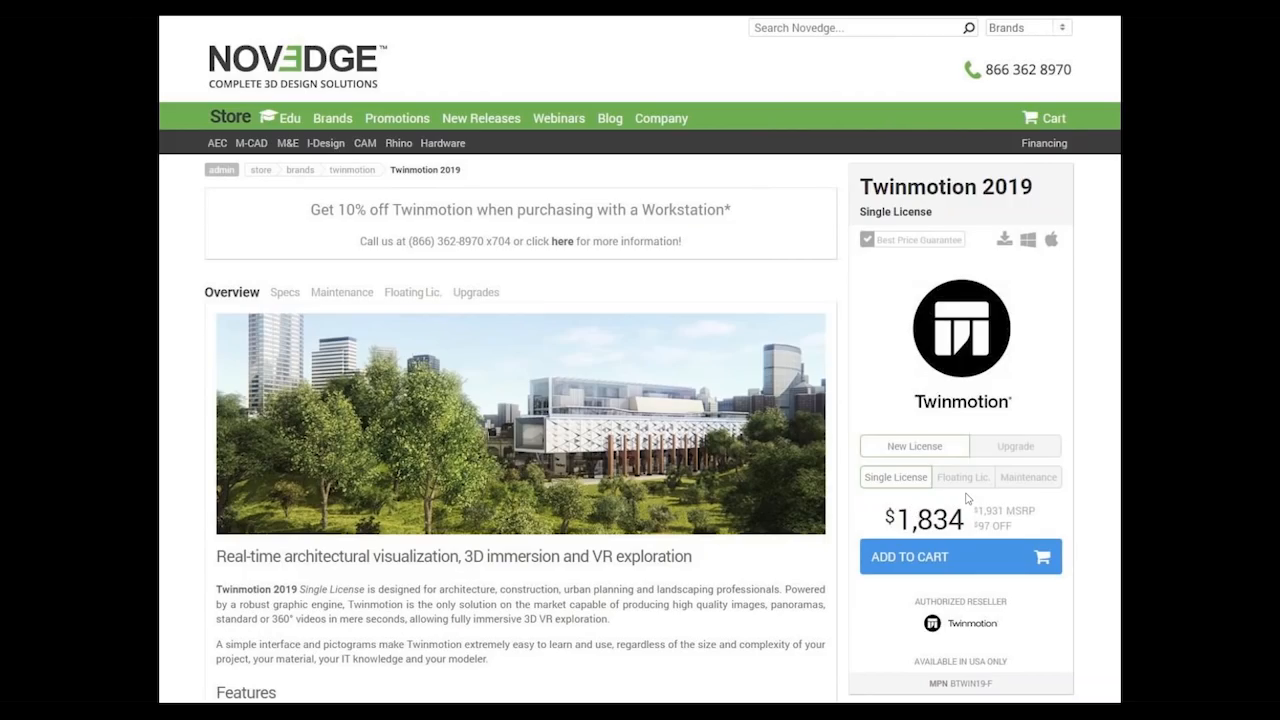
mouse_move(532, 410)
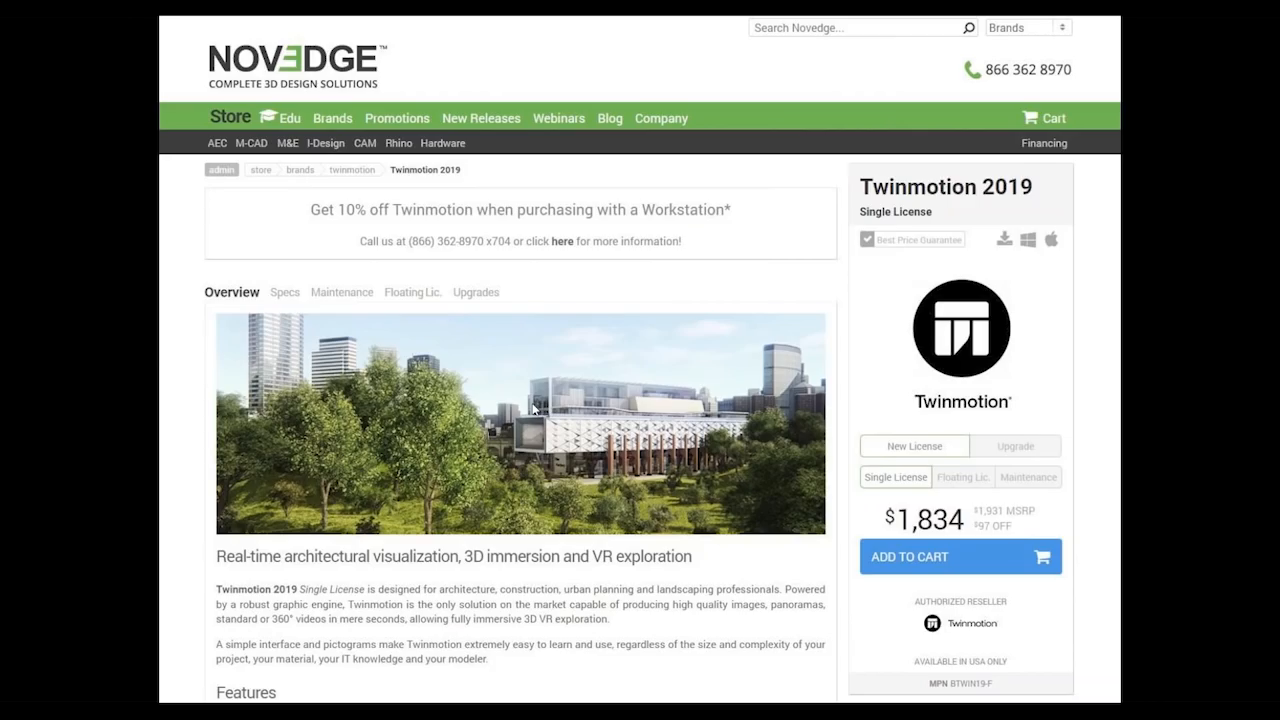
mouse_move(812, 504)
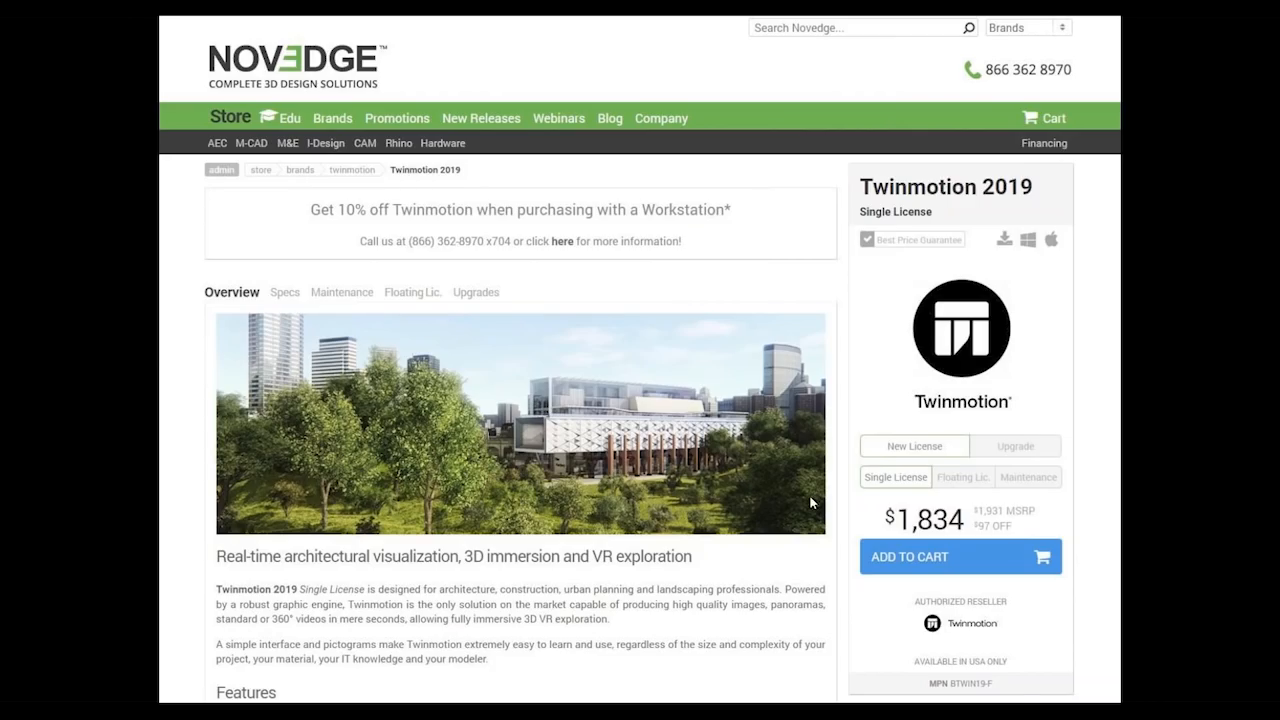
mouse_move(968, 444)
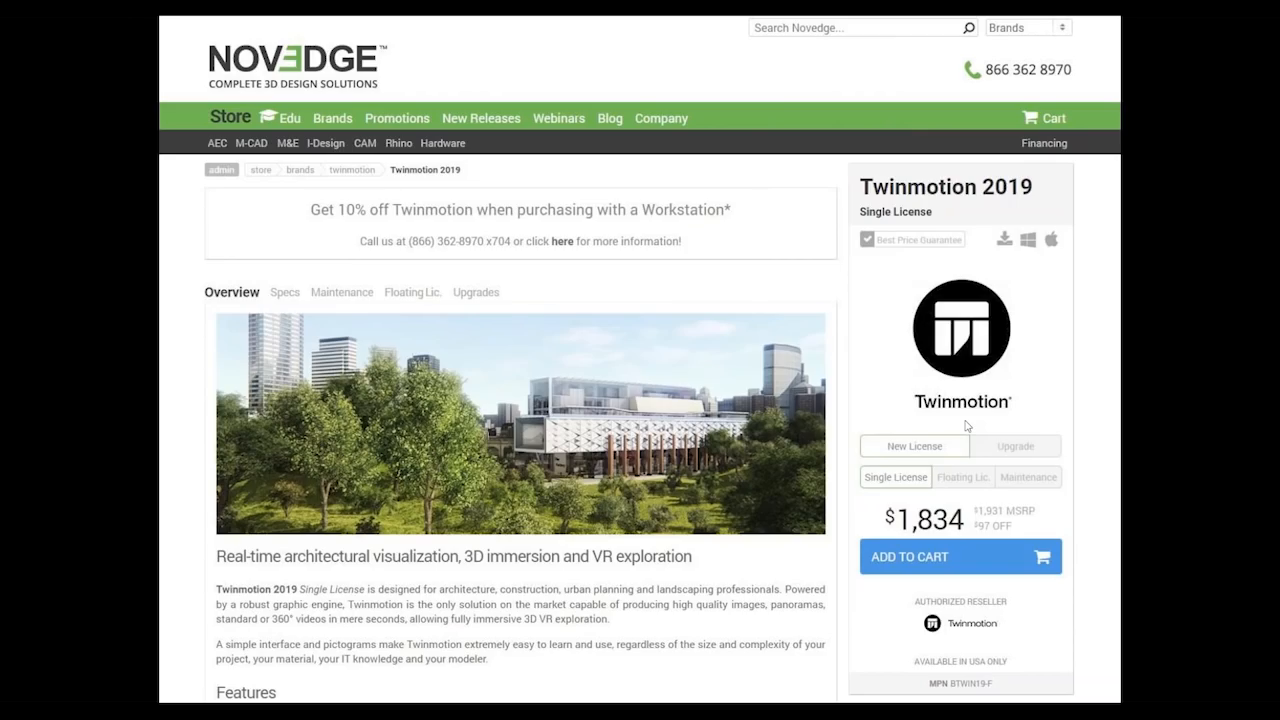
mouse_move(966, 472)
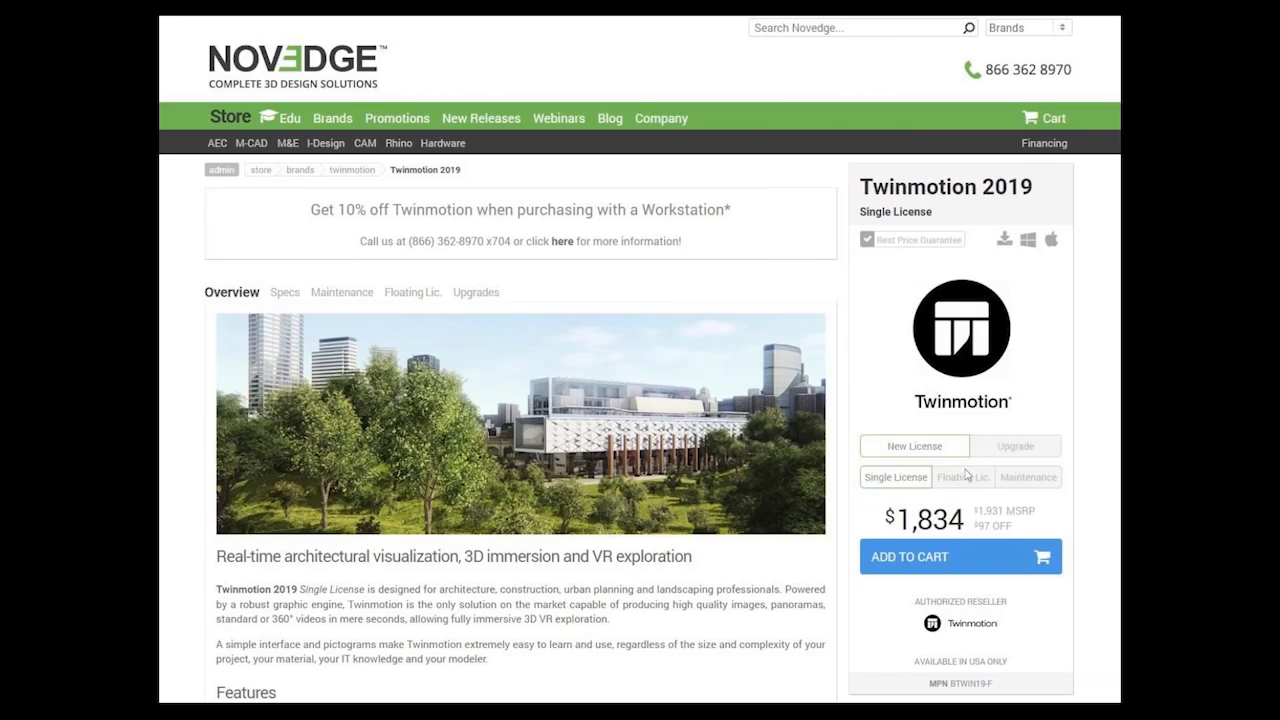
mouse_move(968, 510)
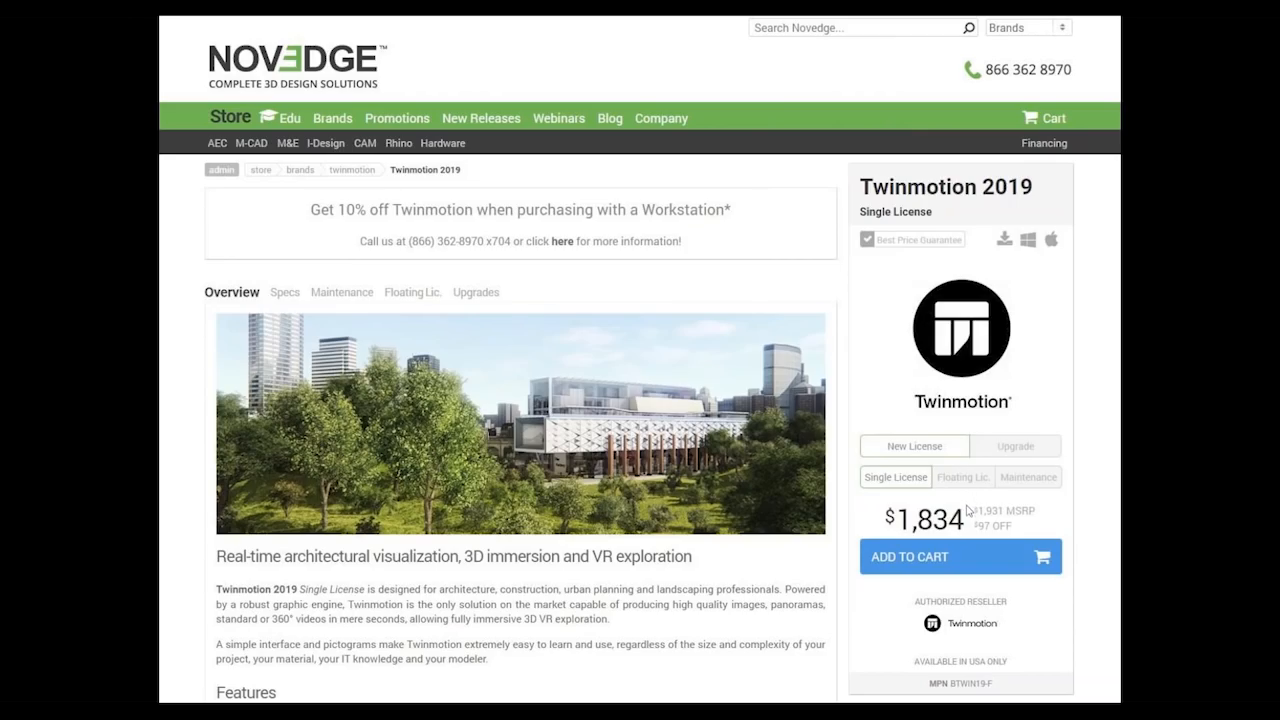
mouse_move(968, 518)
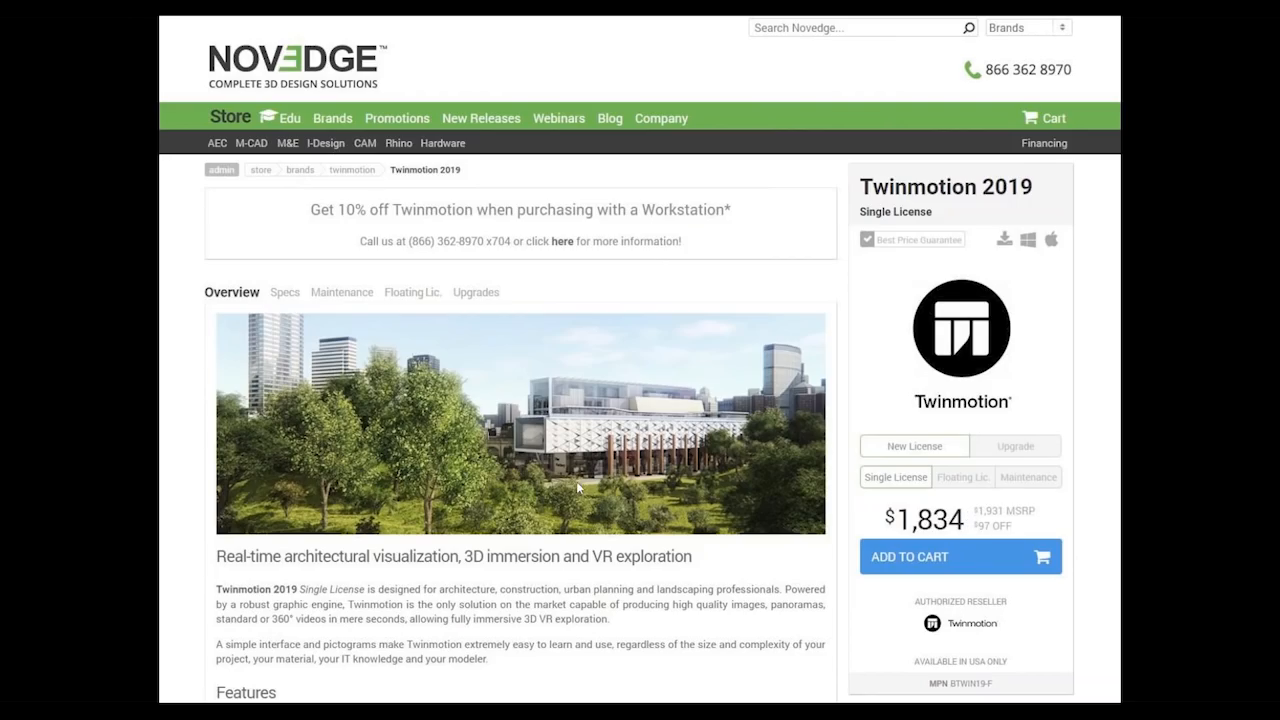
mouse_move(548, 476)
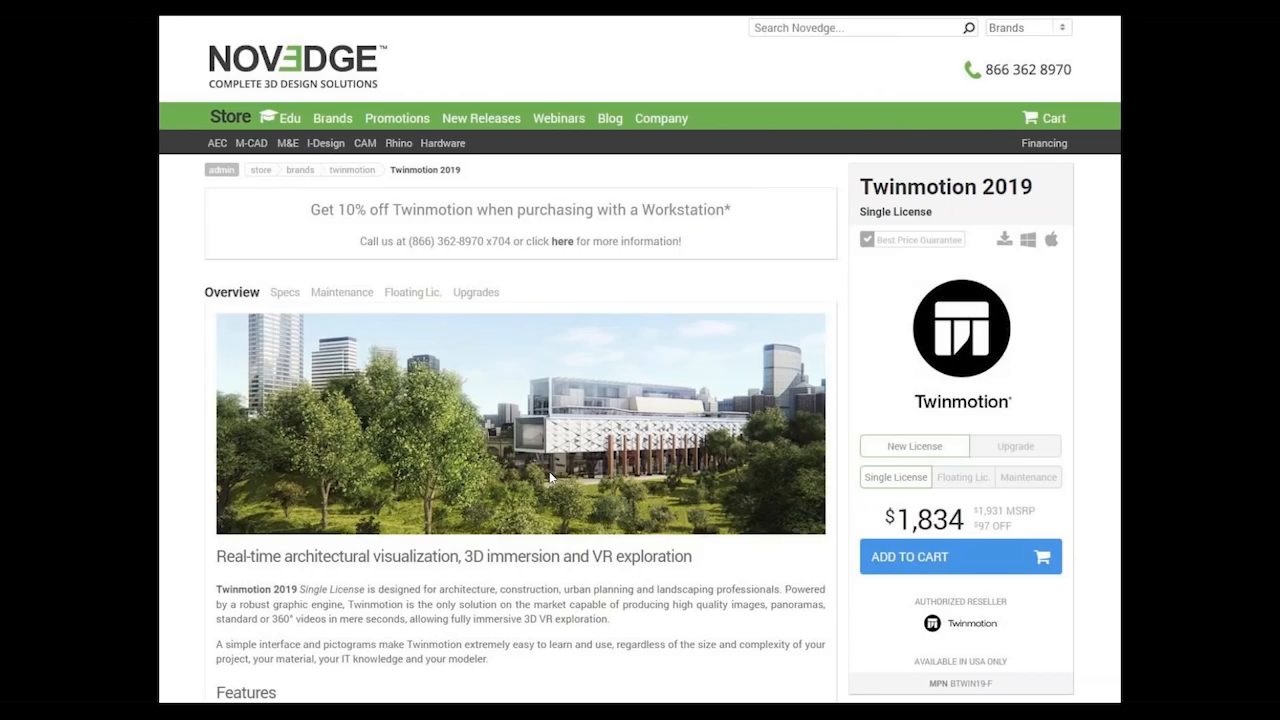
mouse_move(688, 508)
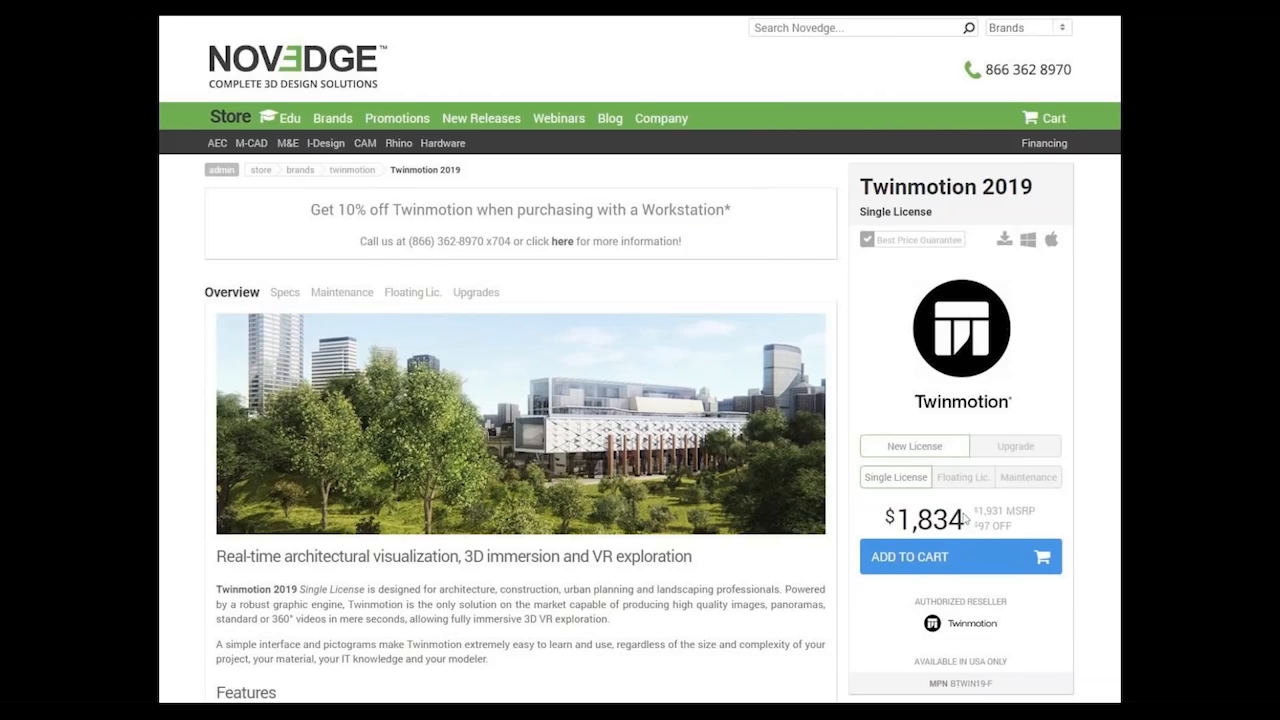
mouse_move(968, 538)
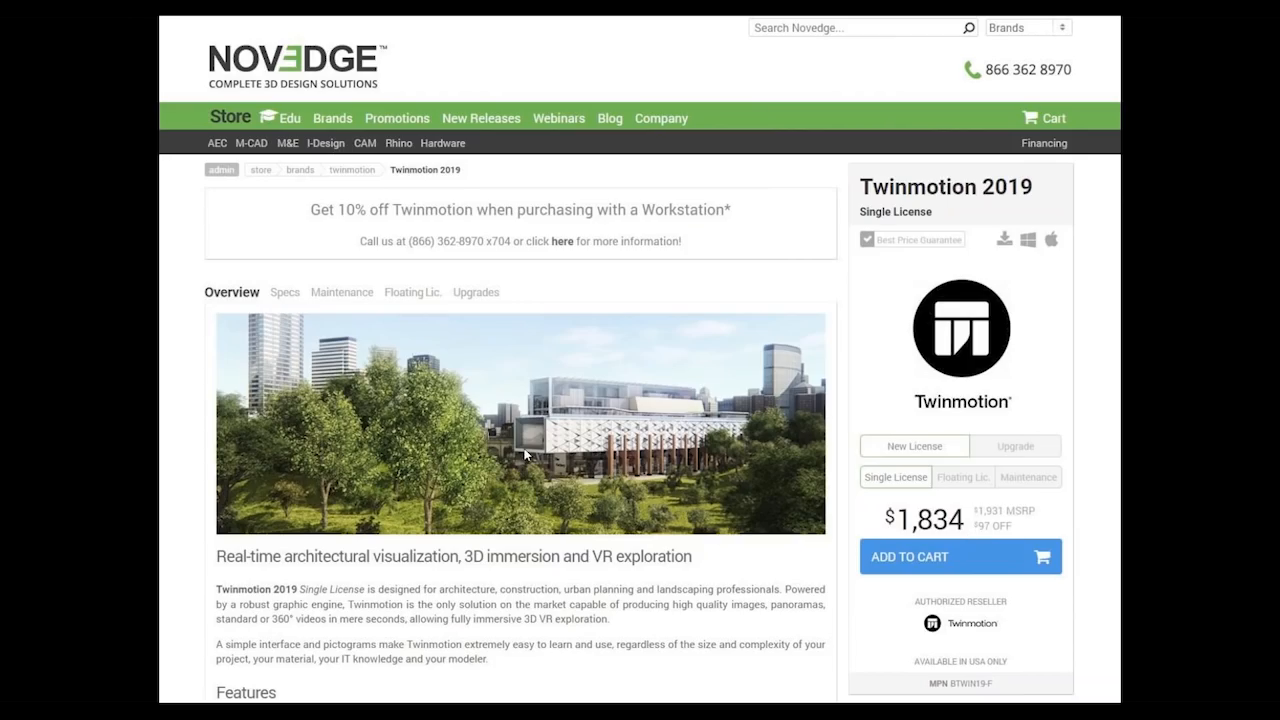
mouse_move(504, 438)
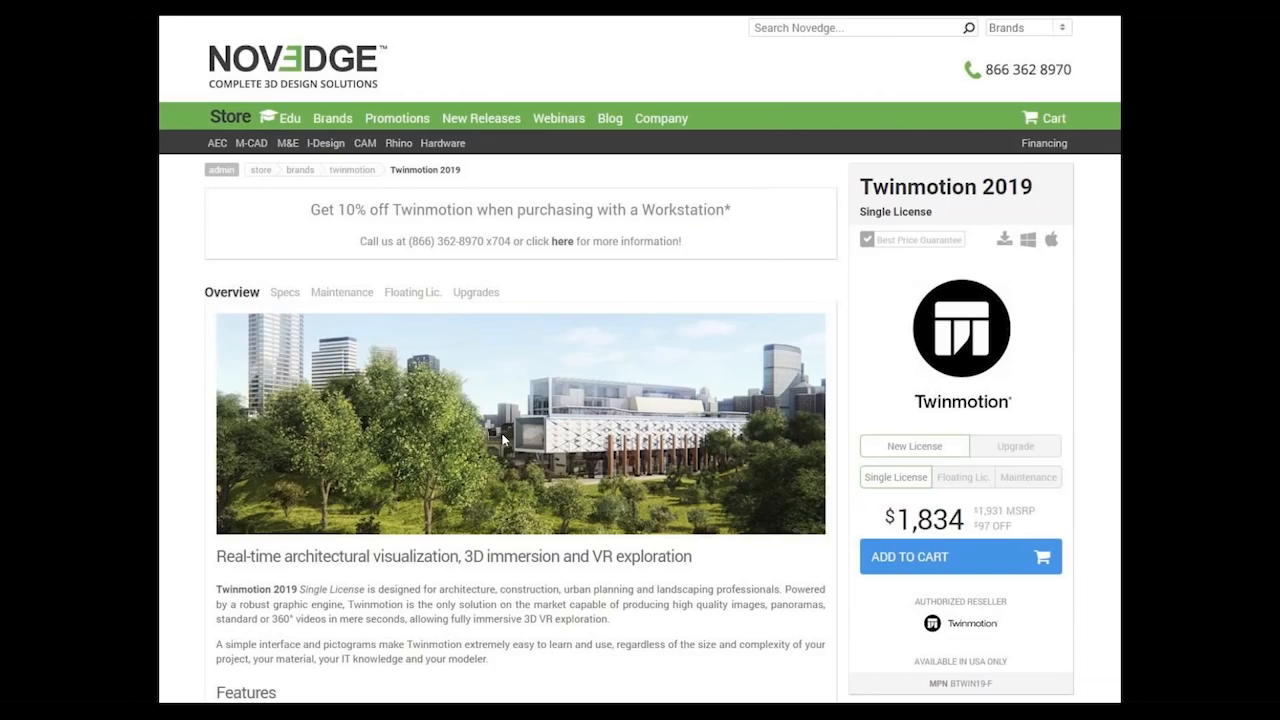
mouse_move(768, 500)
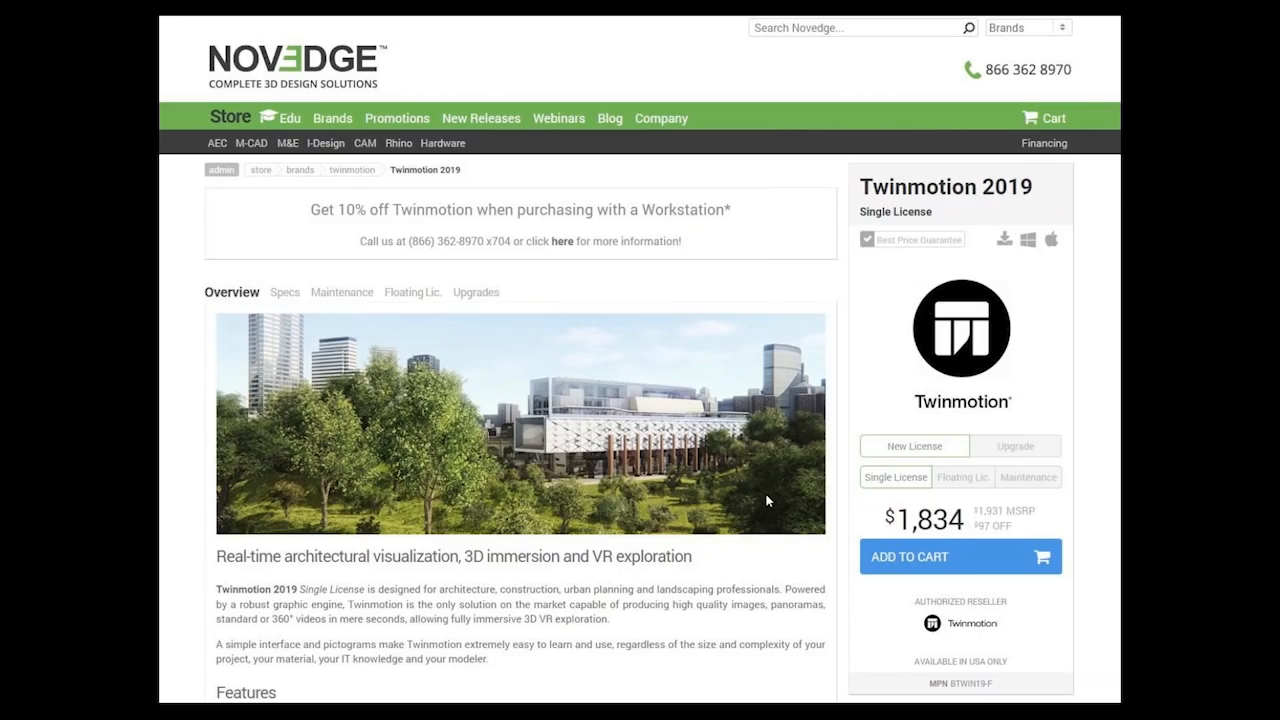
mouse_move(964, 444)
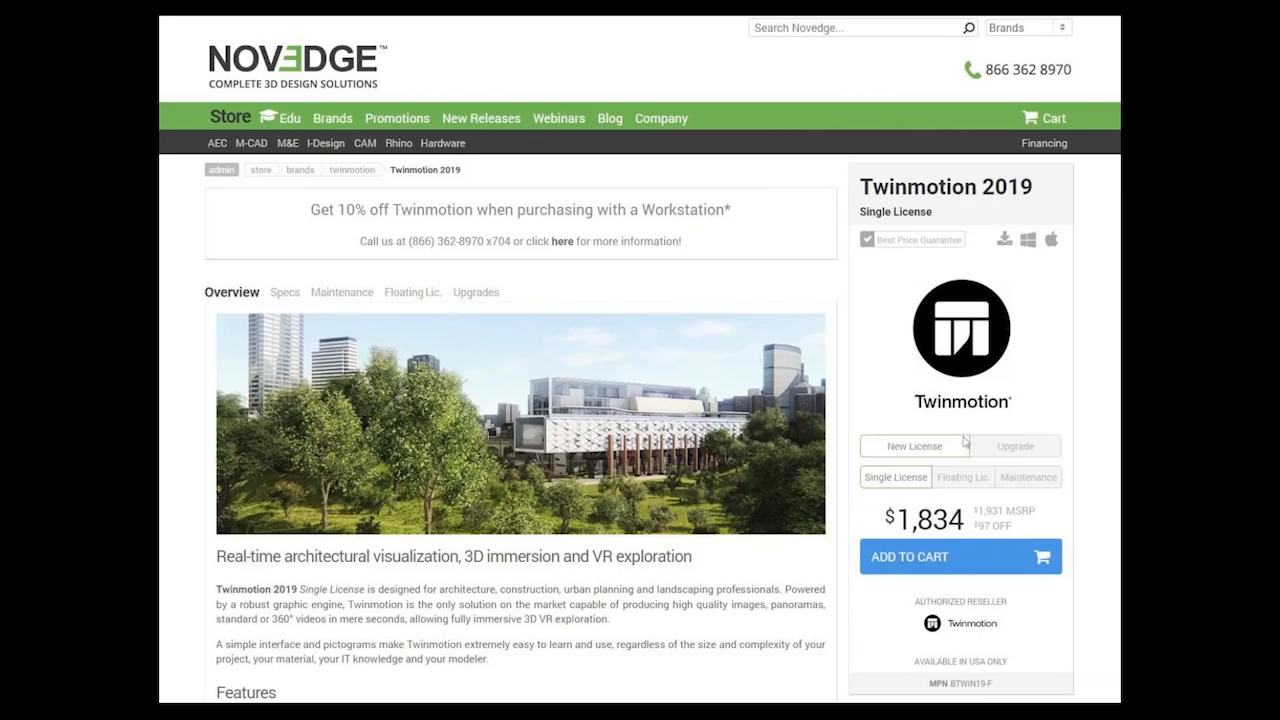
mouse_move(966, 442)
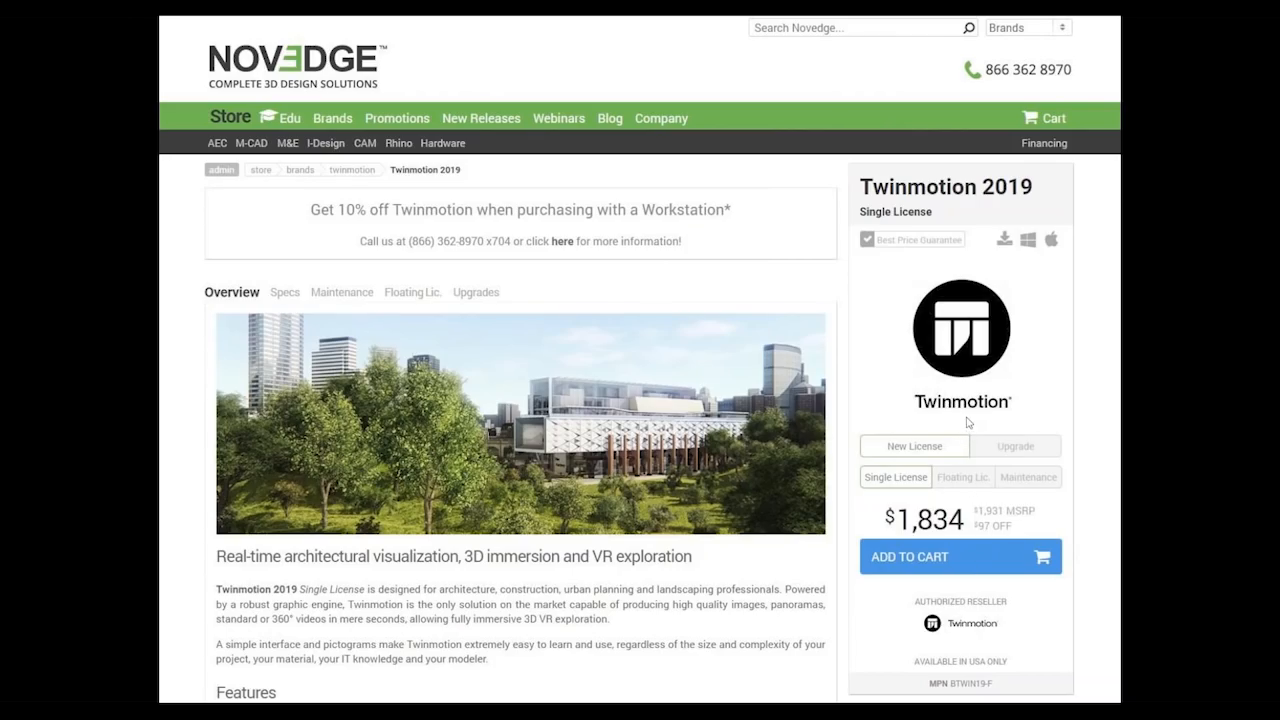
mouse_move(956, 536)
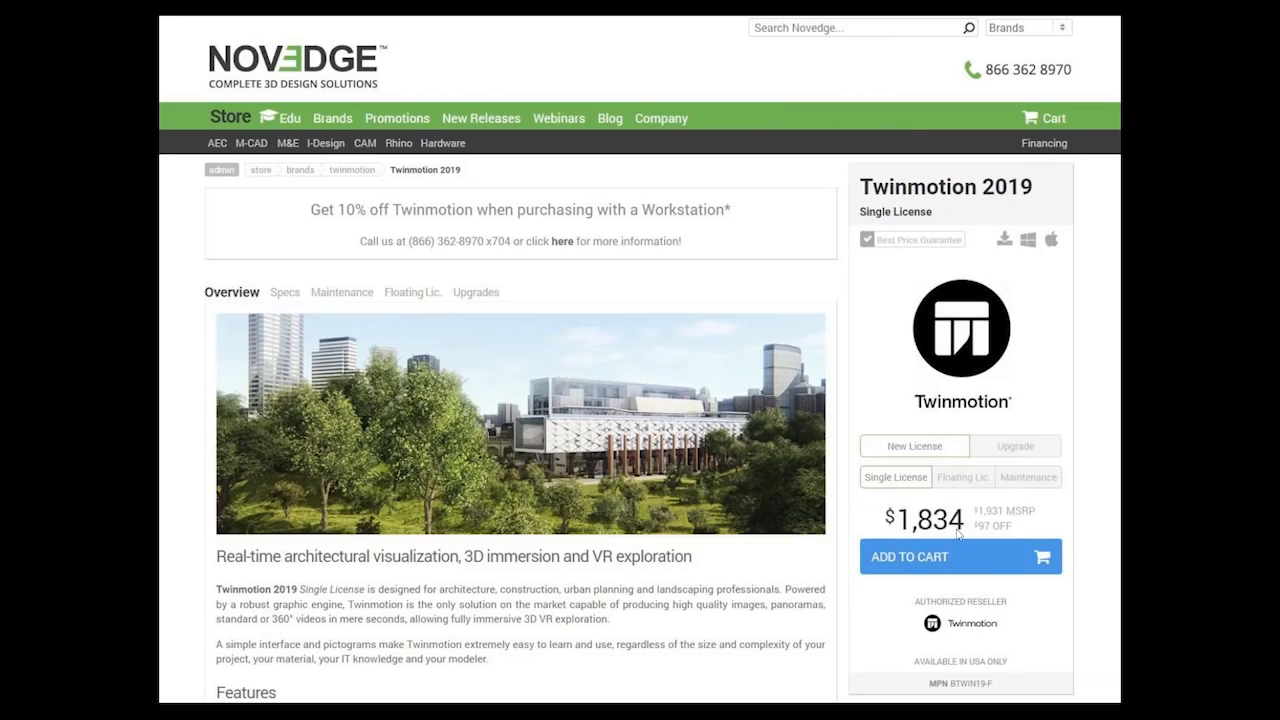
mouse_move(484, 432)
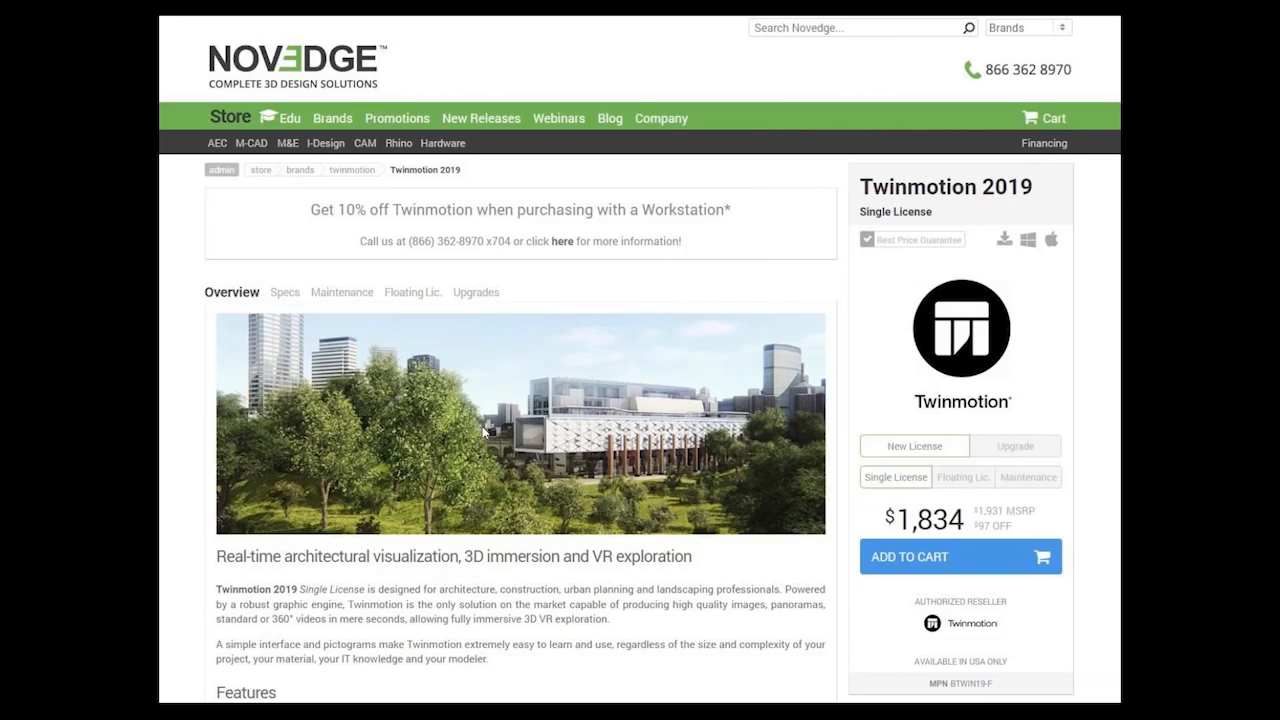
mouse_move(532, 488)
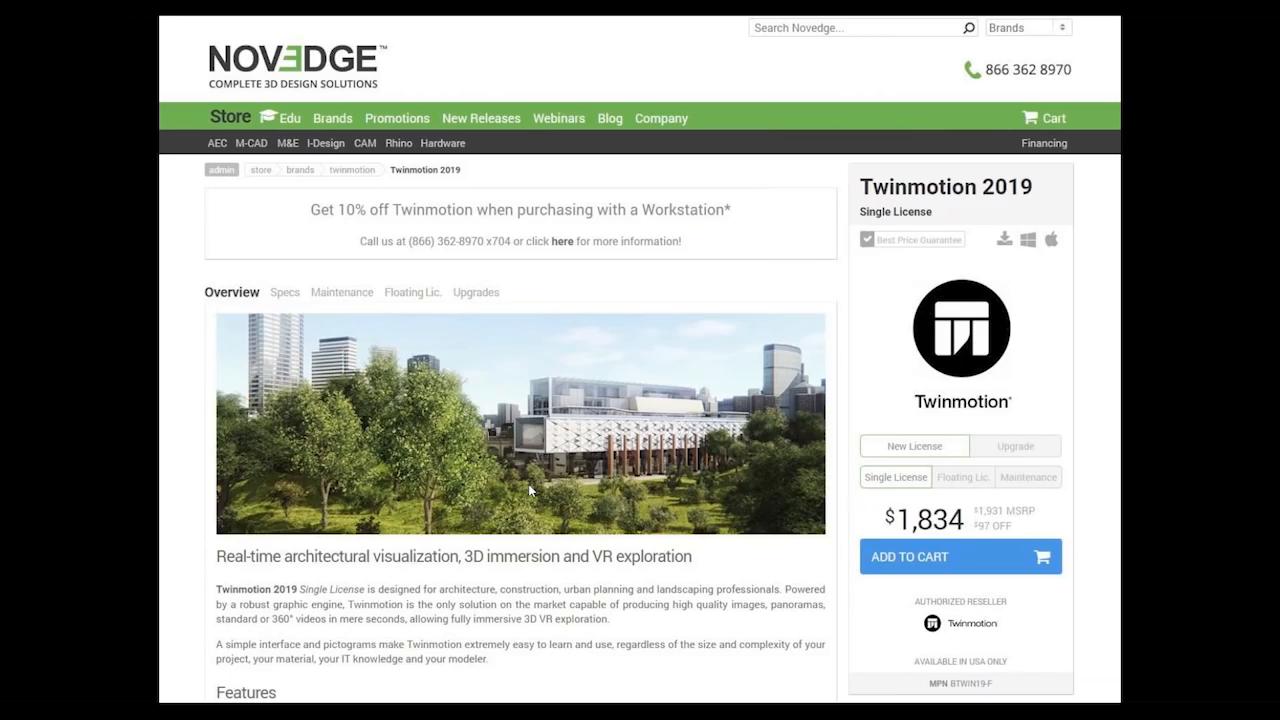
mouse_move(642, 256)
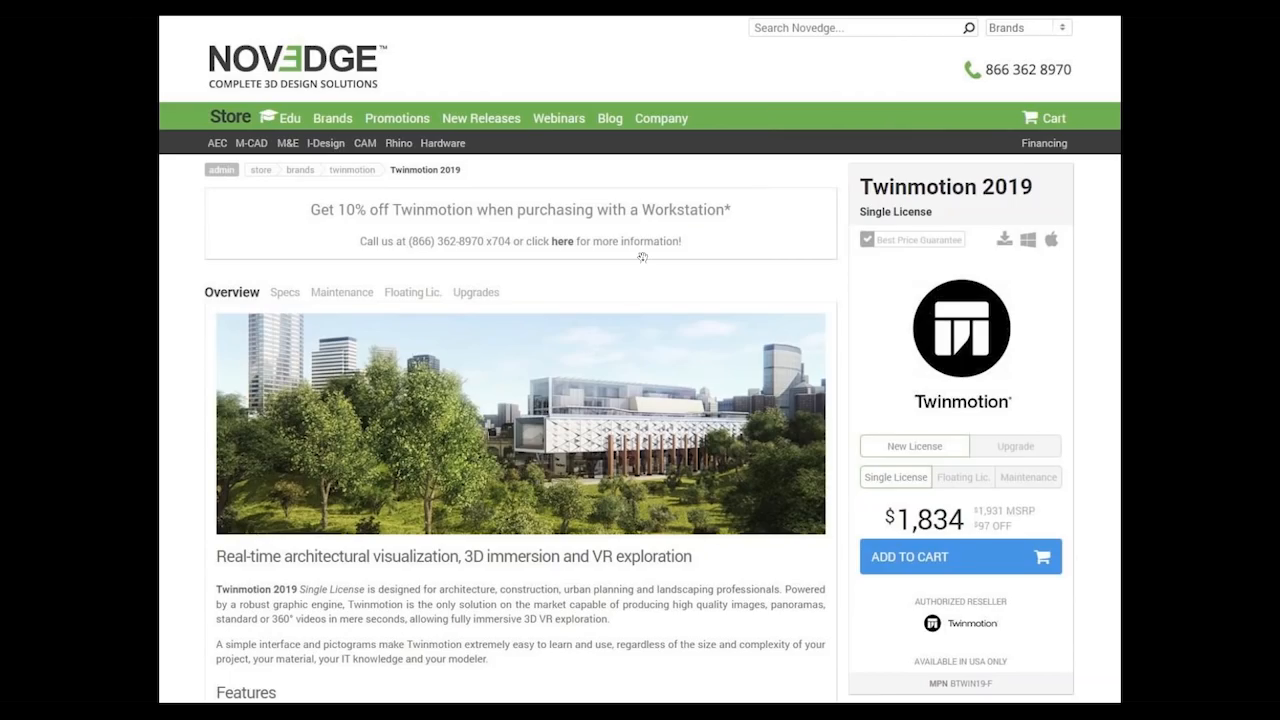